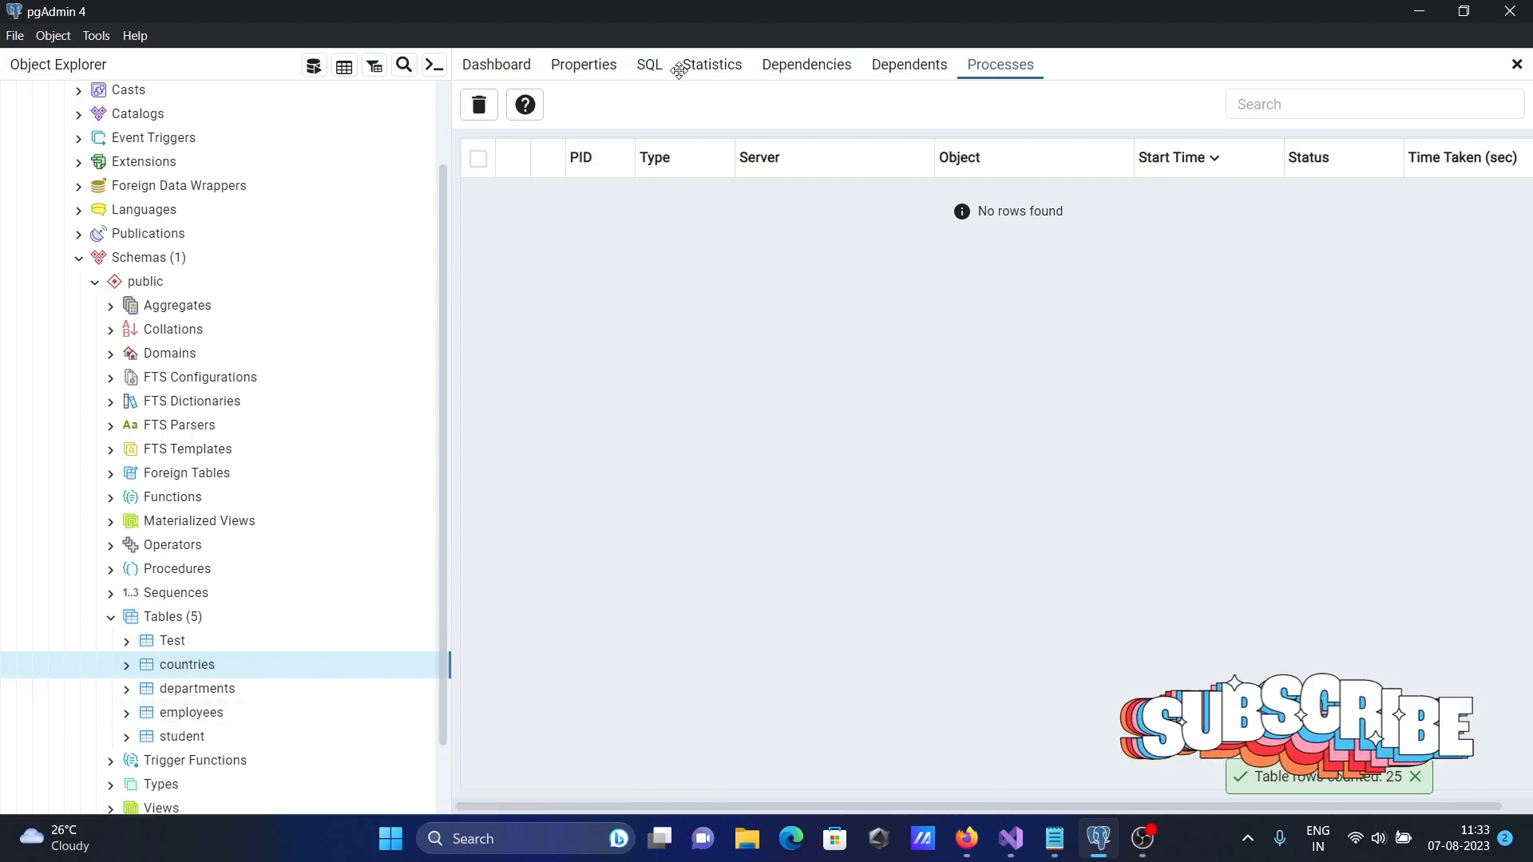
- View all 25 rows of the countries table in pgAdmin via View/Edit Data > All Rows
click(648, 64)
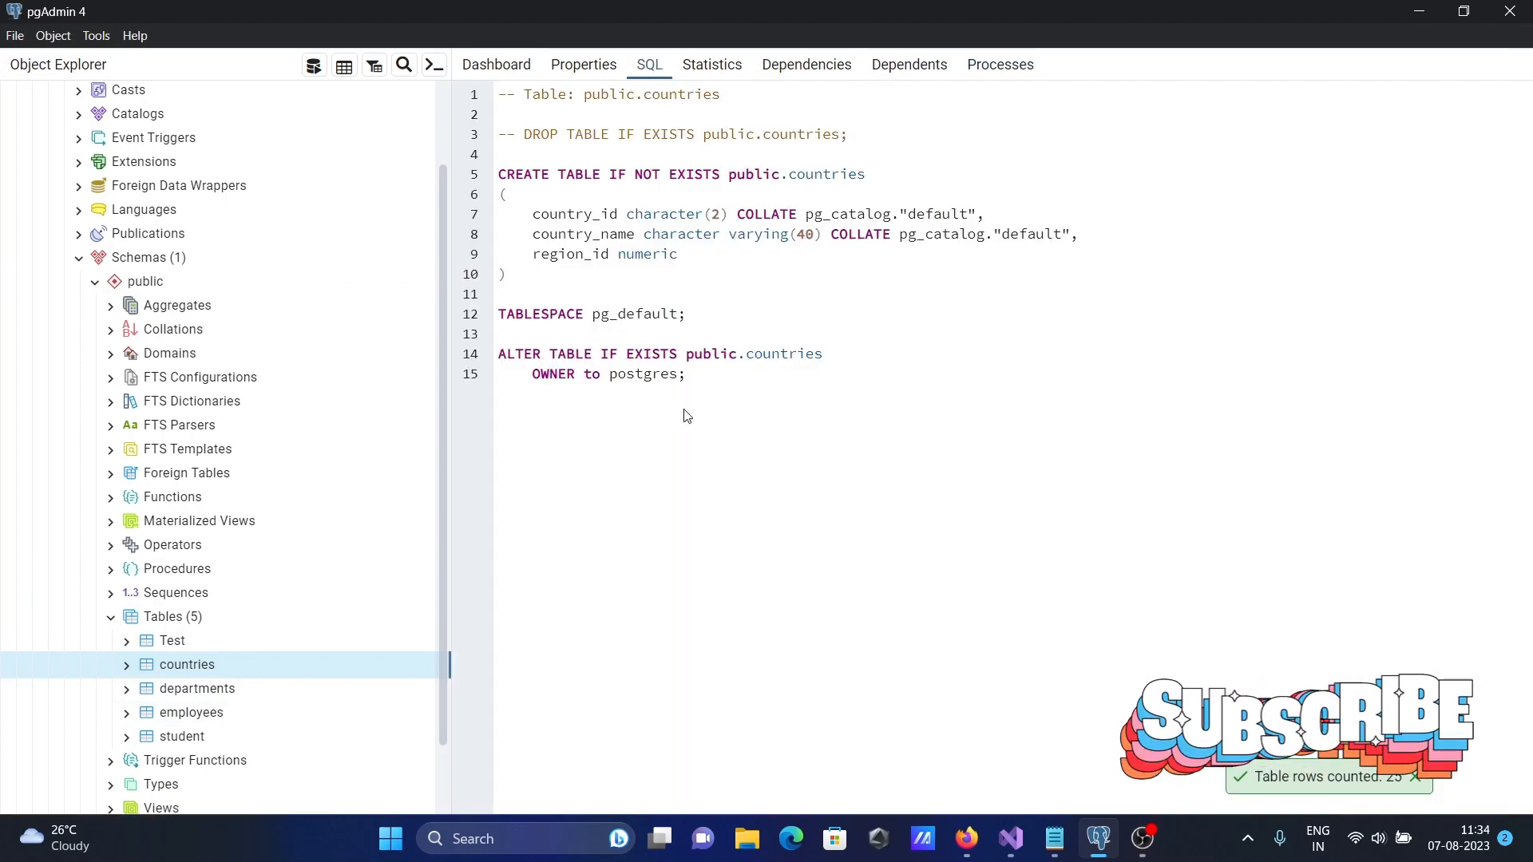
click(185, 664)
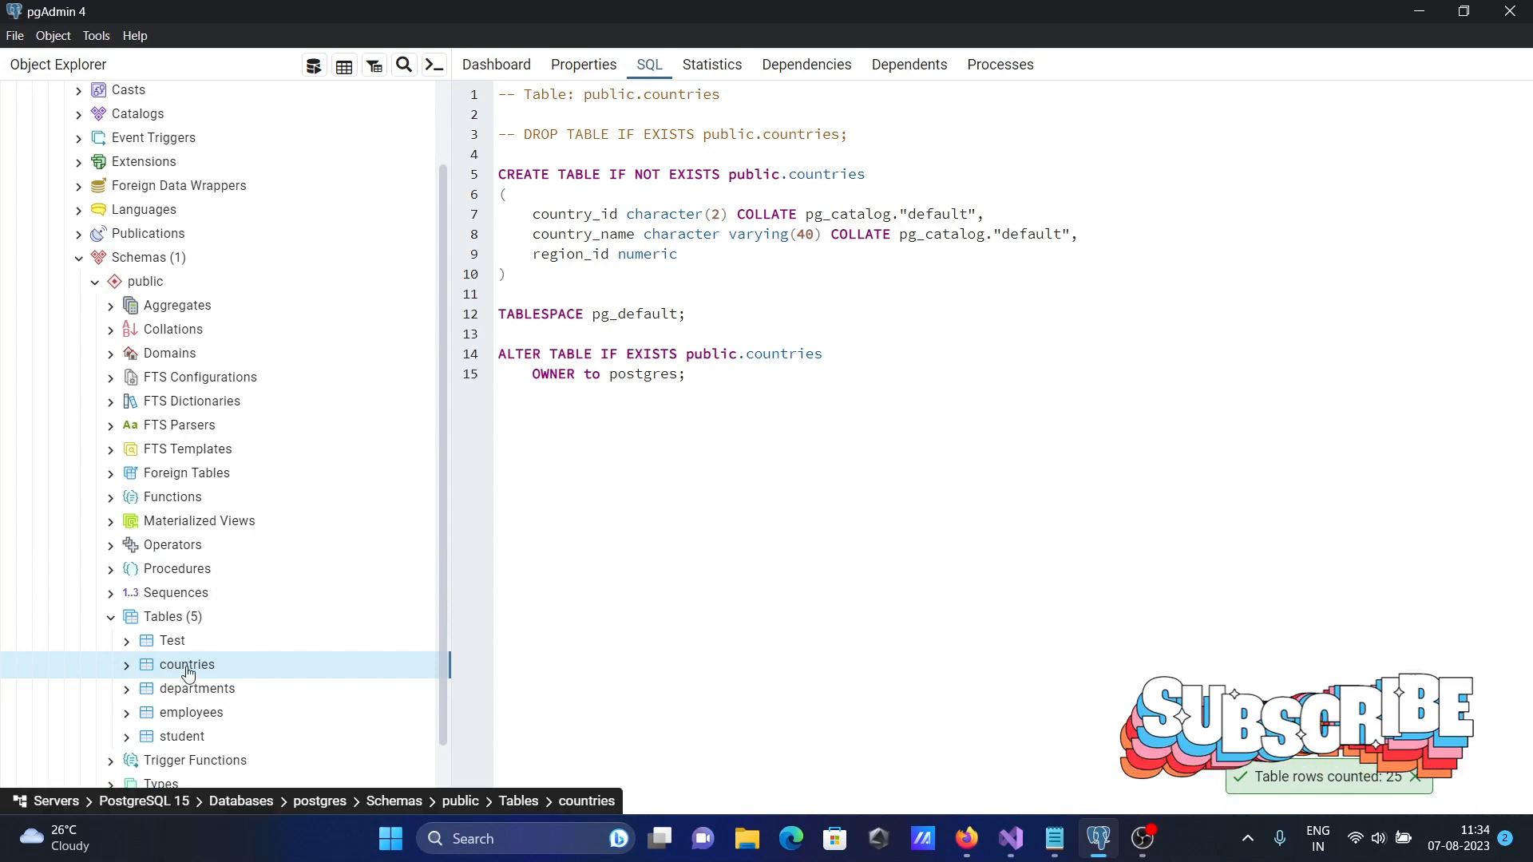
right_click(186, 664)
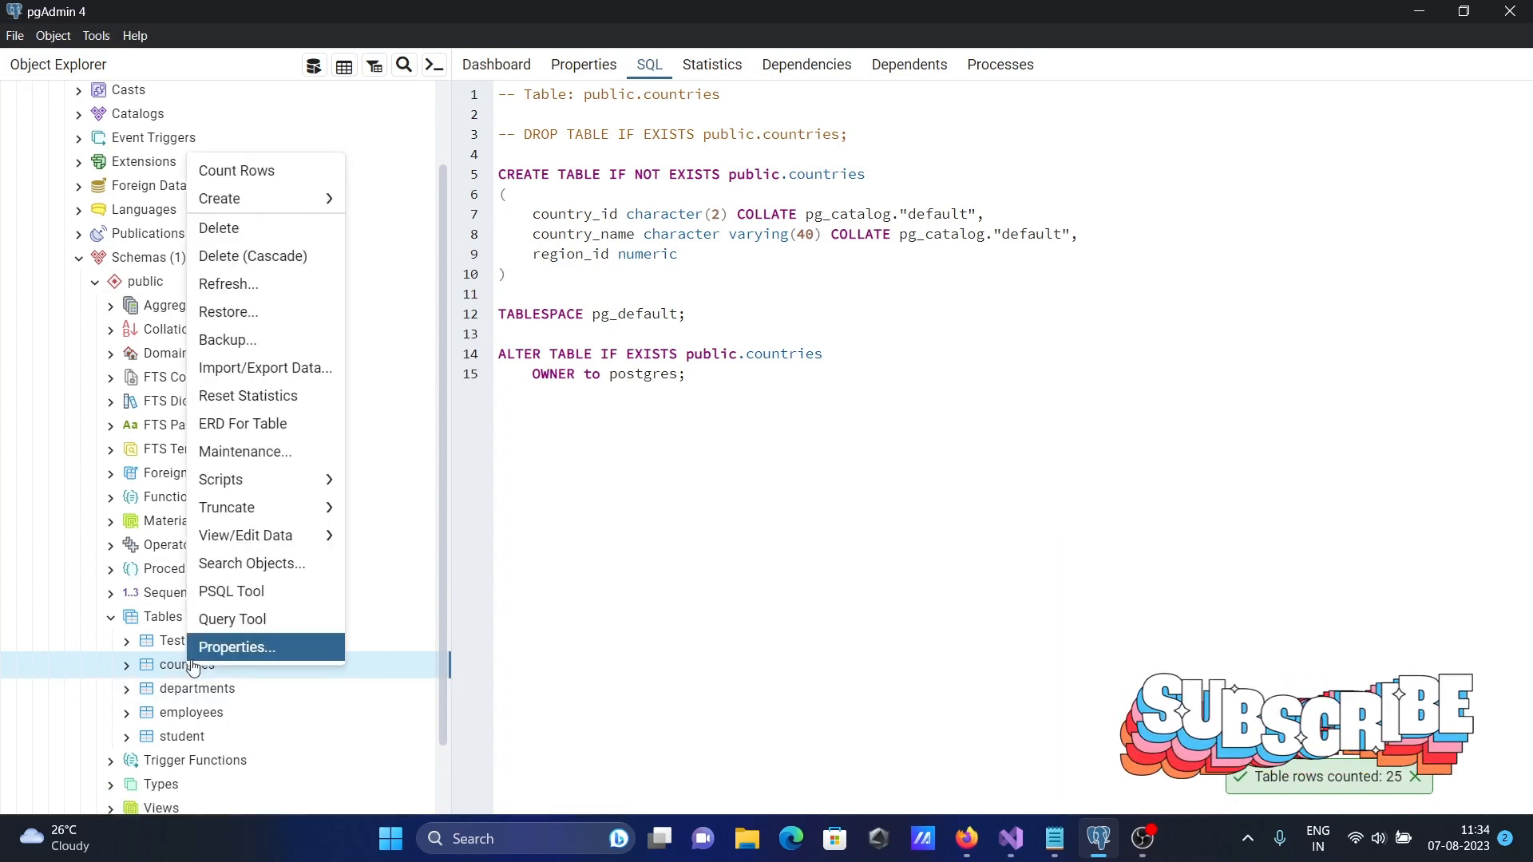
mouse_move(246, 535)
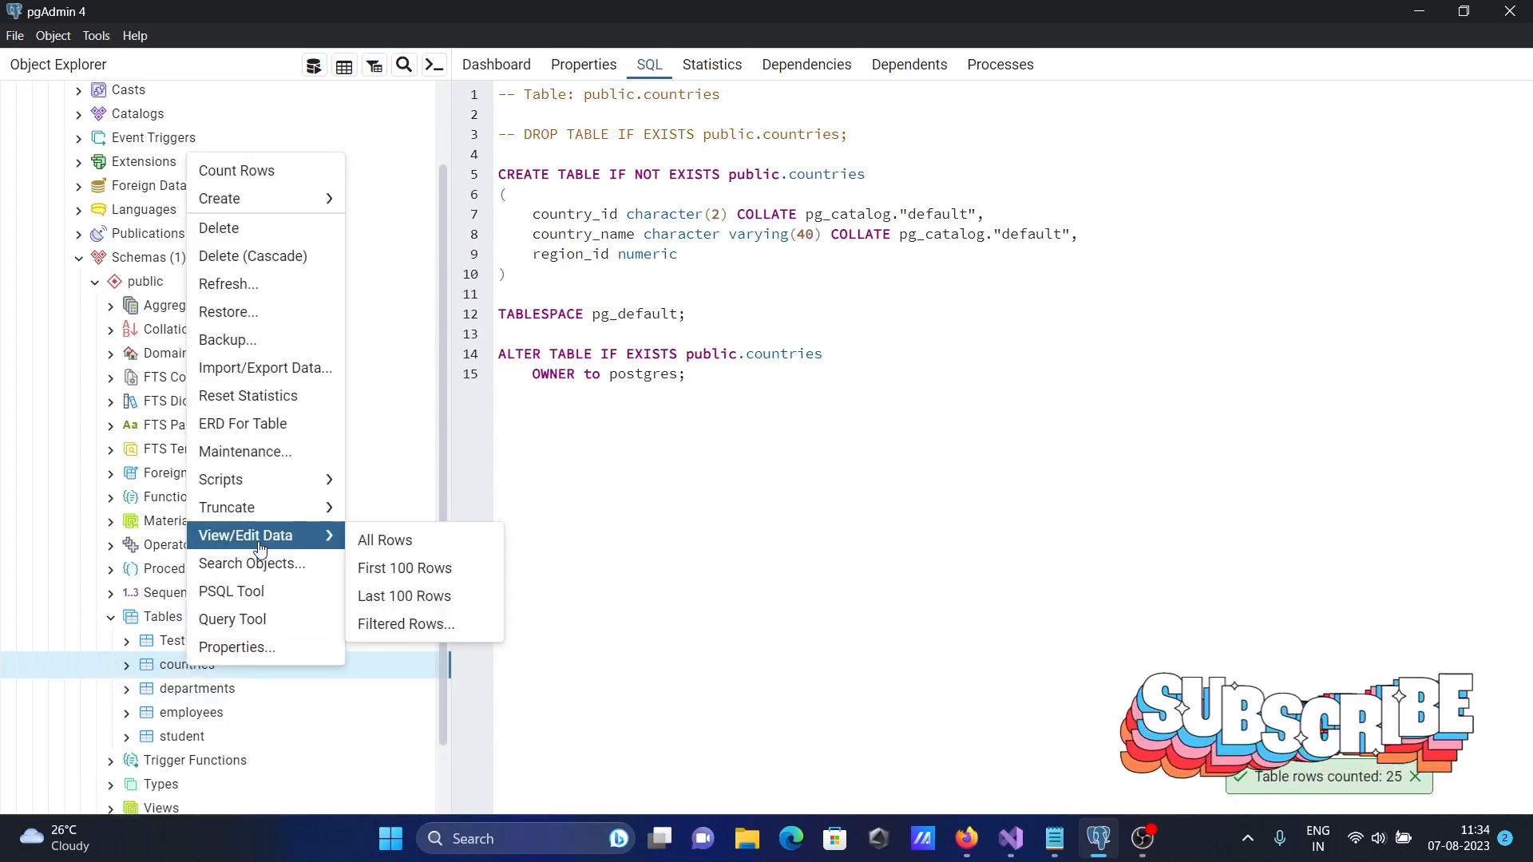
click(385, 539)
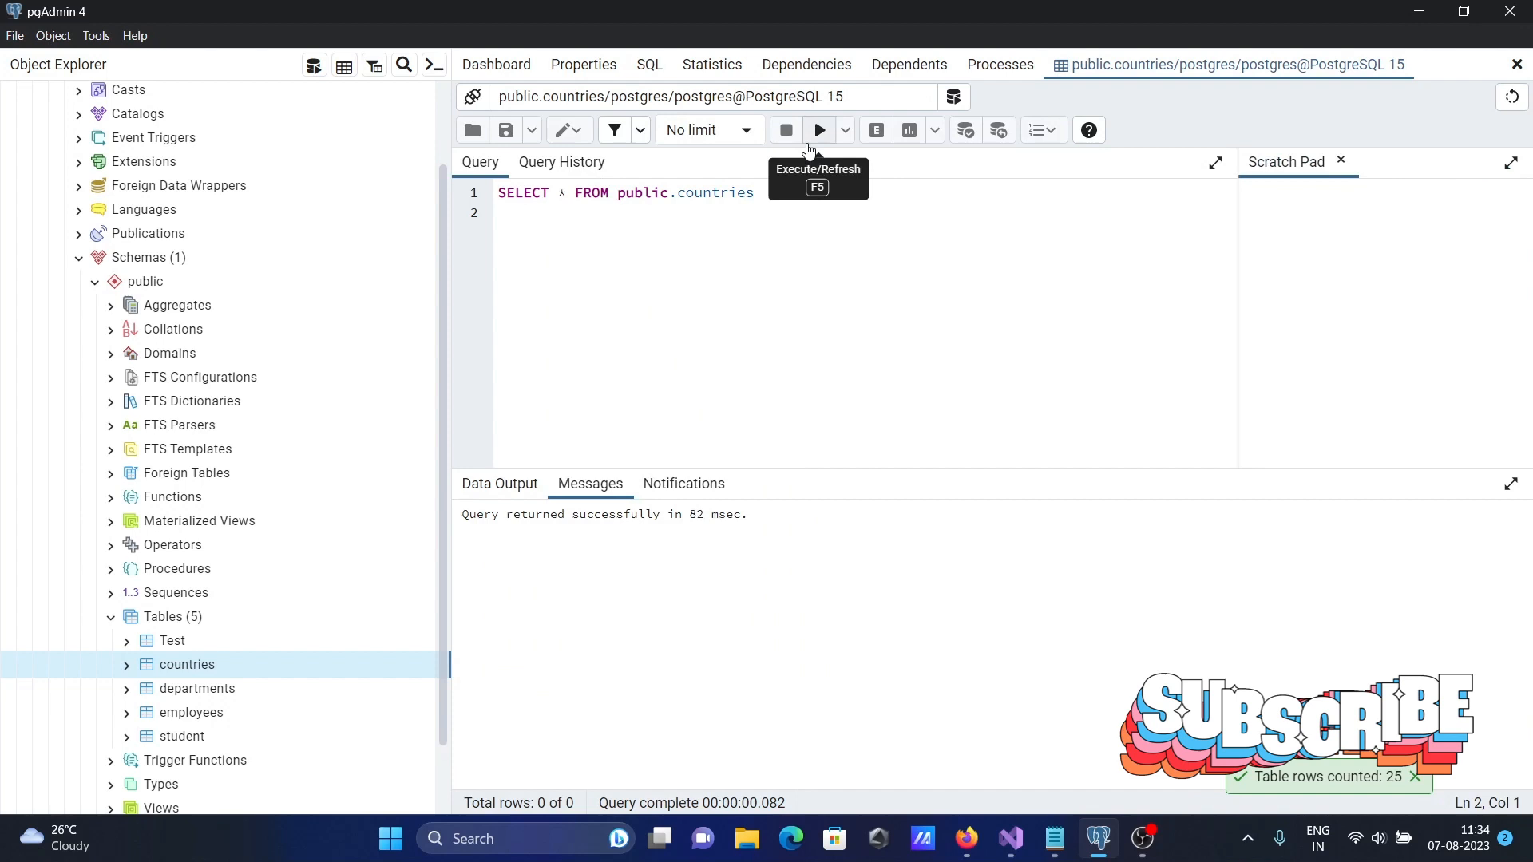
click(818, 129)
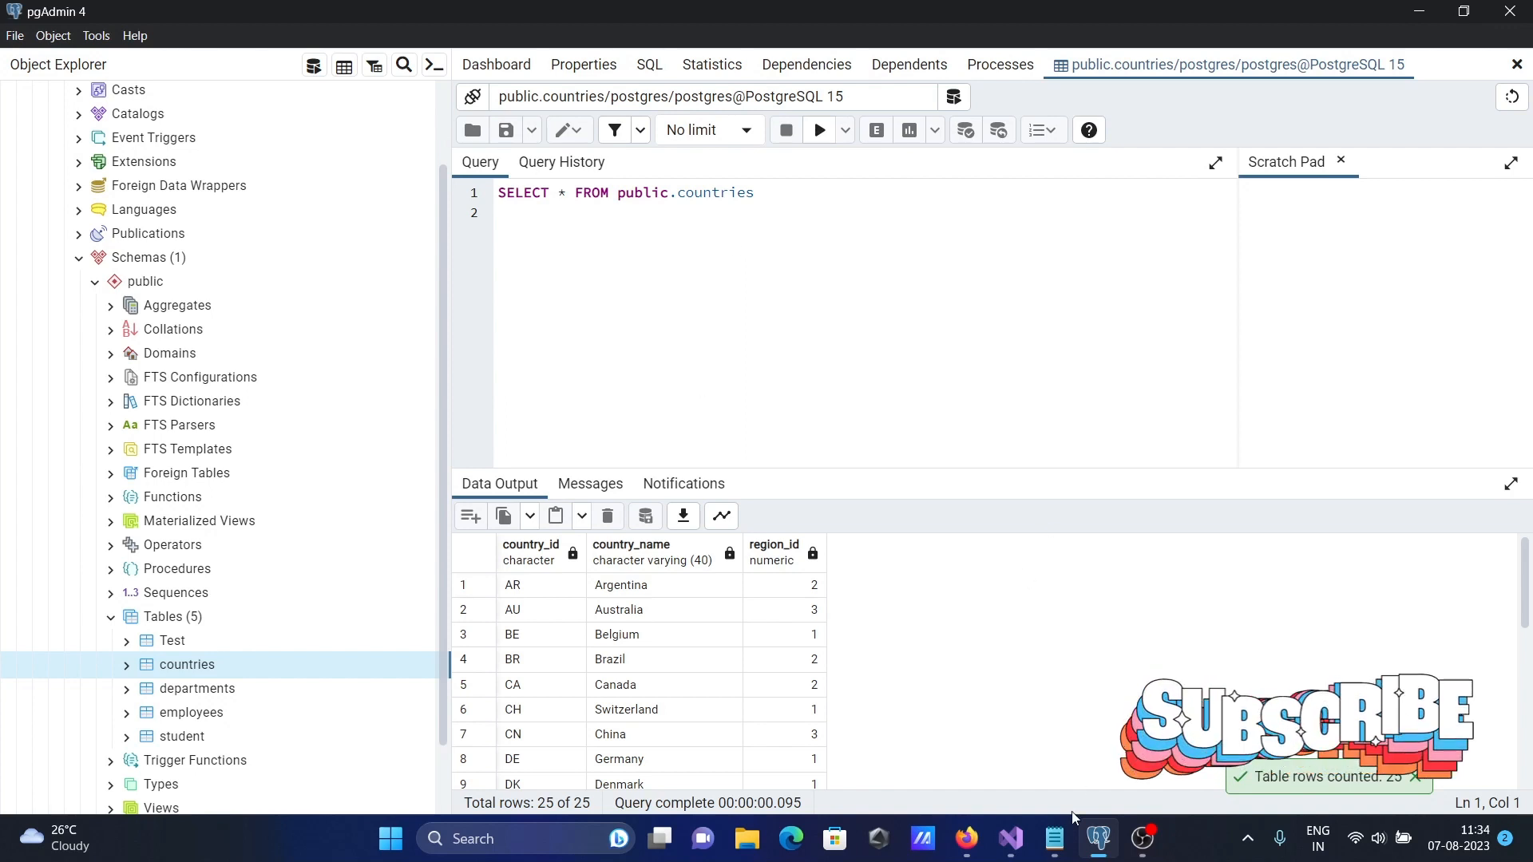
- Switch to ConsoleApp1's Program.cs Main method and reach the Tools menu
click(1009, 838)
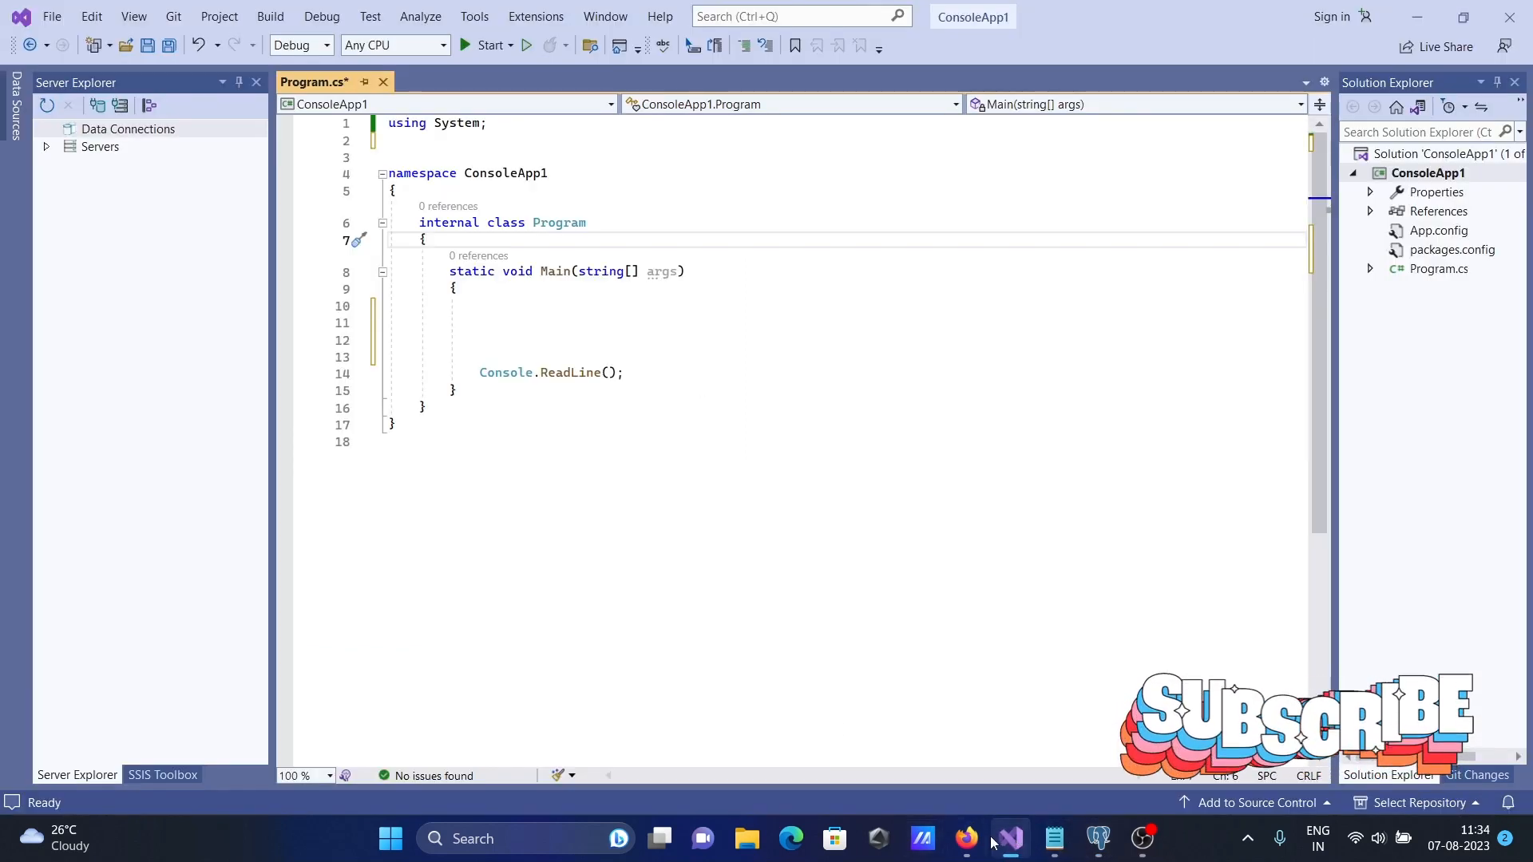
click(683, 307)
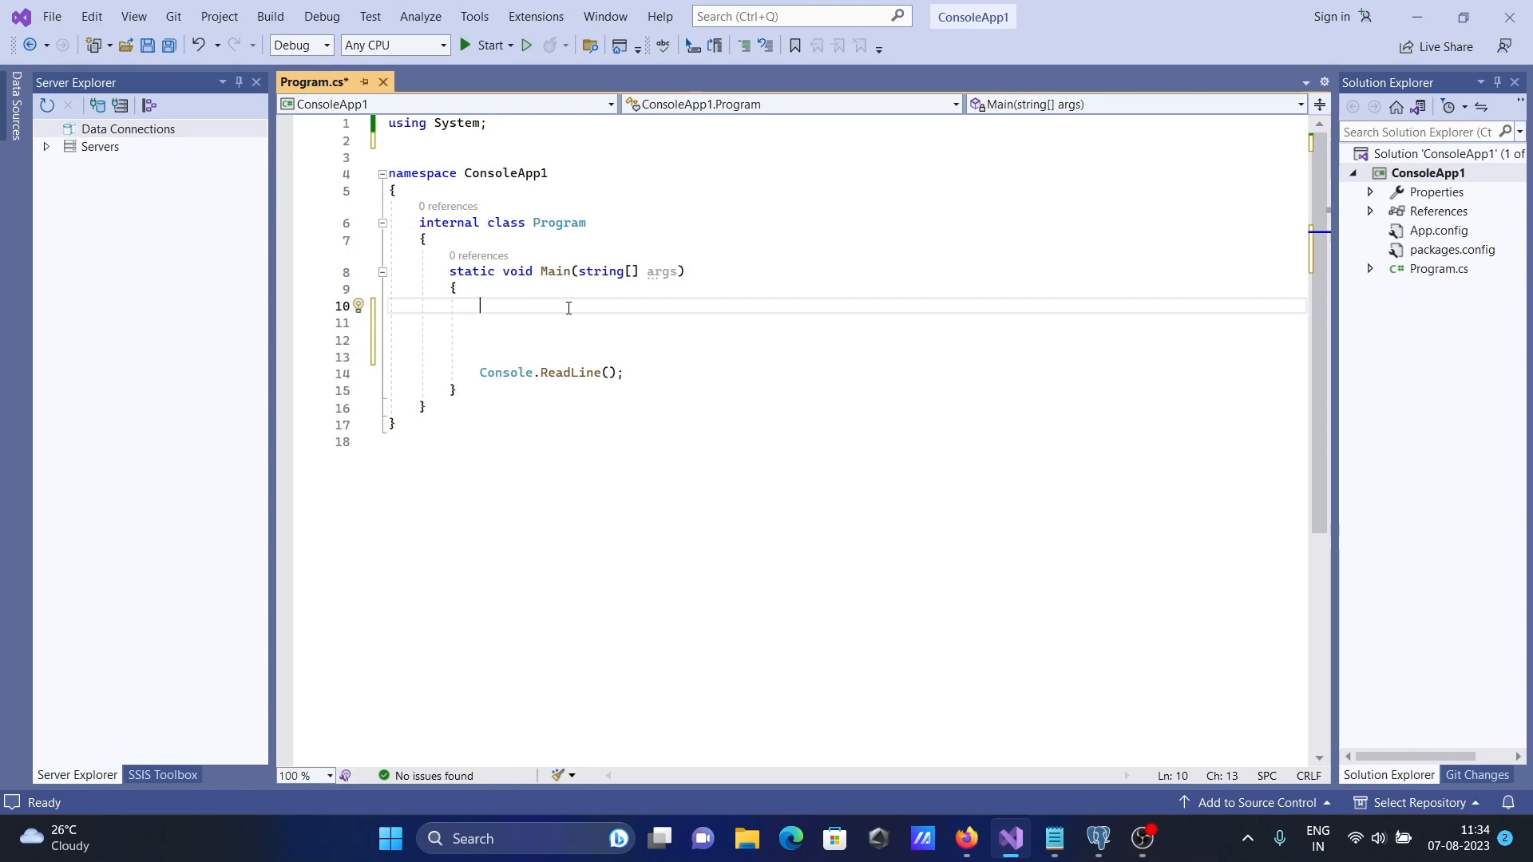
click(476, 16)
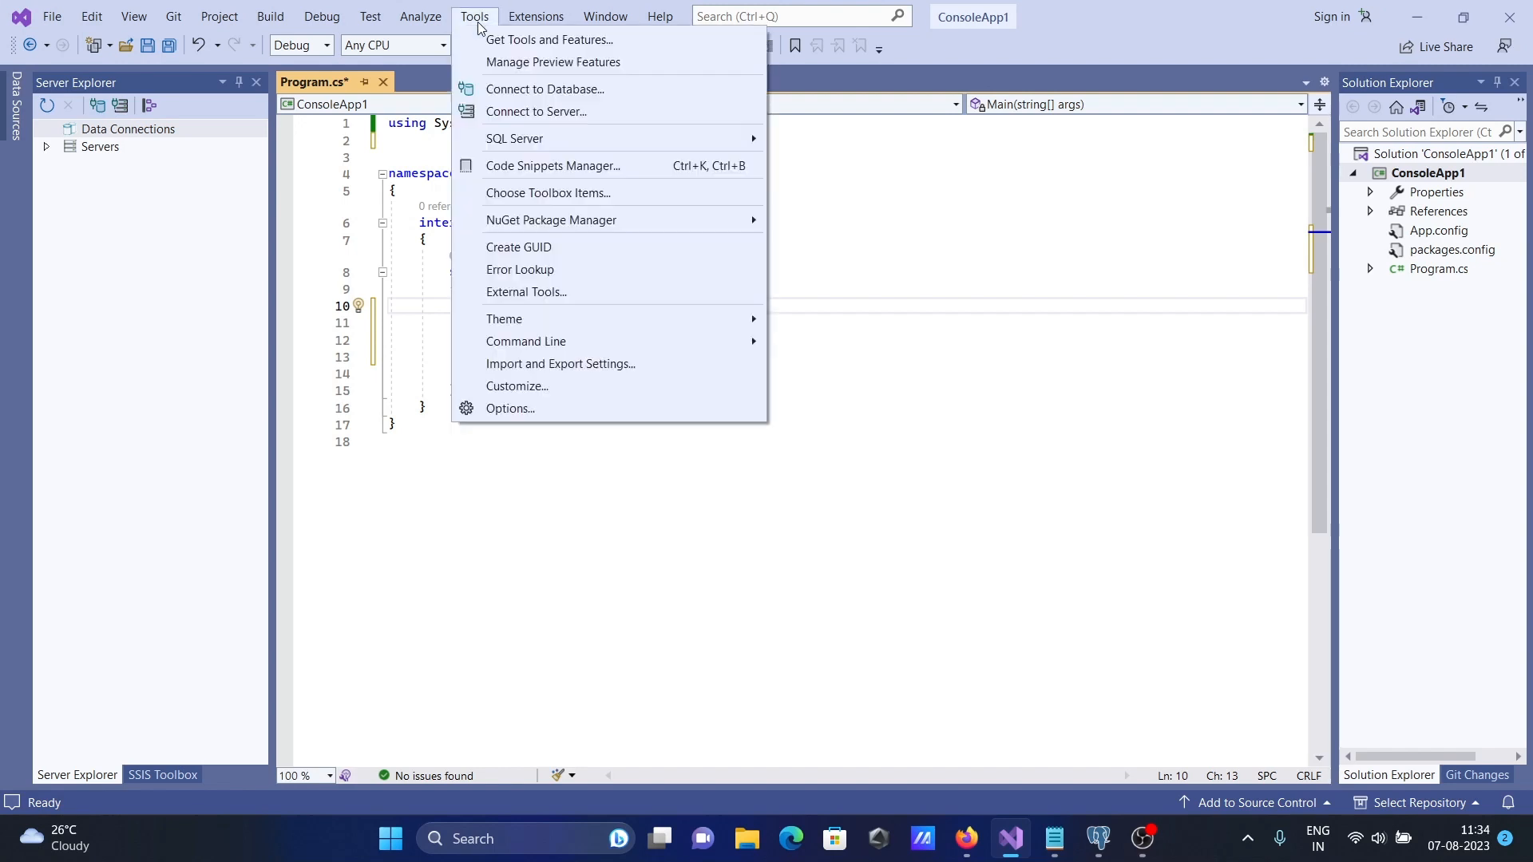
mouse_move(537, 111)
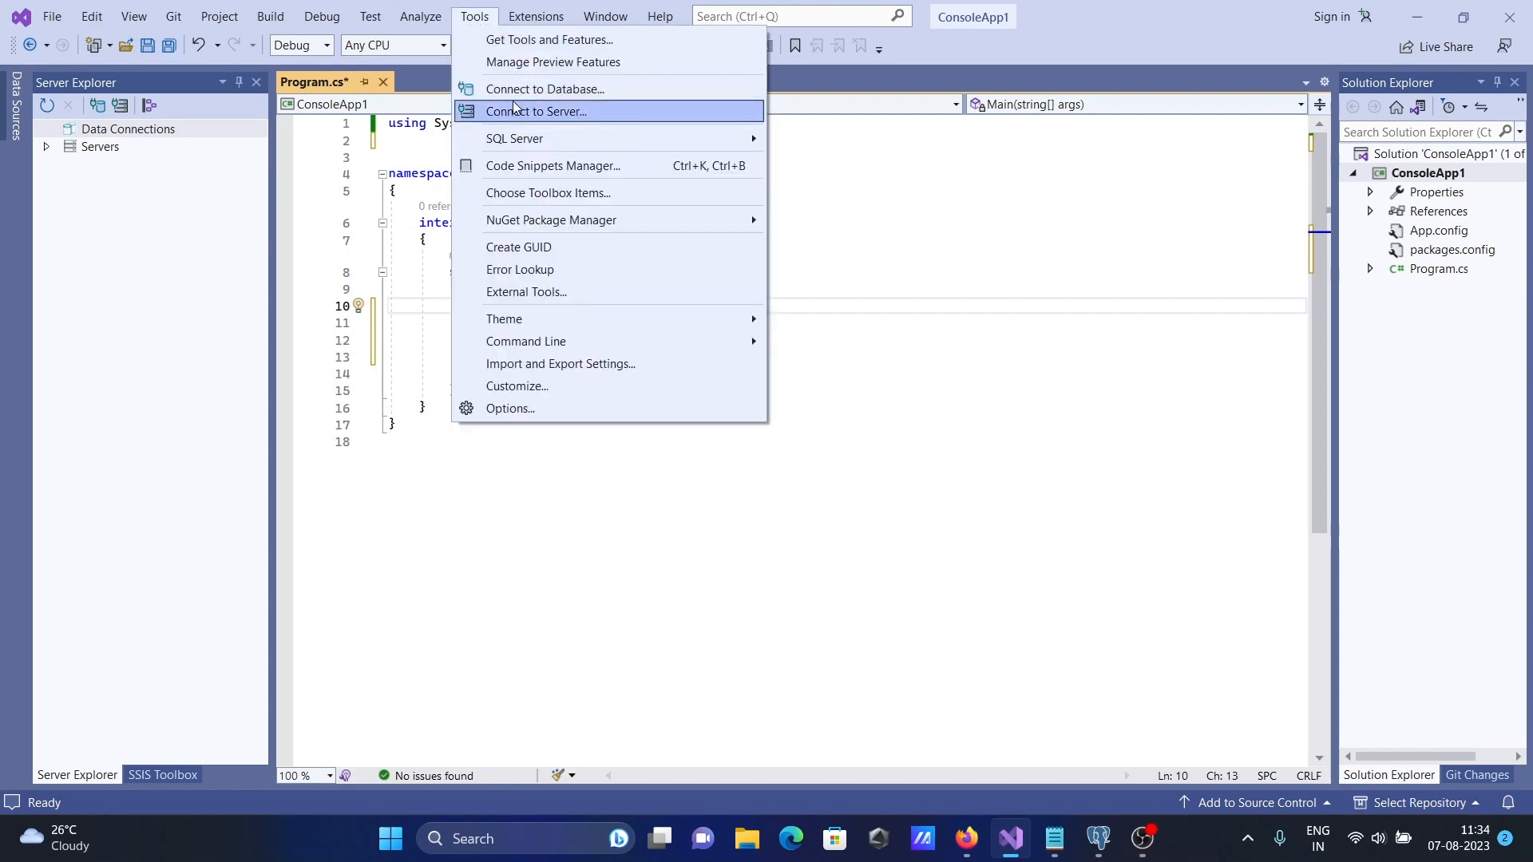
- Start a new Microsoft ODBC Data Source connection using the PostgreSQL30 system DSN
click(537, 110)
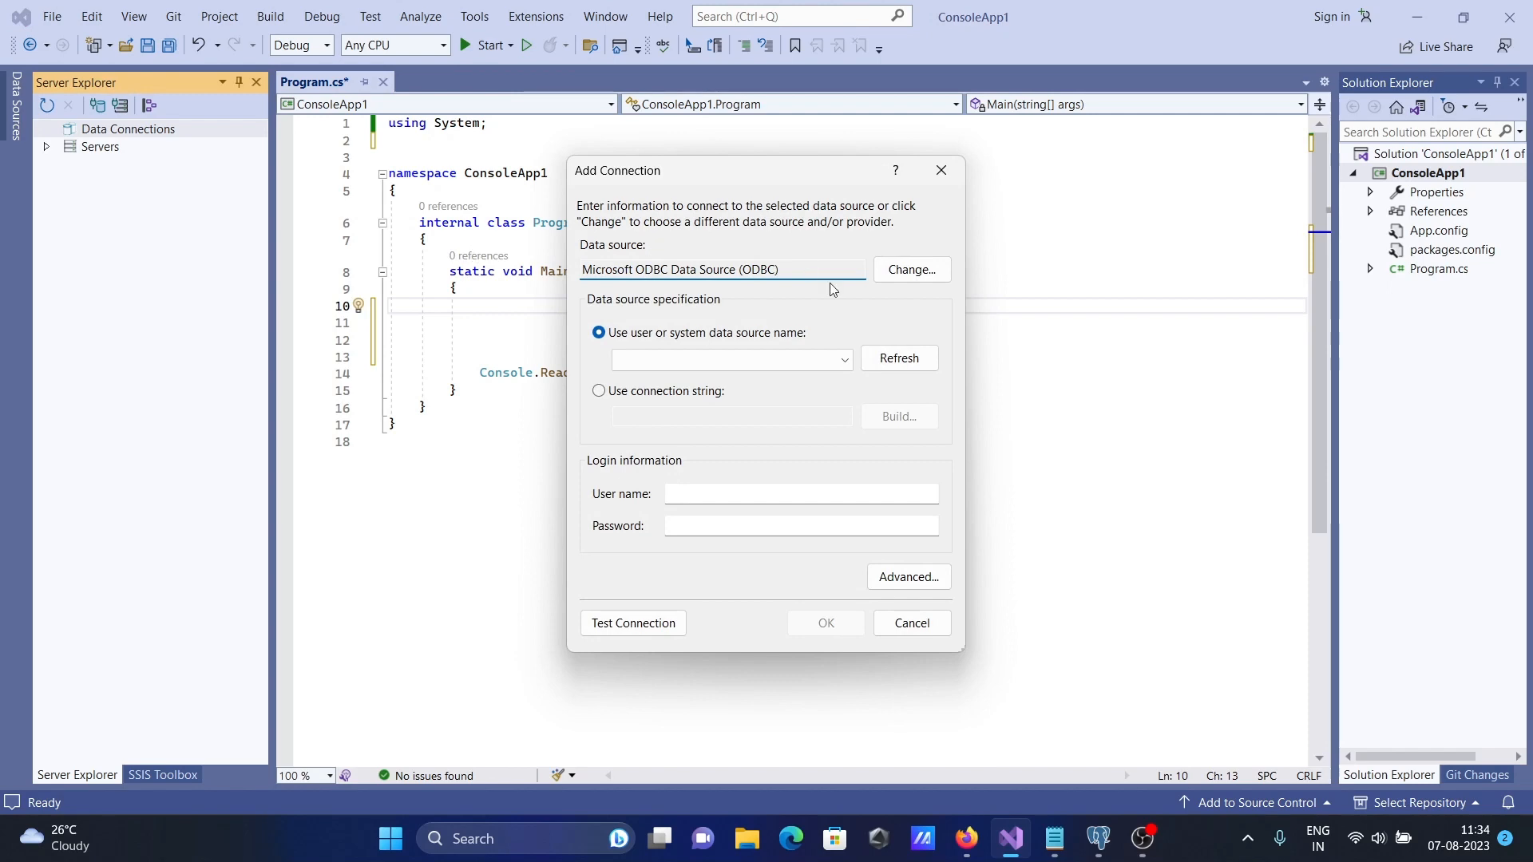
click(909, 270)
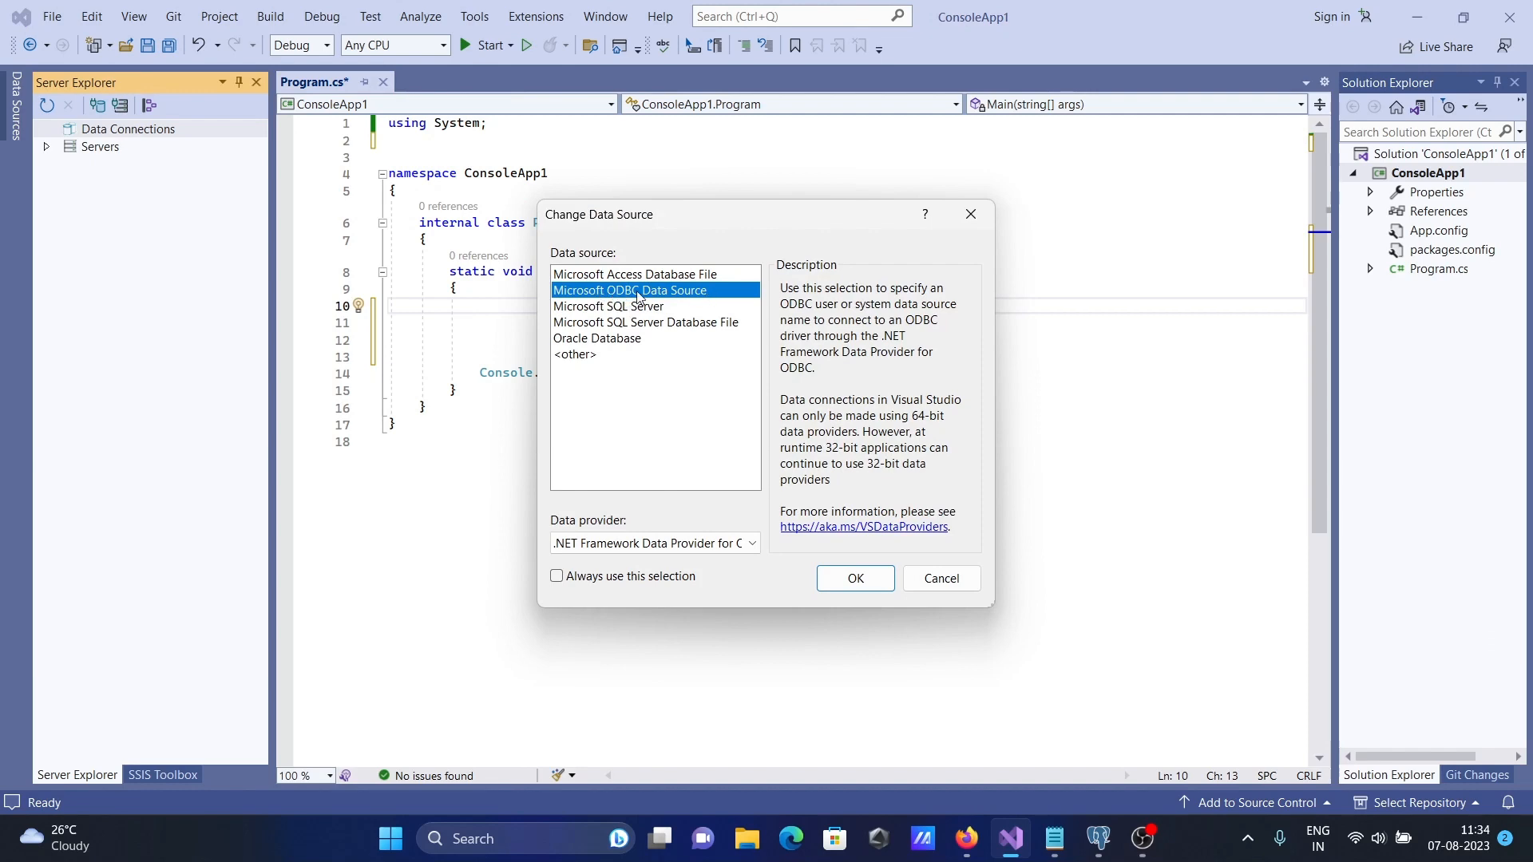
click(853, 578)
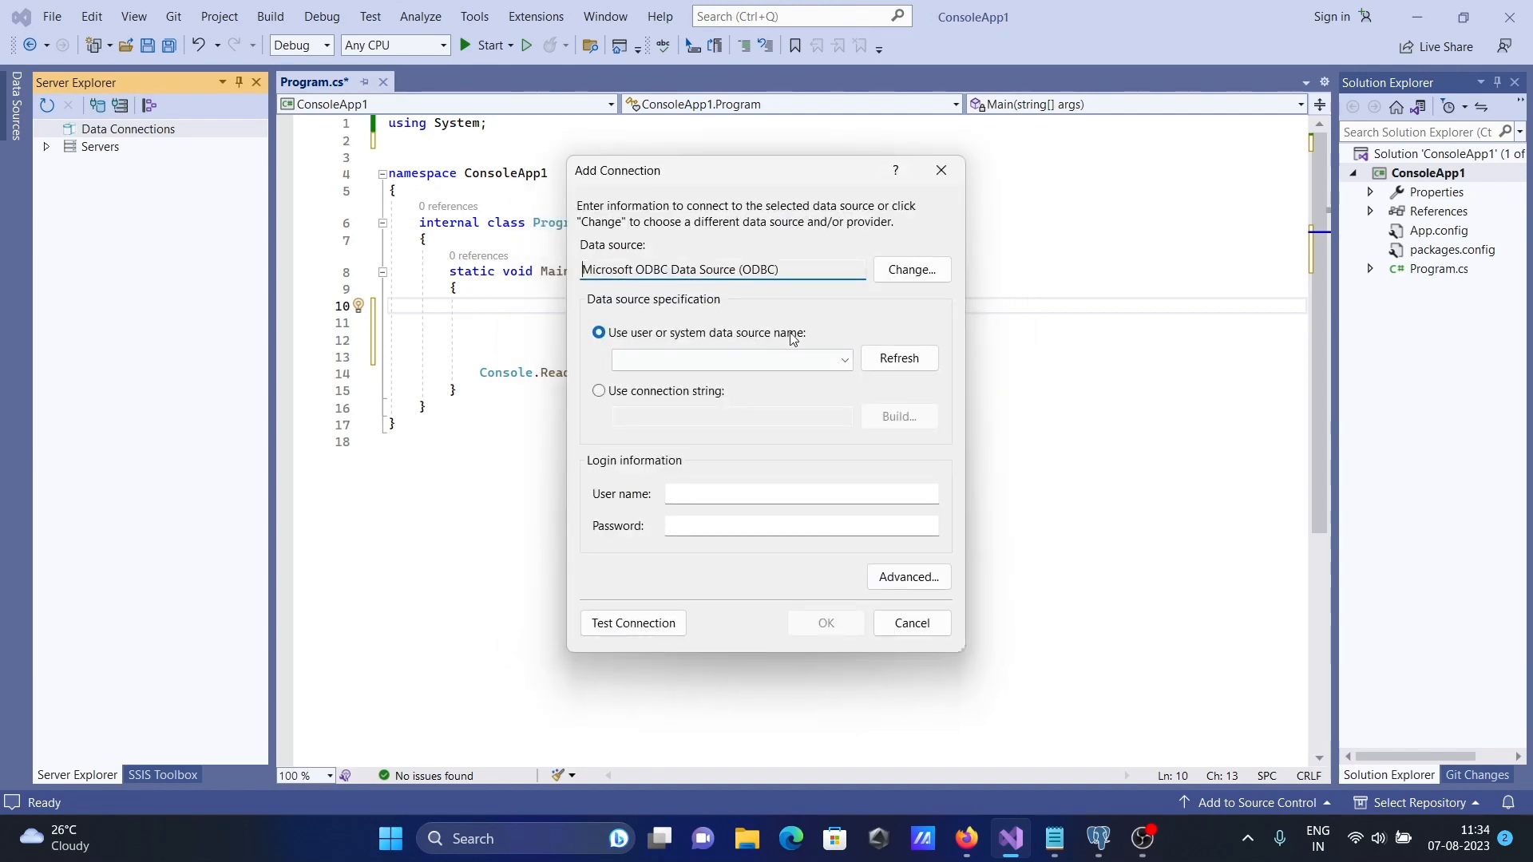
click(845, 359)
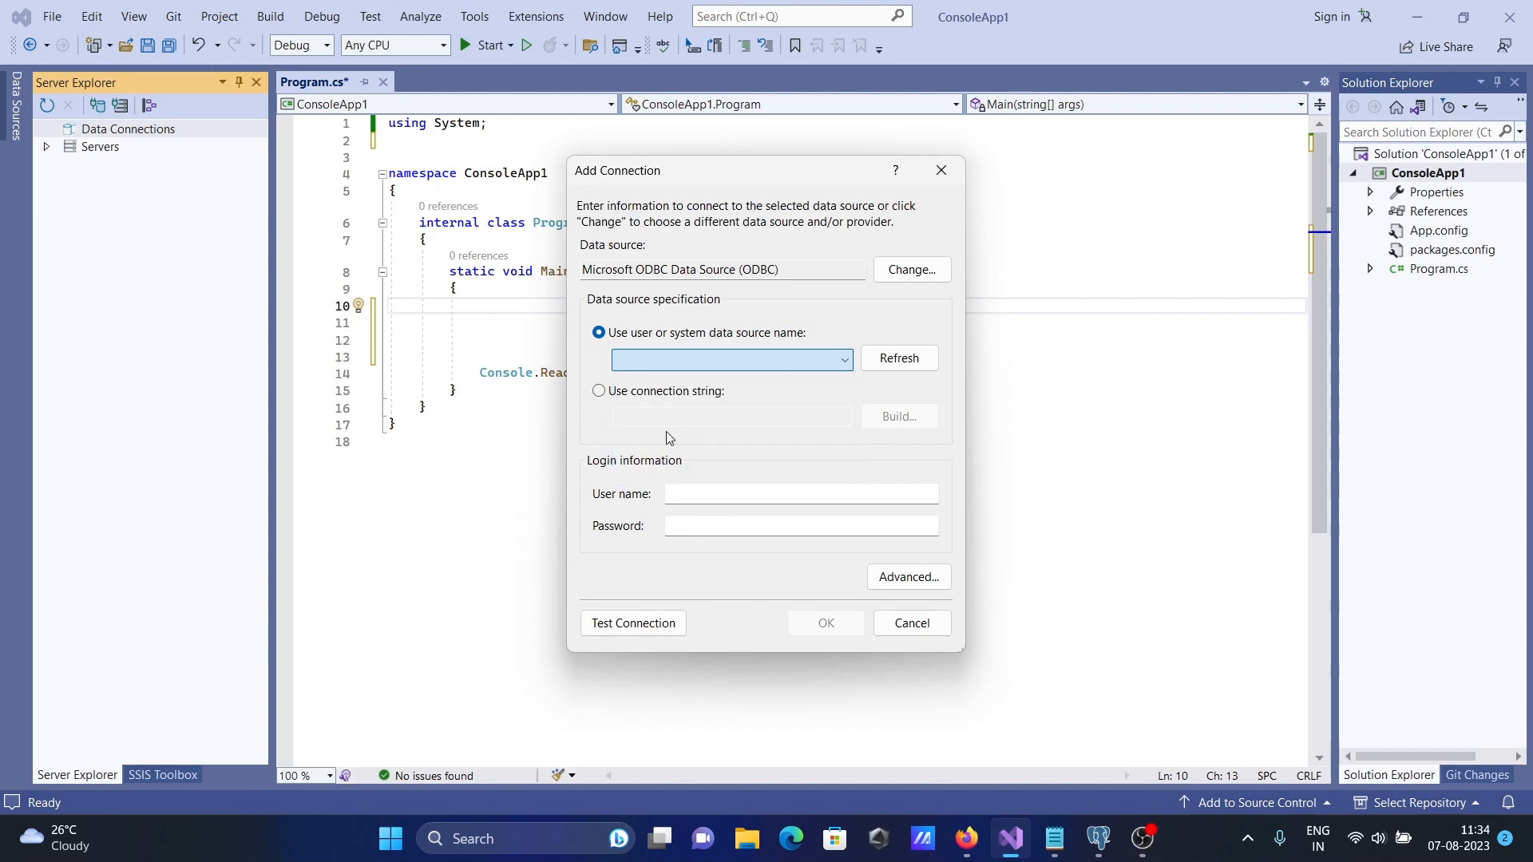
click(731, 359)
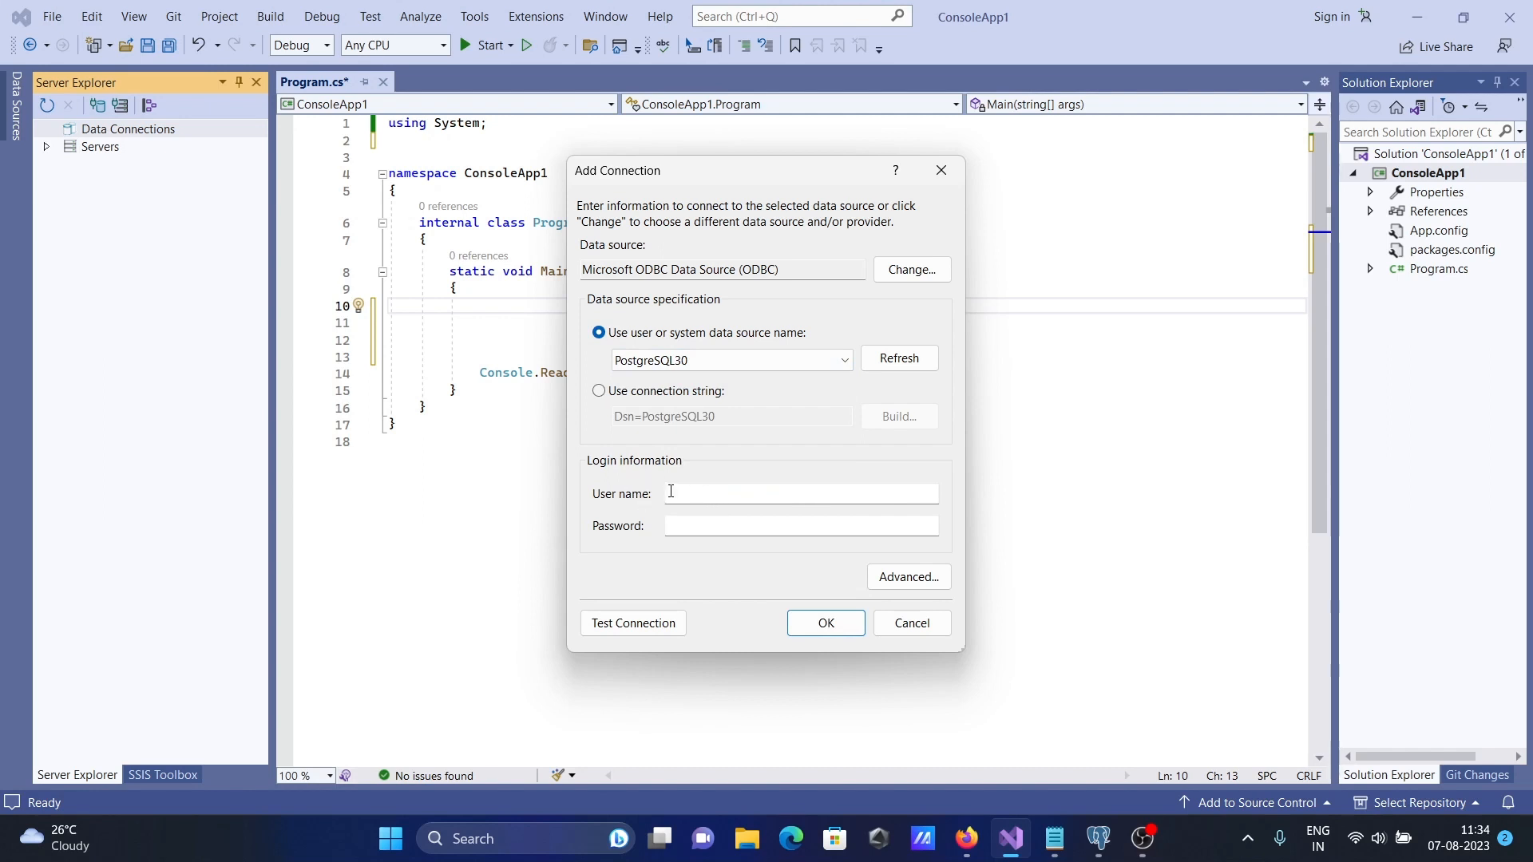
- Enter the postgres user and password and confirm the connection test succeeds
text(postgres)
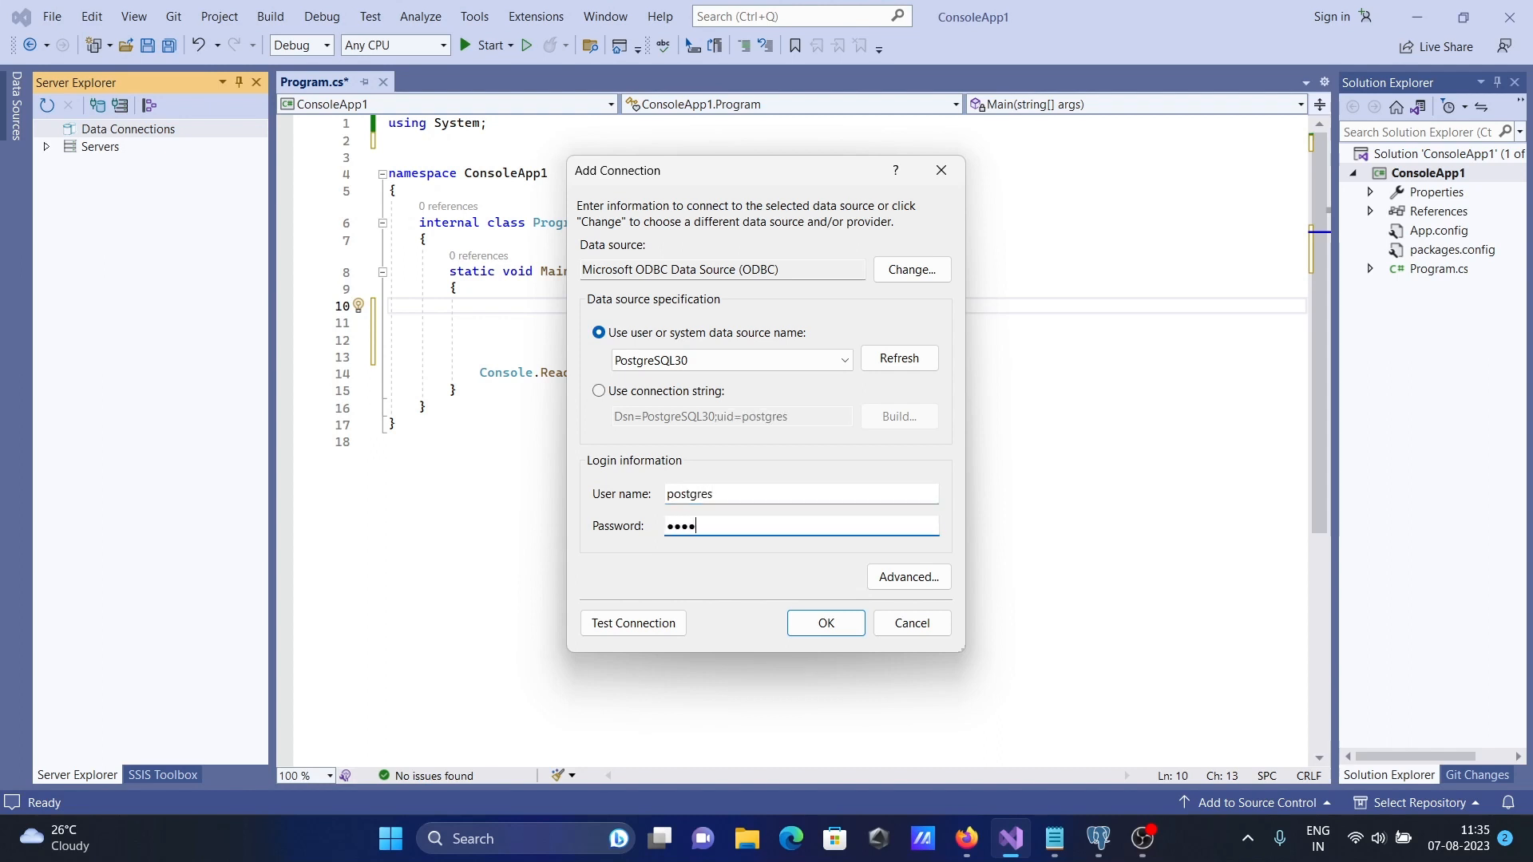
click(632, 623)
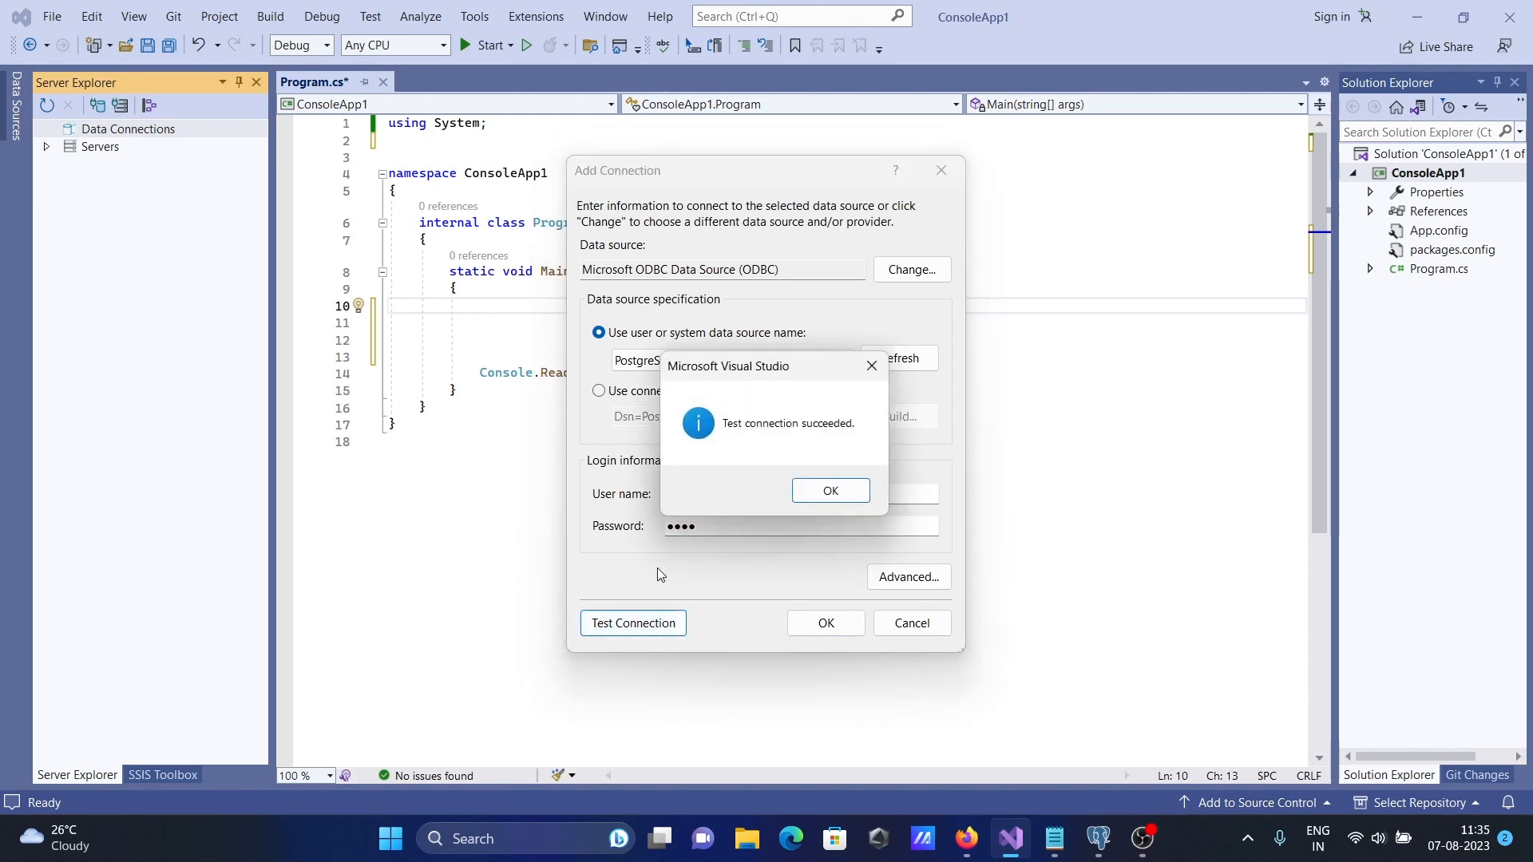
click(828, 490)
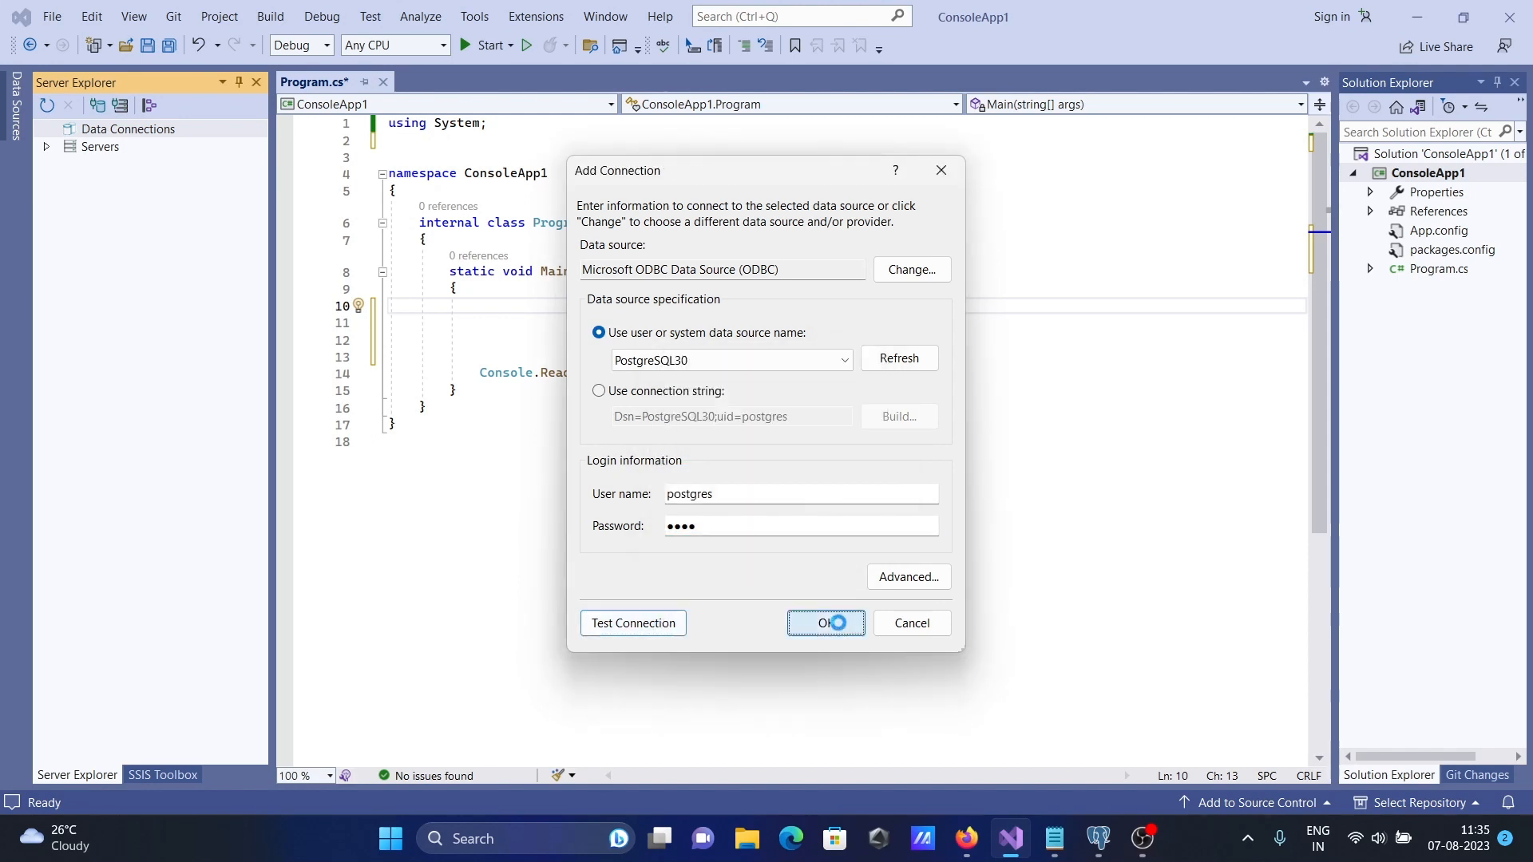
- Add the ODBC.localhost.postgres connection and expand its Tables node in Server Explorer
click(826, 623)
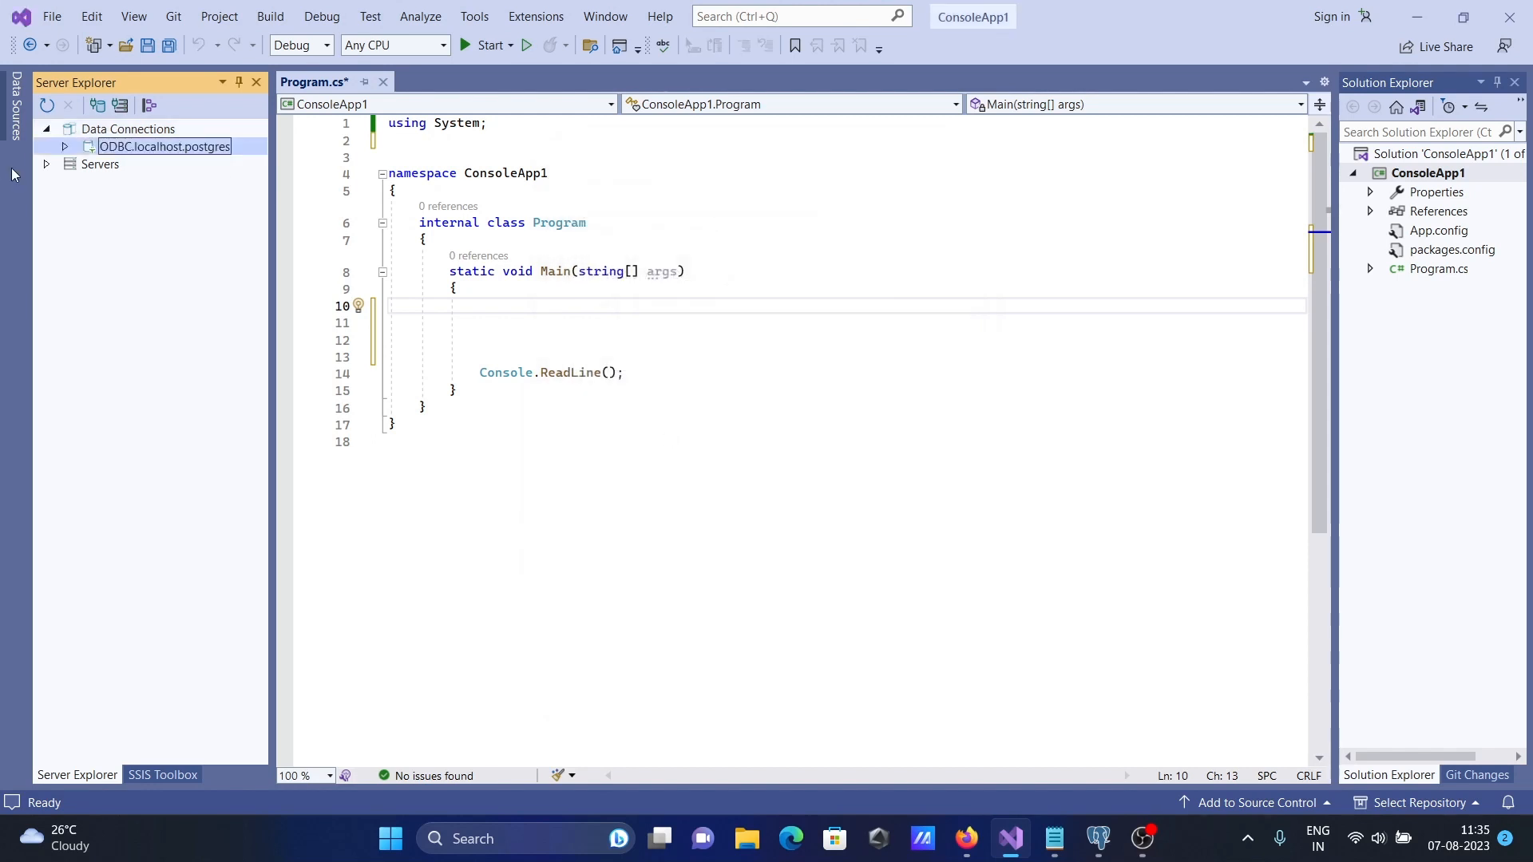
click(62, 145)
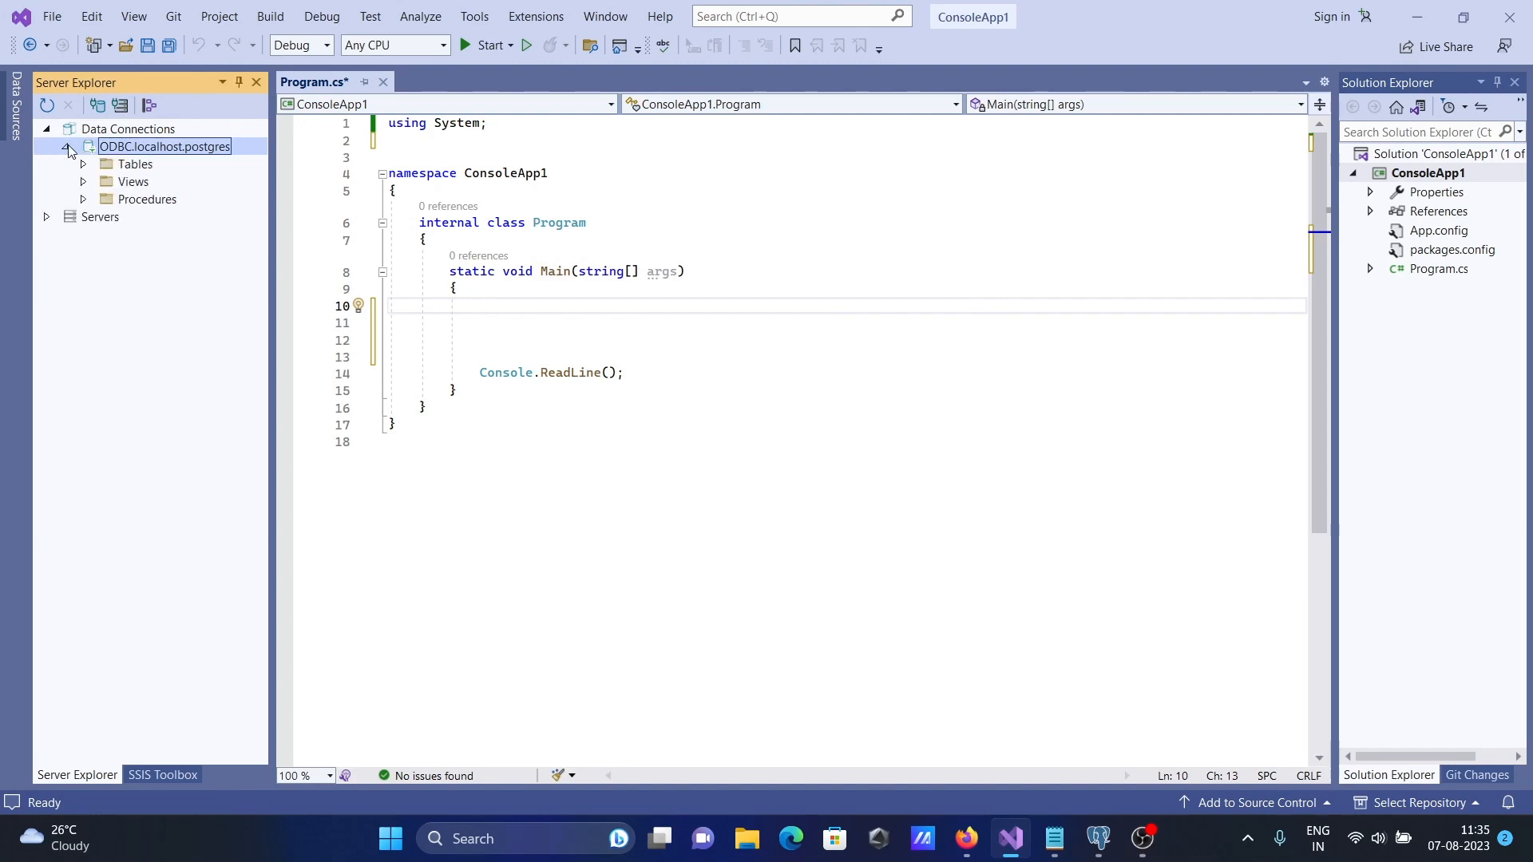
click(101, 163)
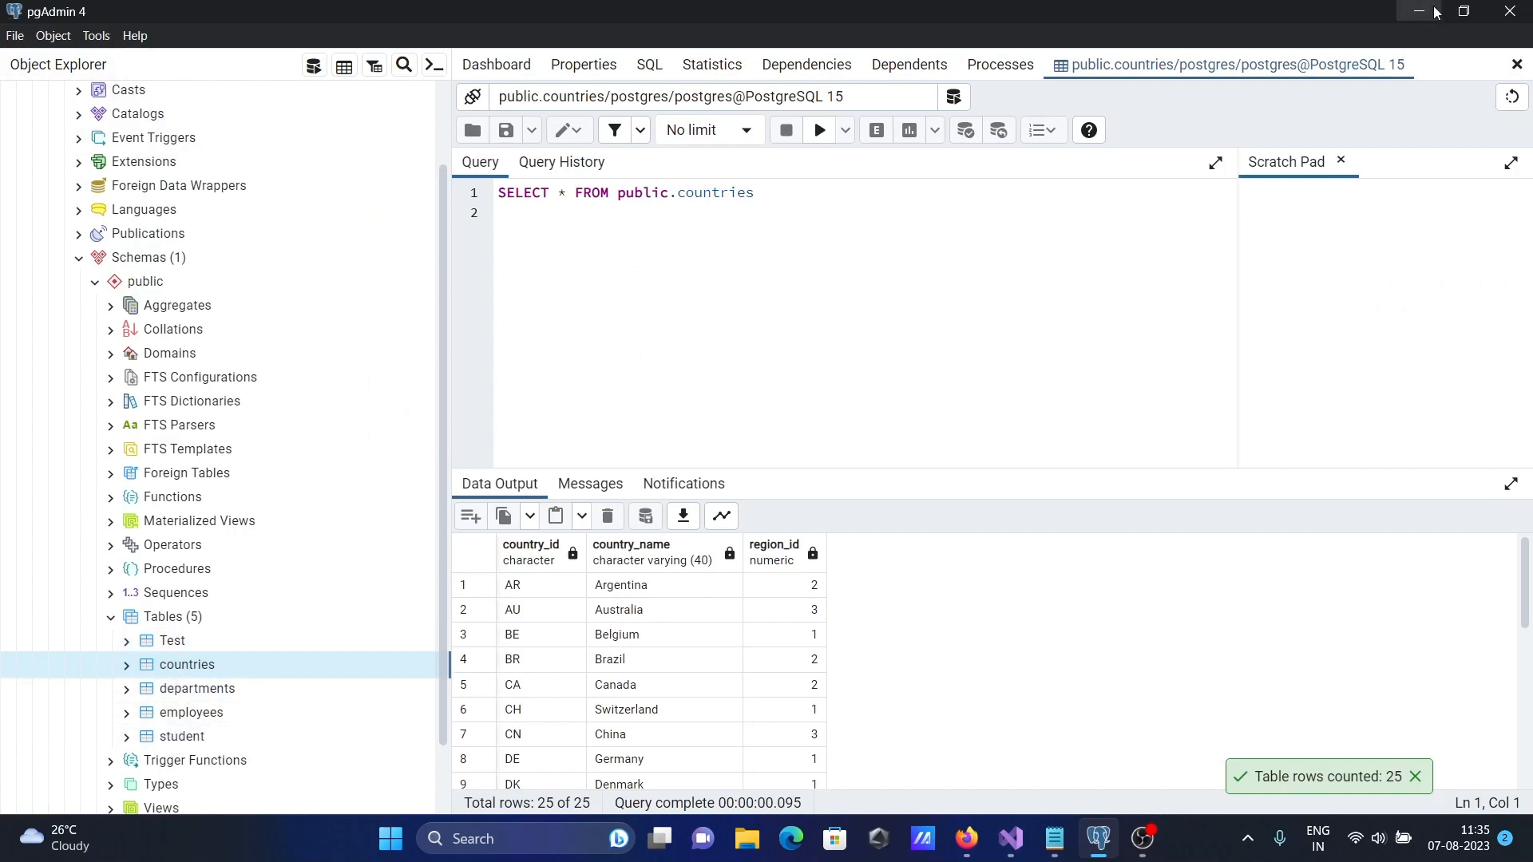
click(1008, 838)
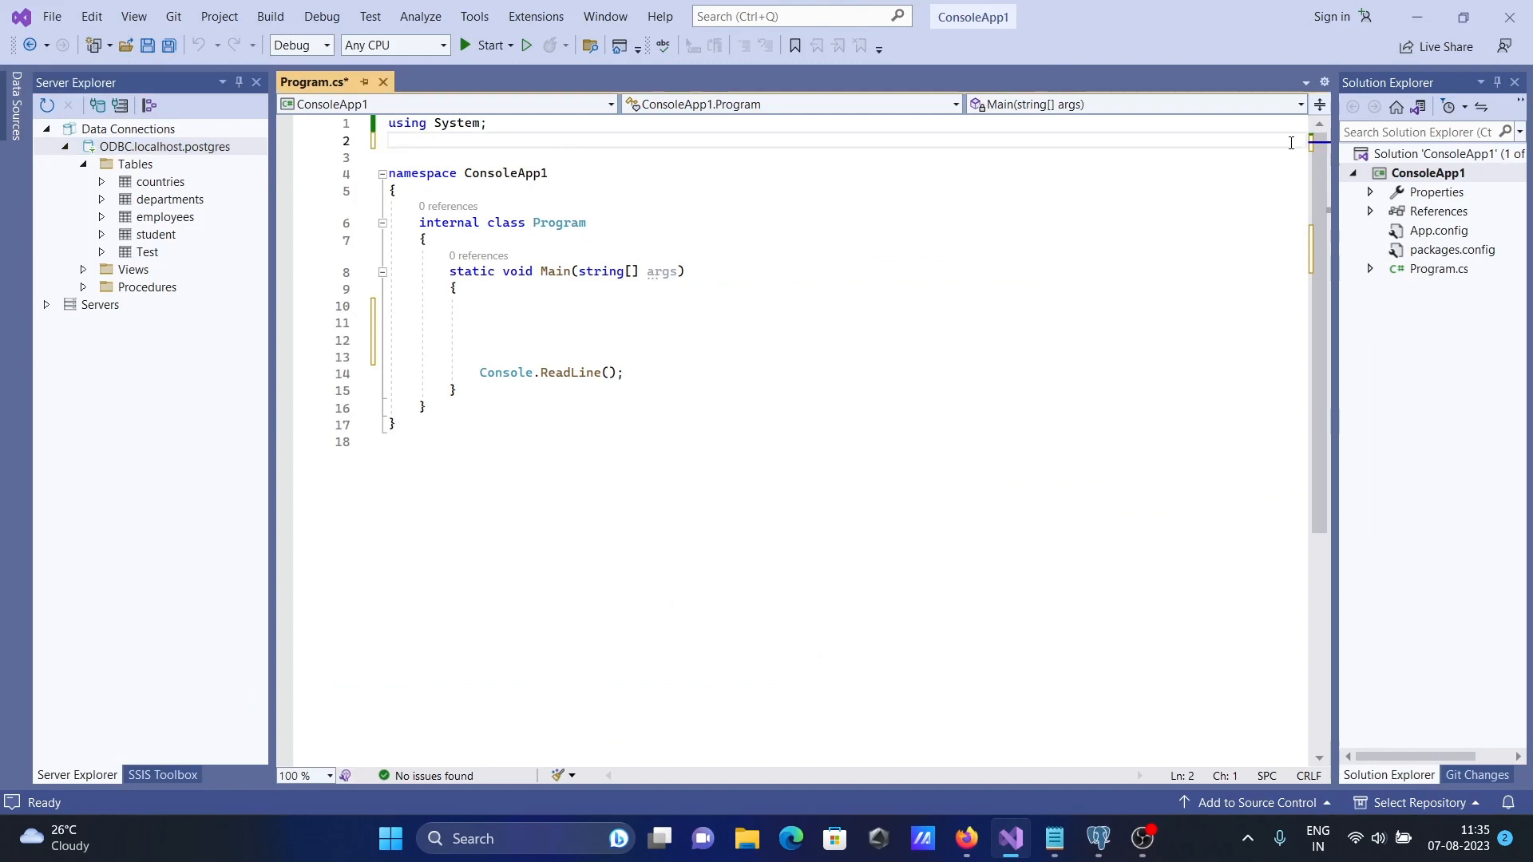
- Find the Npgsql package in Manage NuGet Packages for ConsoleApp1 by searching 'npg'
right_click(1429, 172)
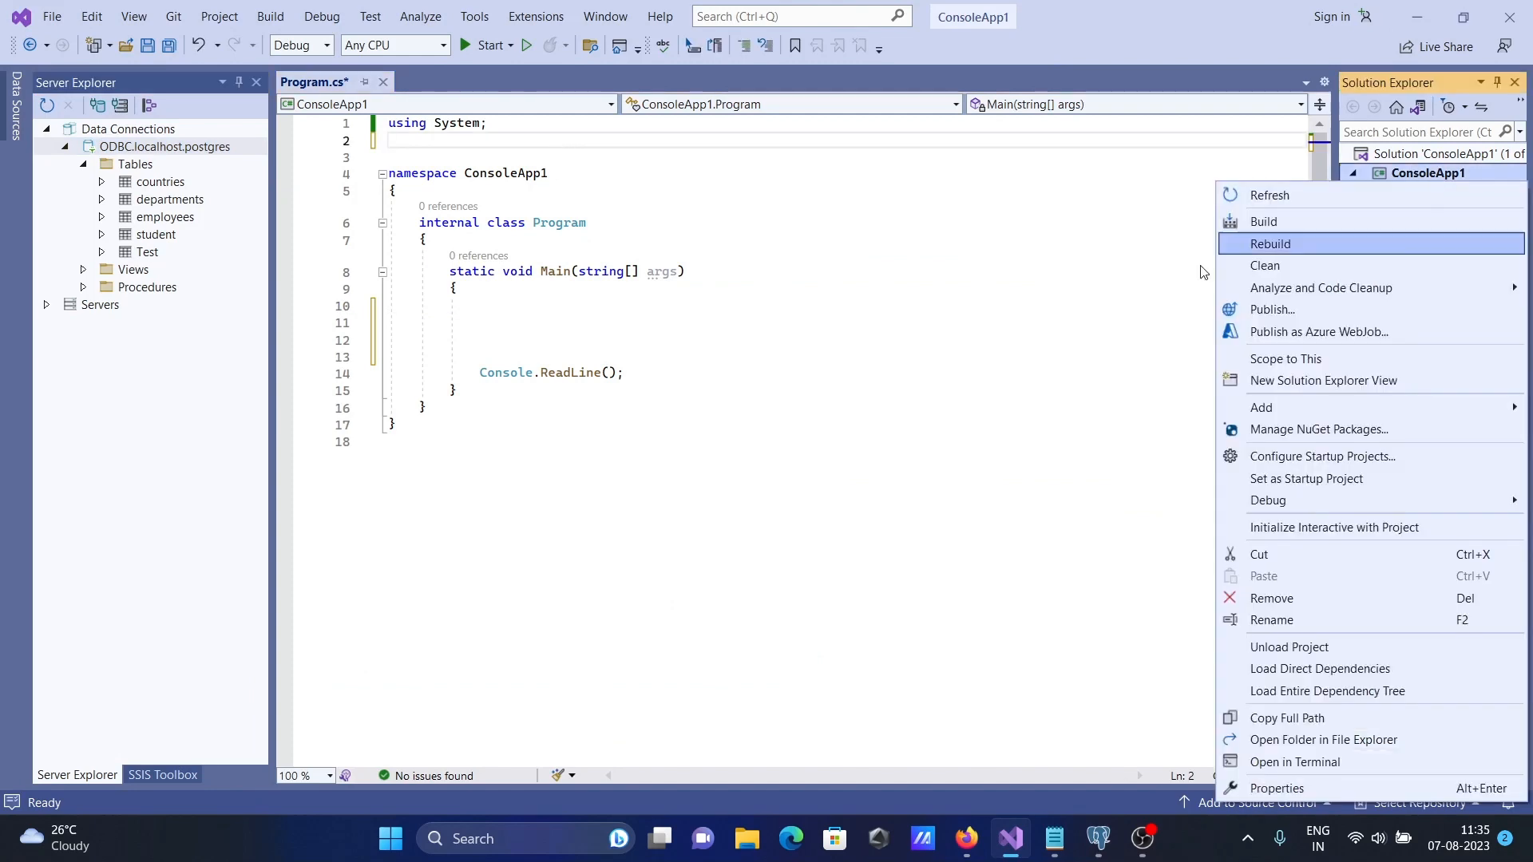
click(1317, 429)
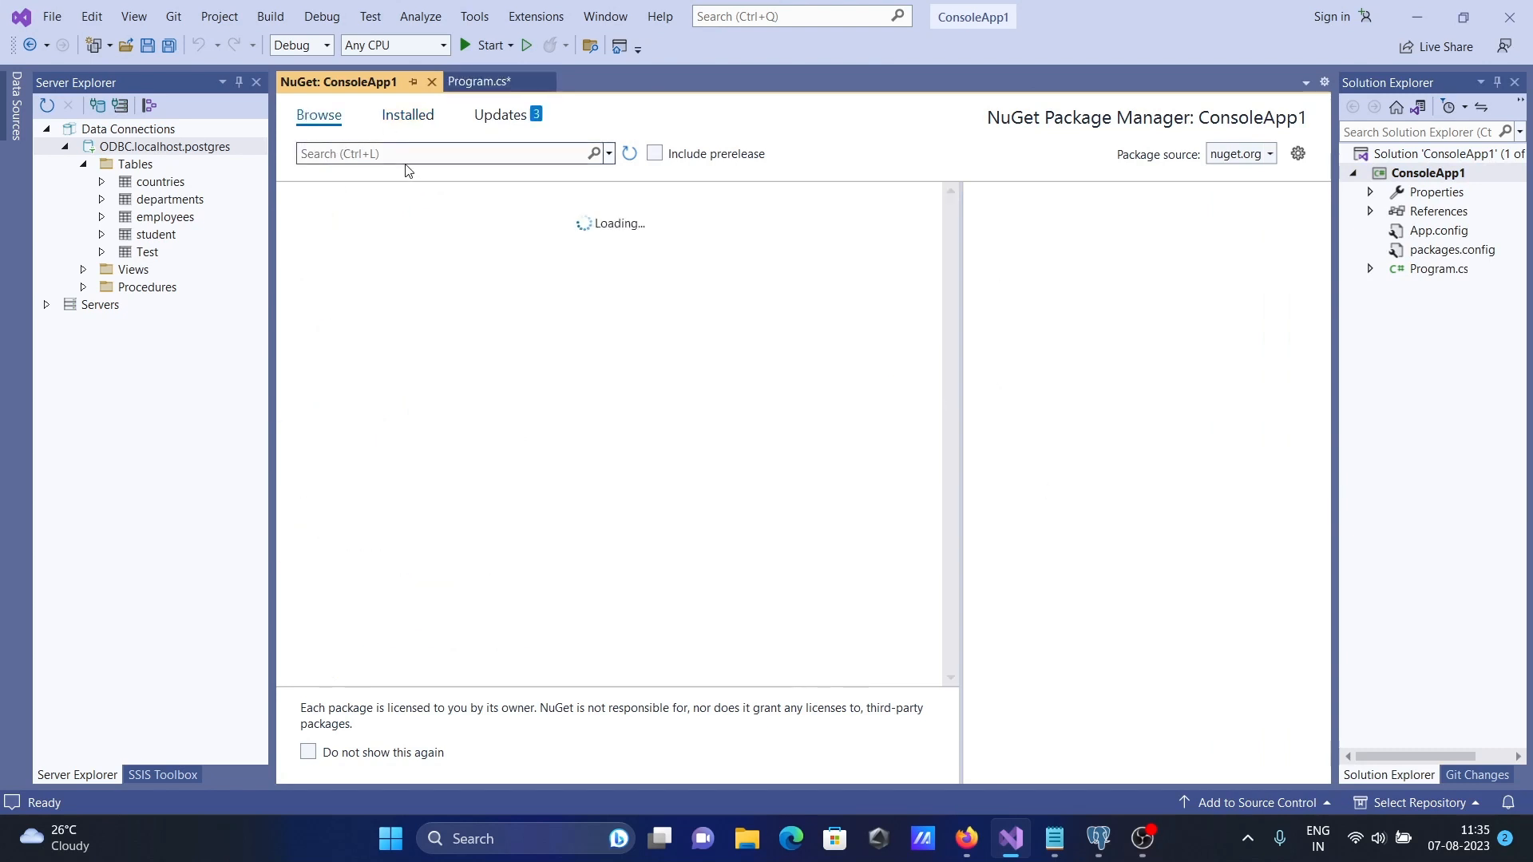
click(450, 153)
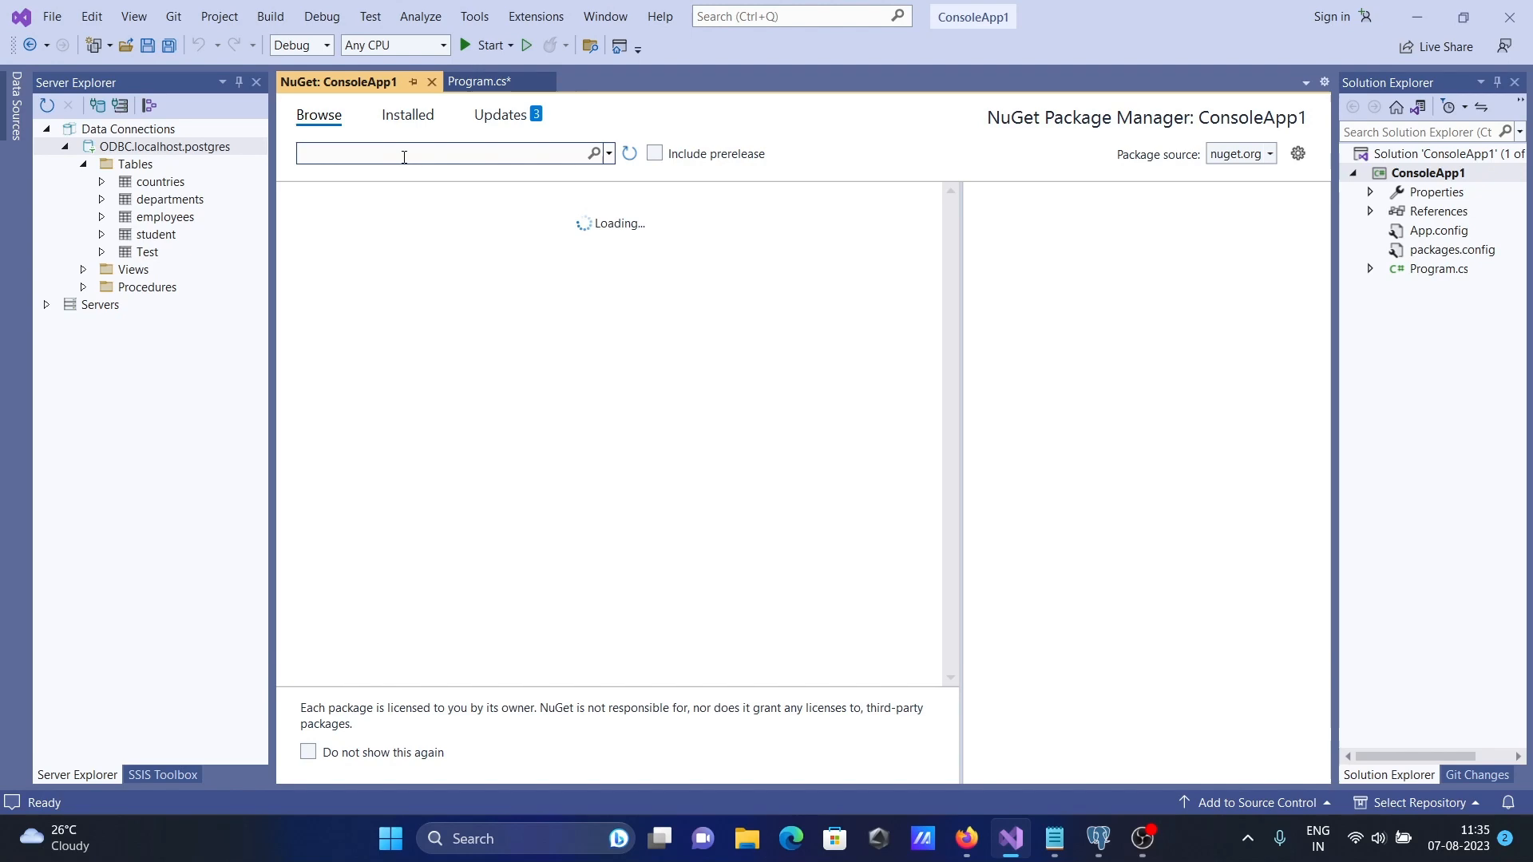
text(npg)
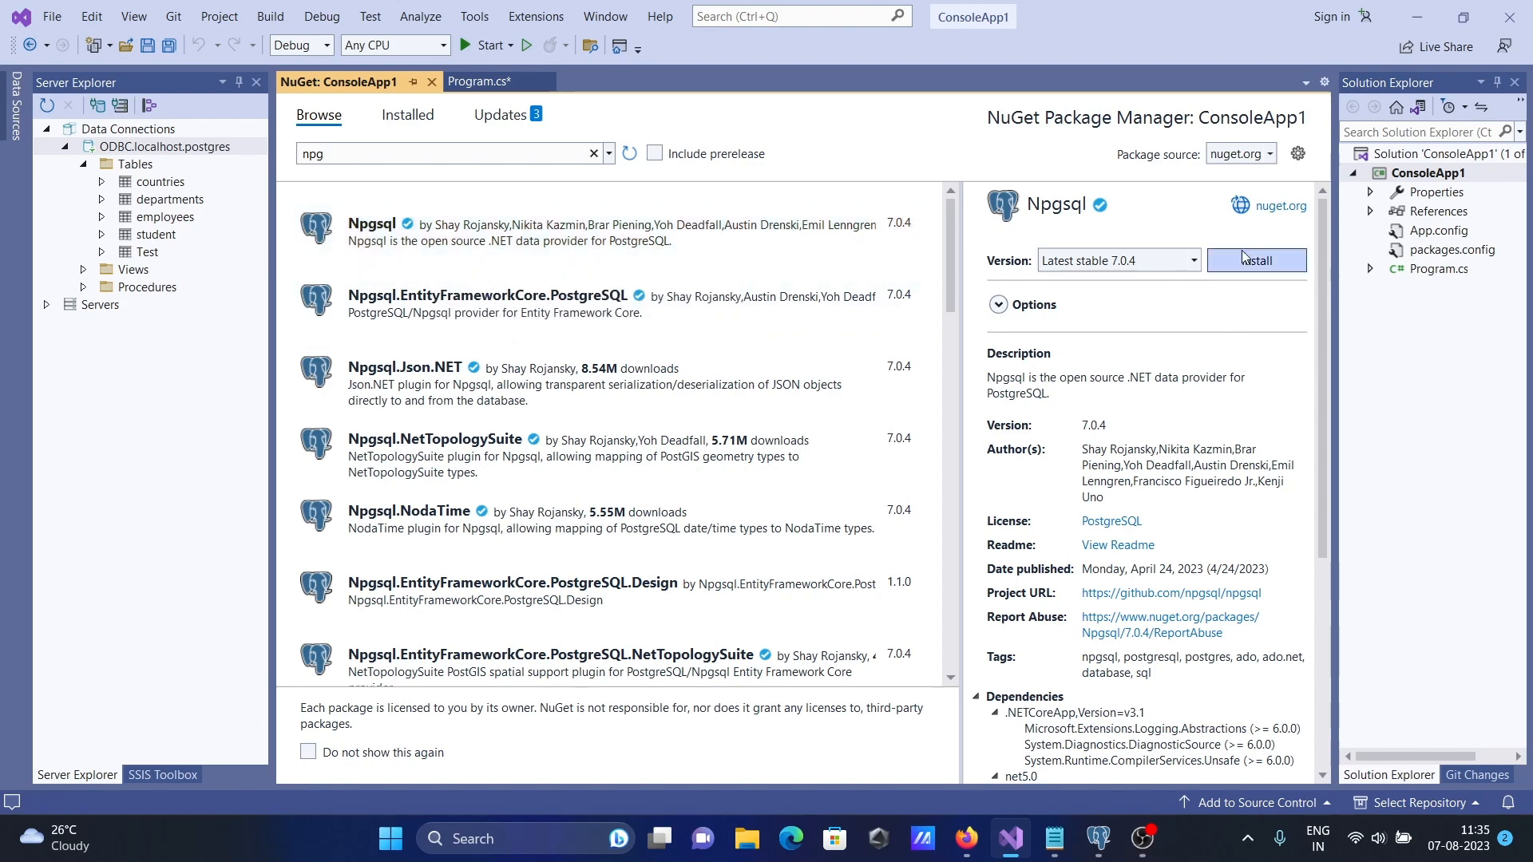
click(1256, 259)
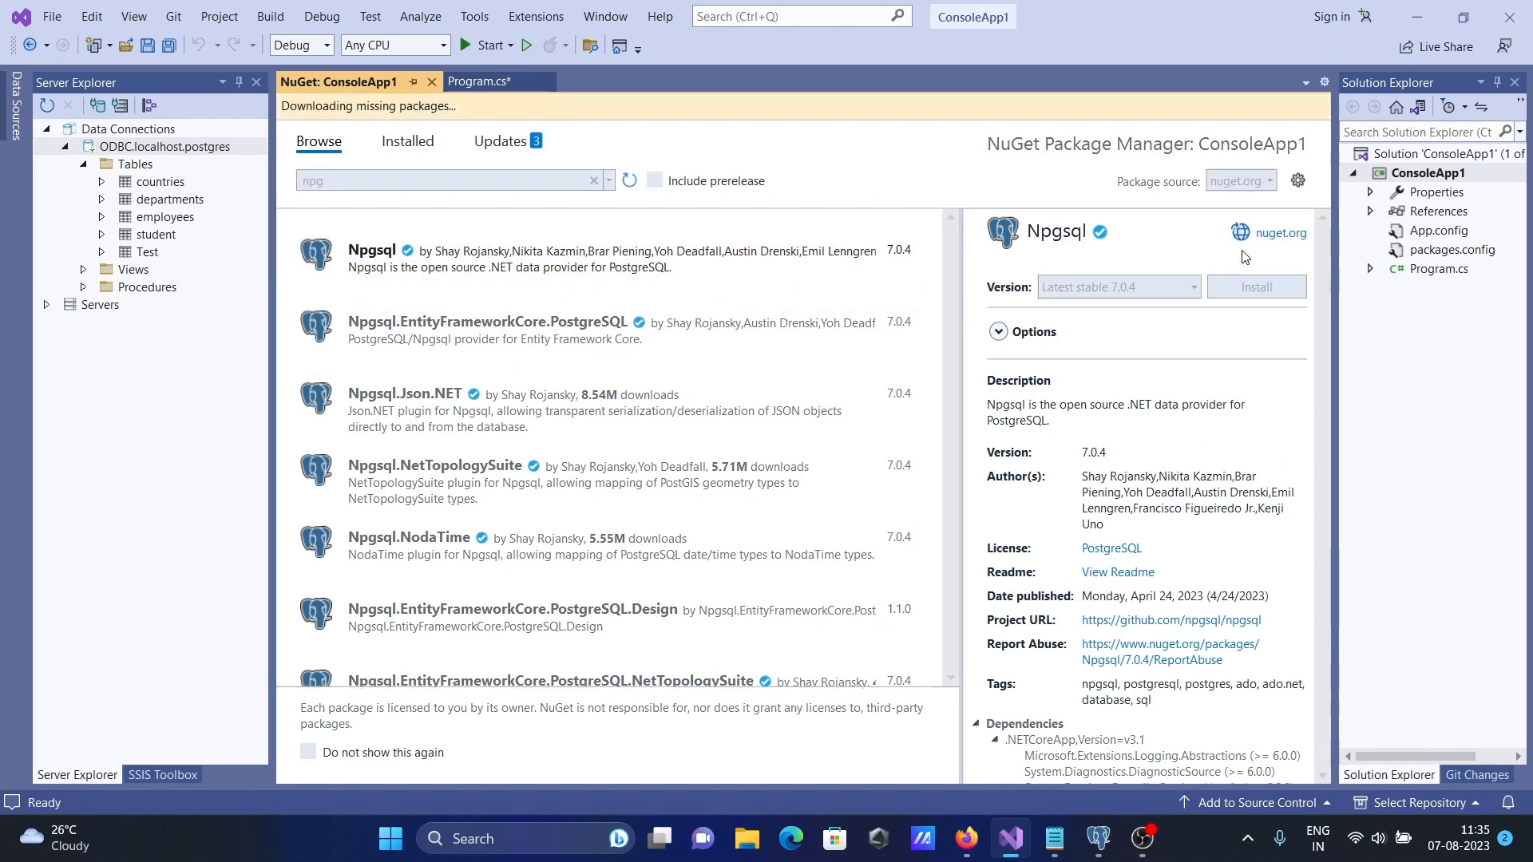
click(1255, 258)
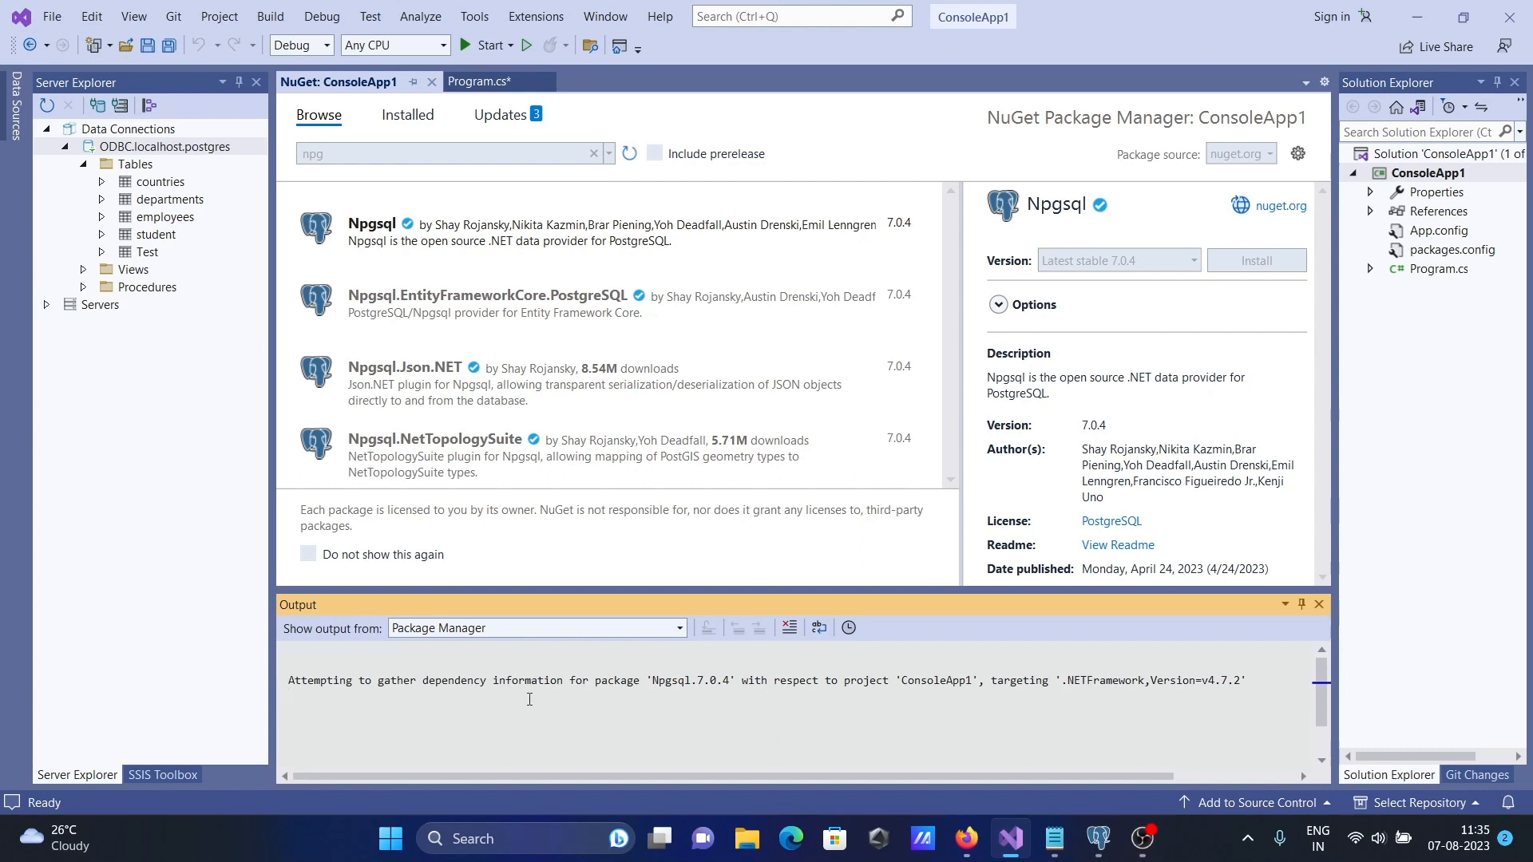
mouse_move(529, 691)
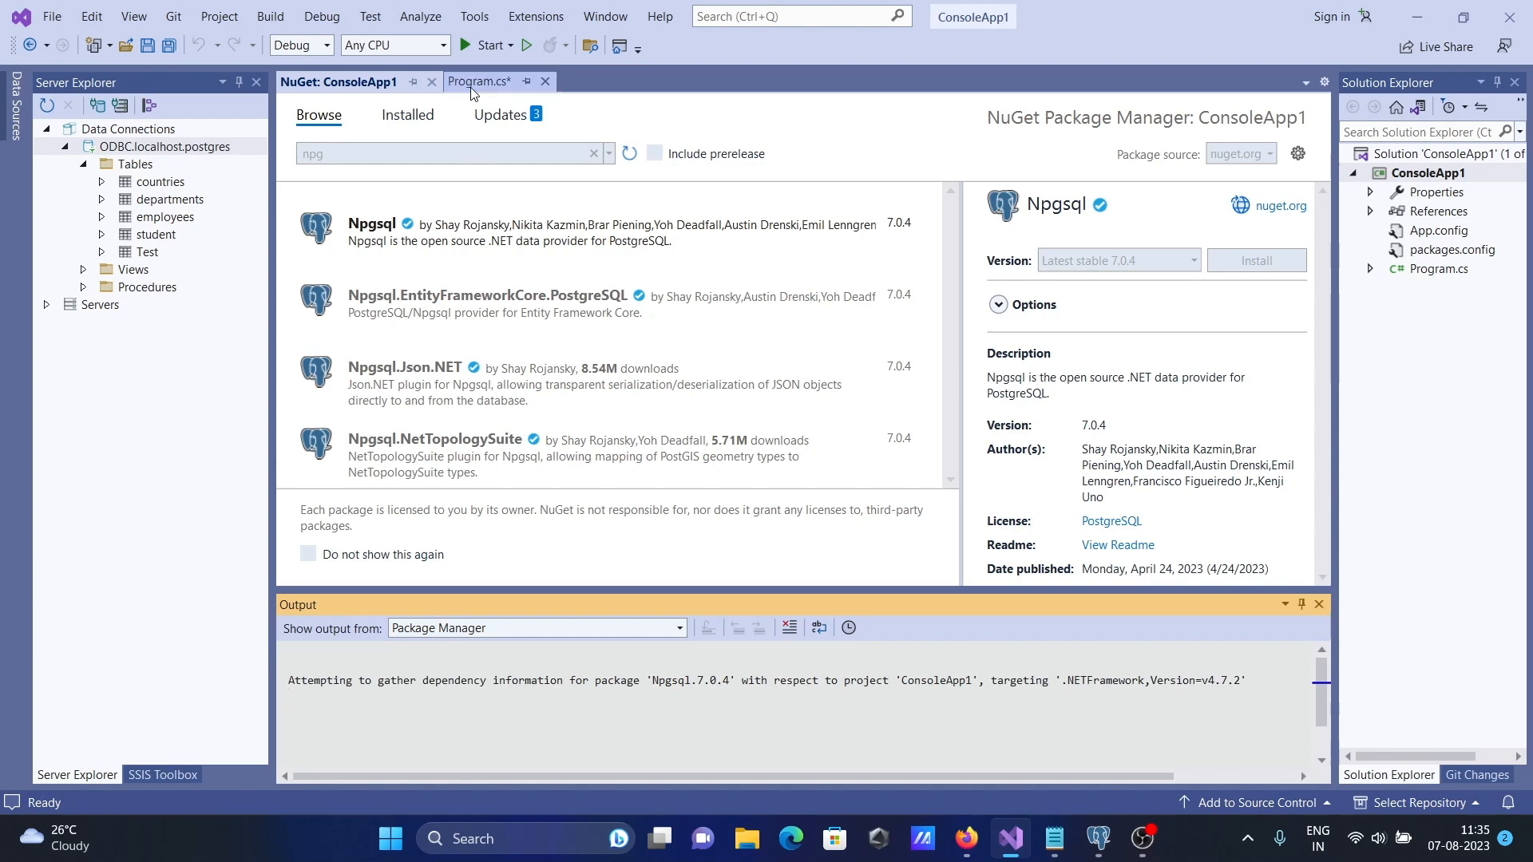
- Install Npgsql 7.0.4, check it under project references, and return to Program.cs
click(479, 82)
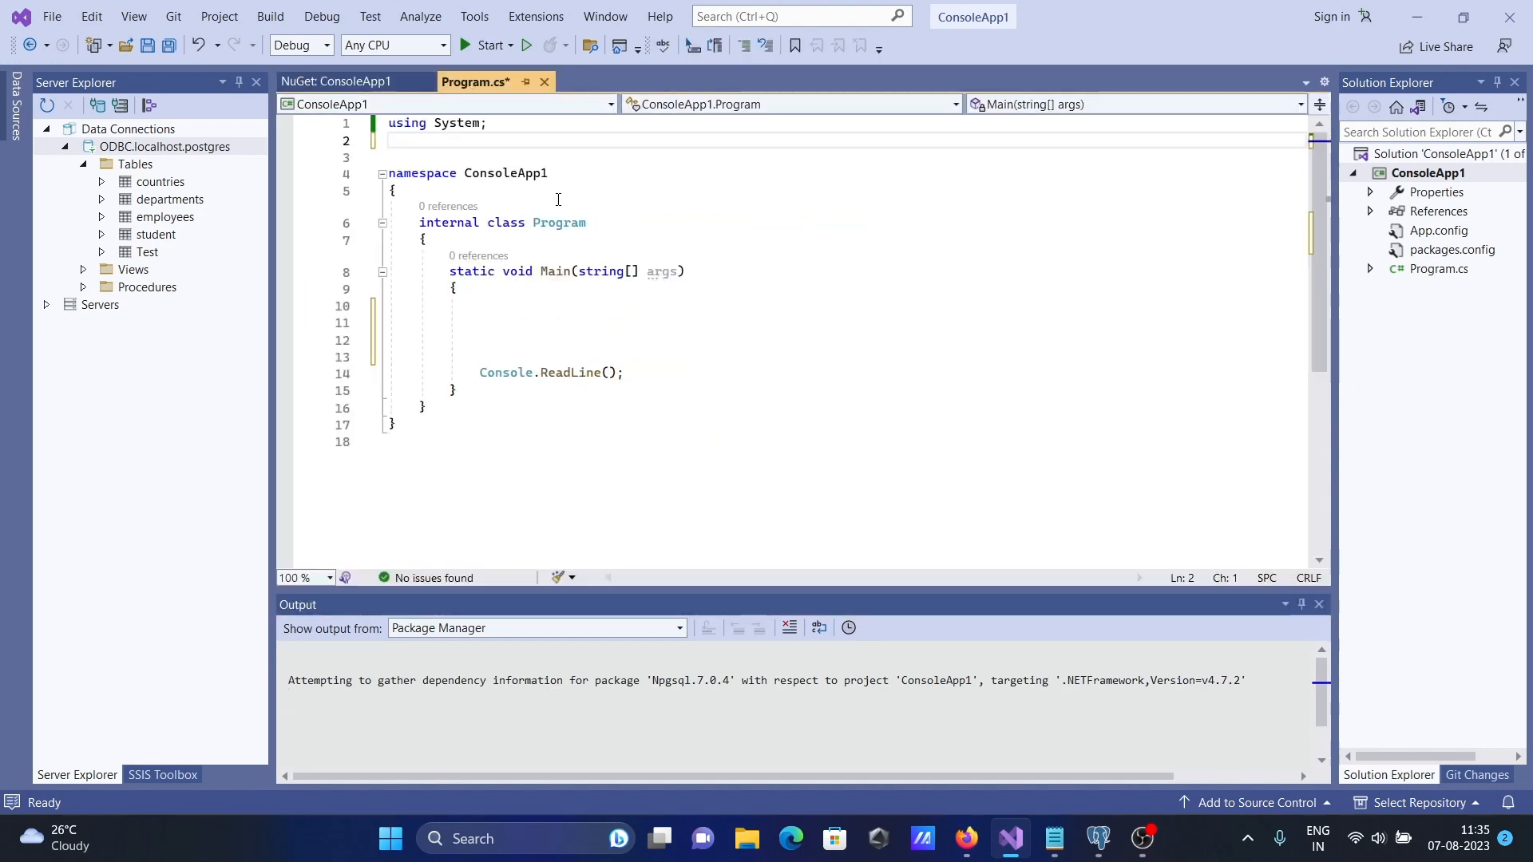
click(340, 82)
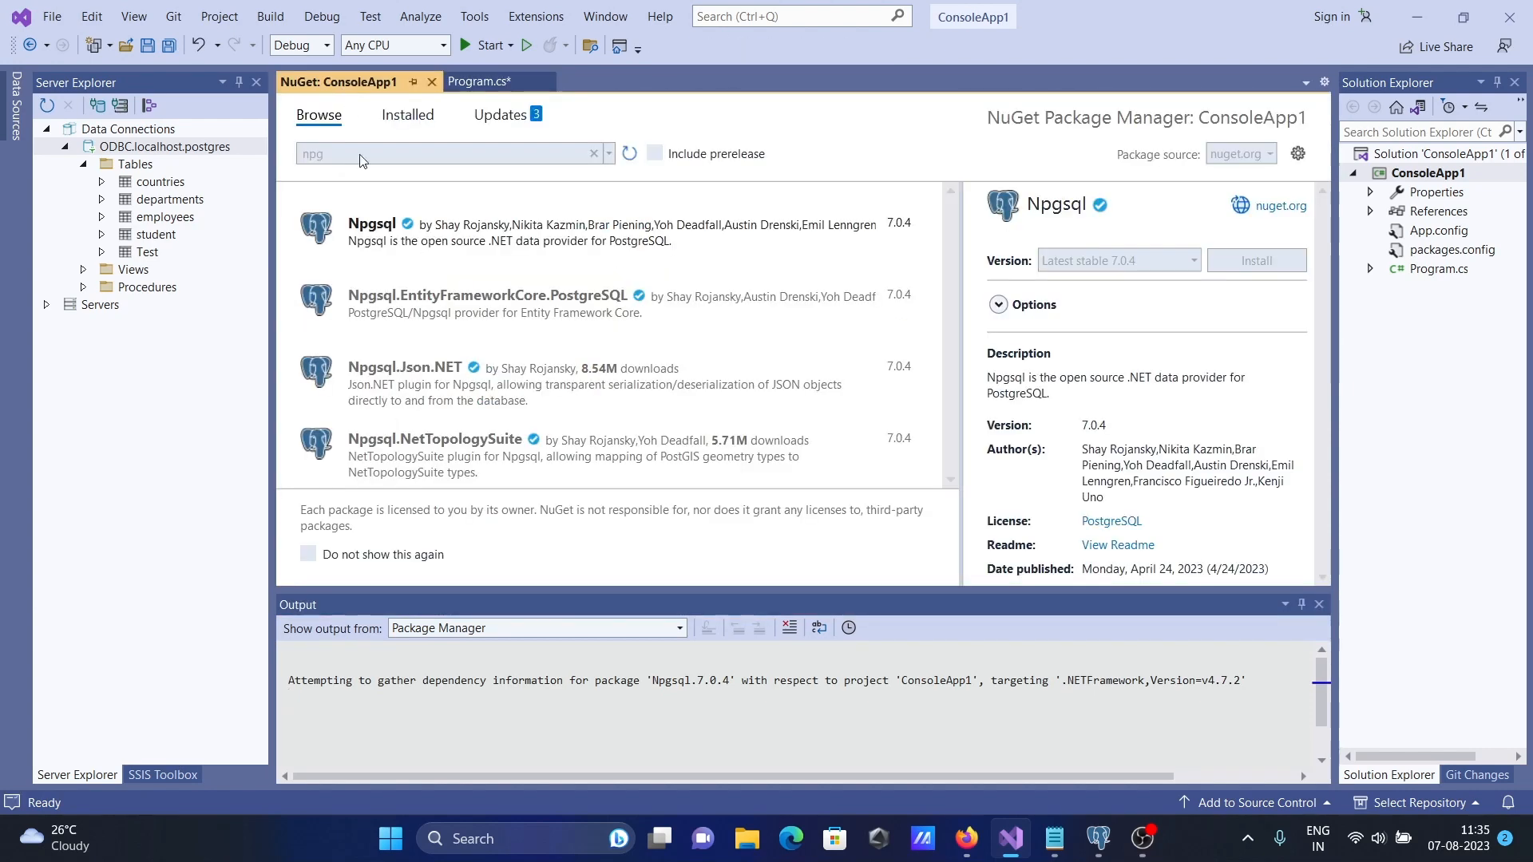
mouse_move(479, 81)
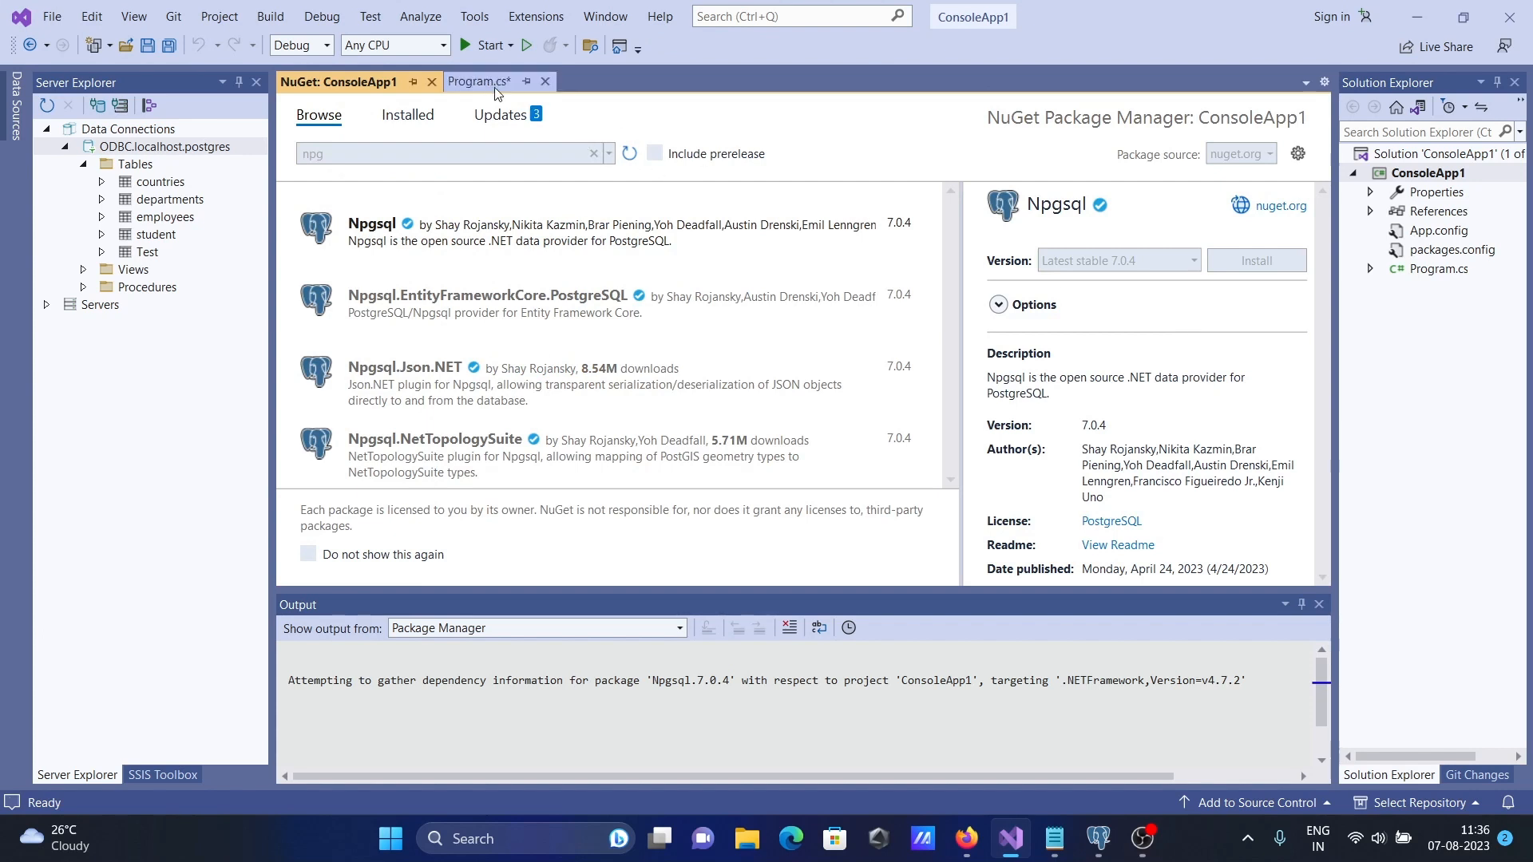
mouse_move(480, 82)
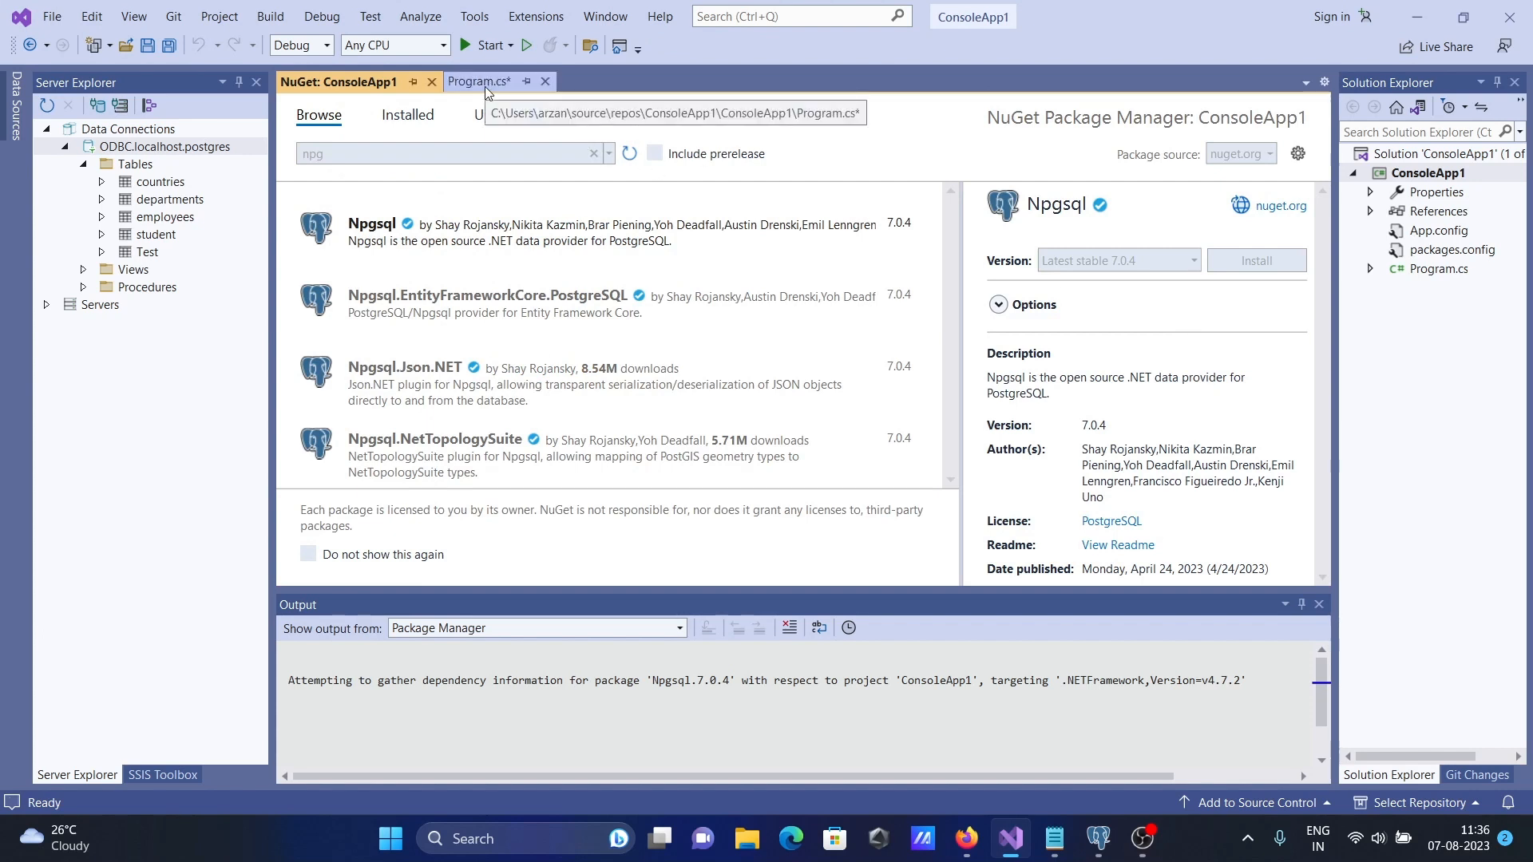
click(1255, 260)
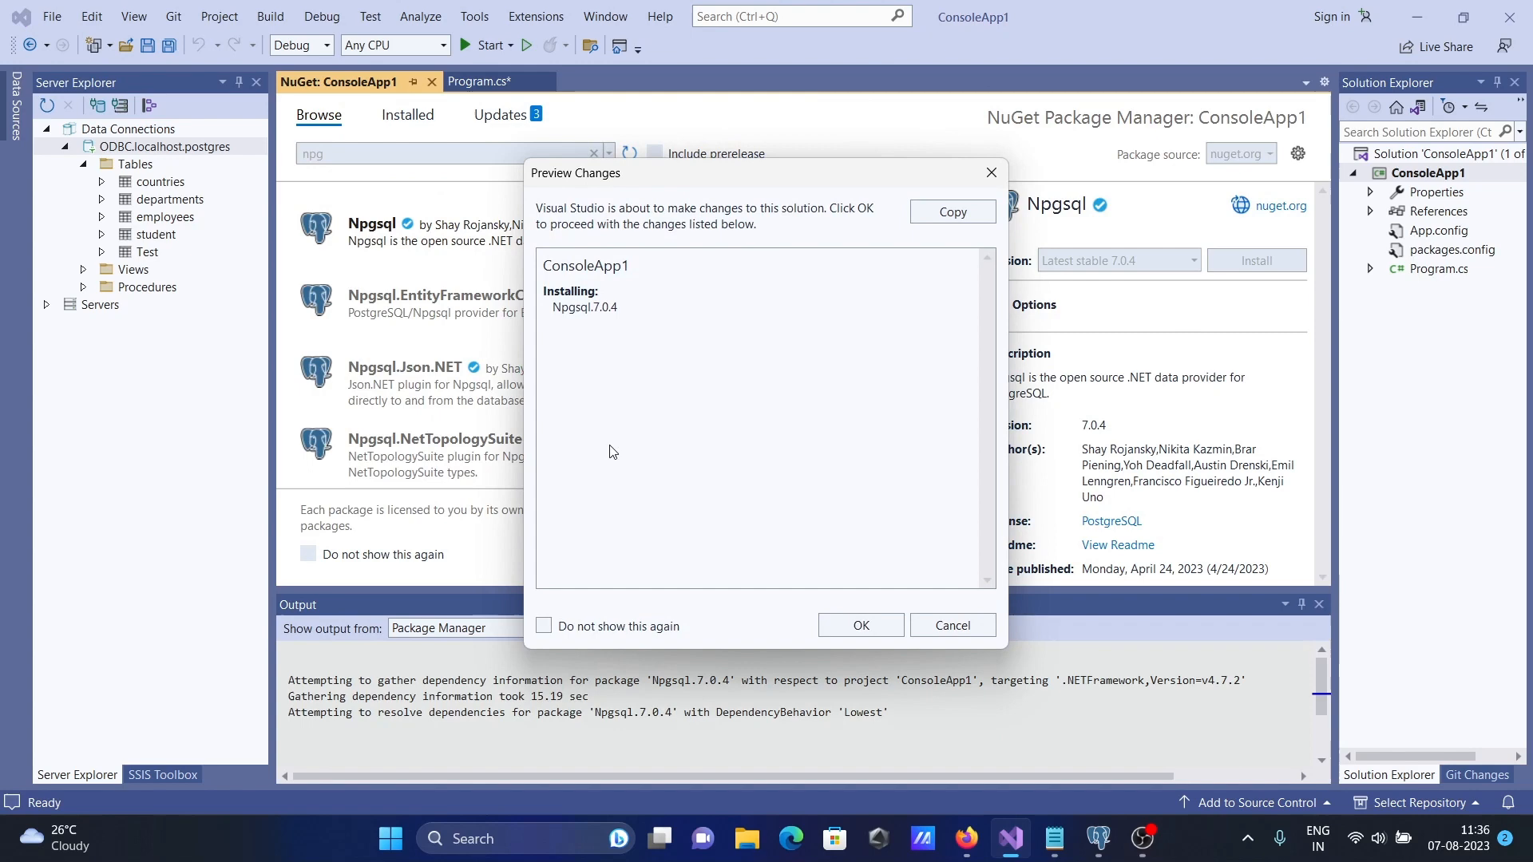
click(859, 624)
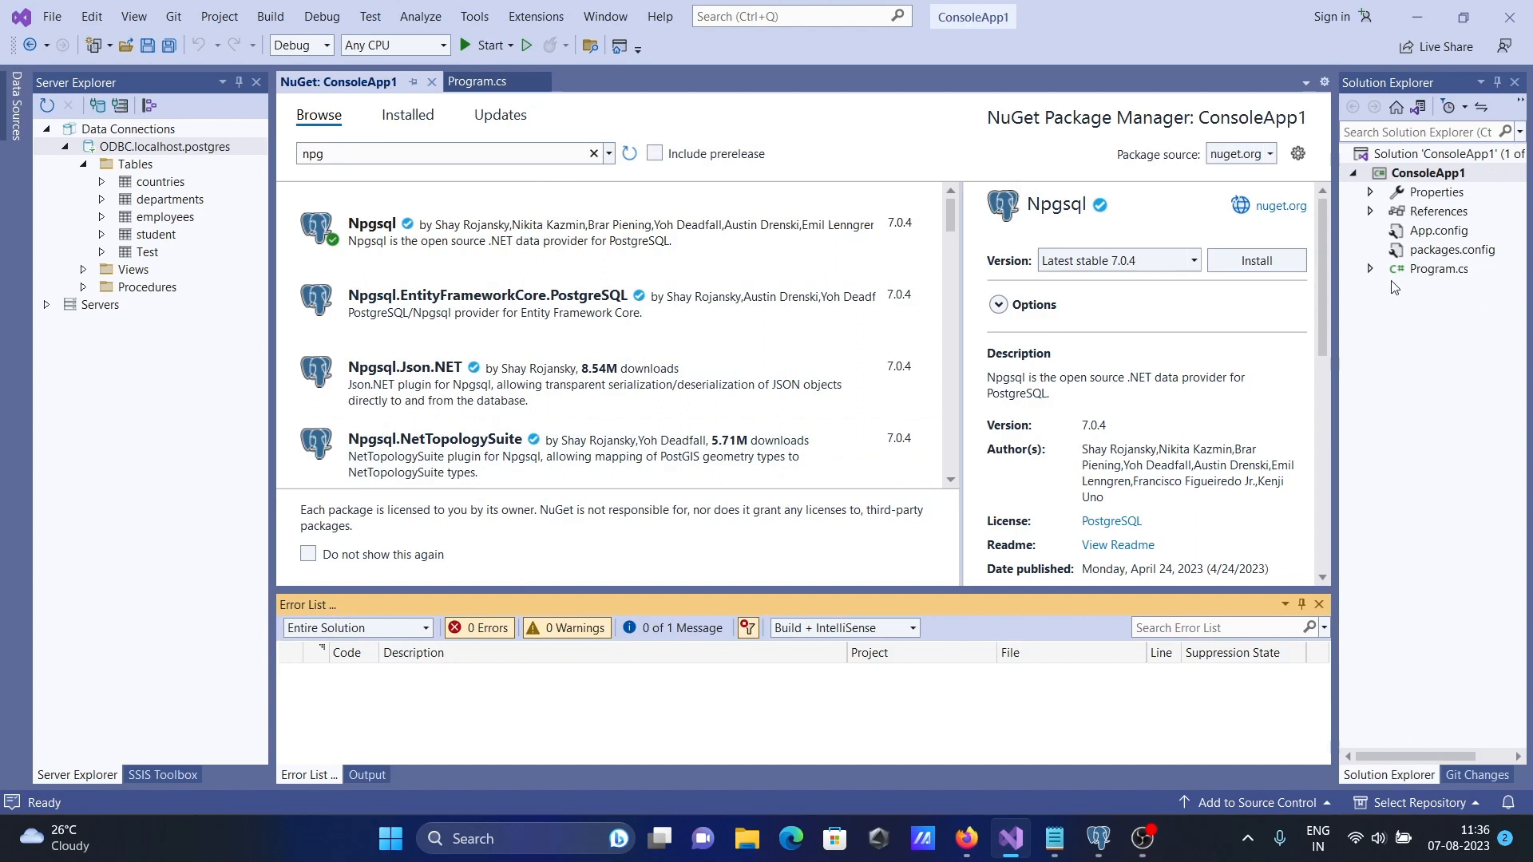
click(1378, 211)
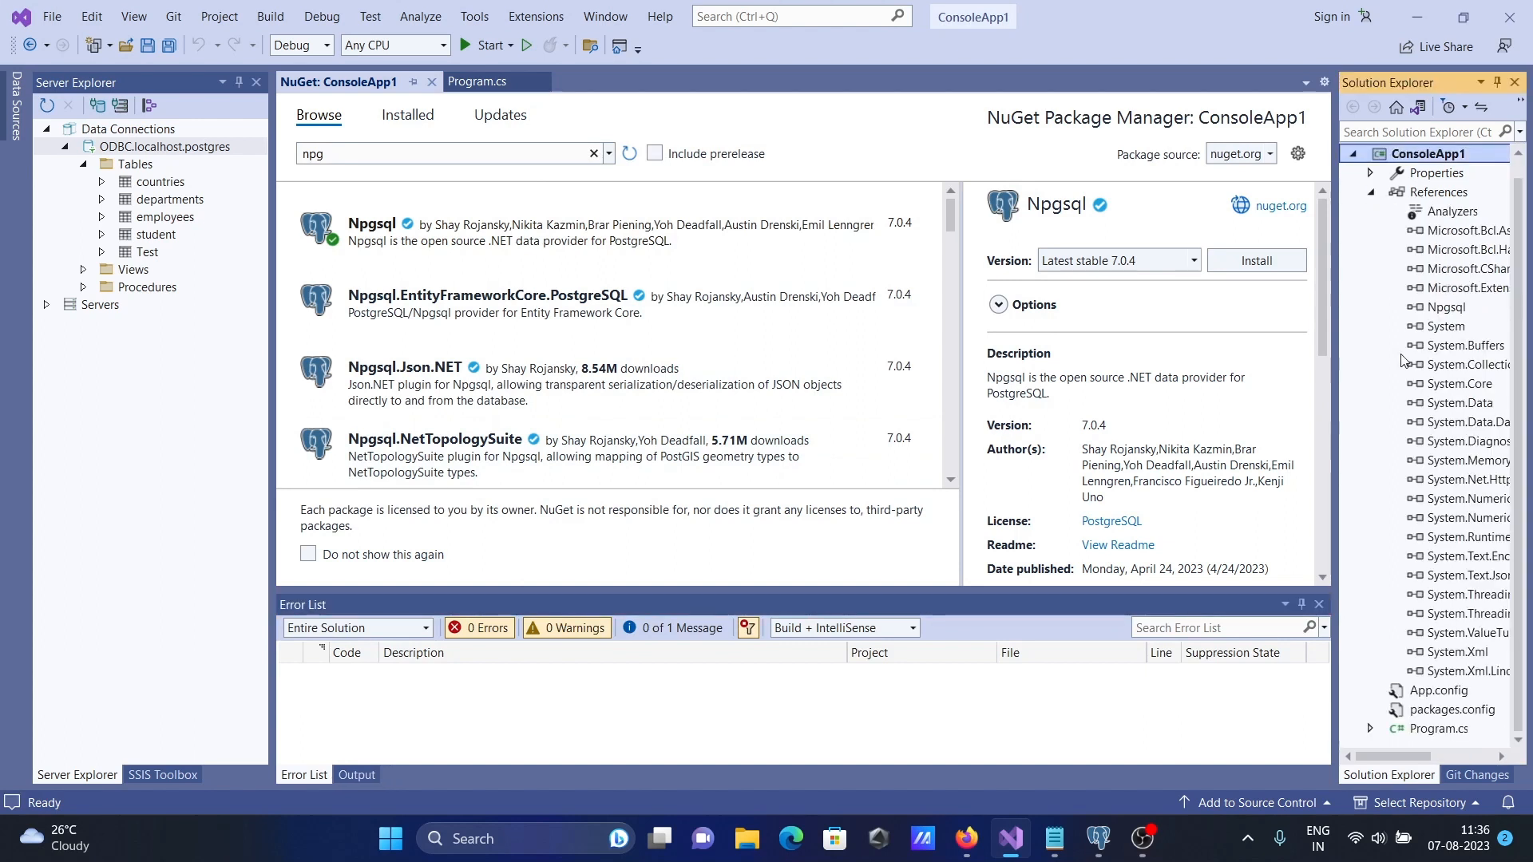
click(1255, 261)
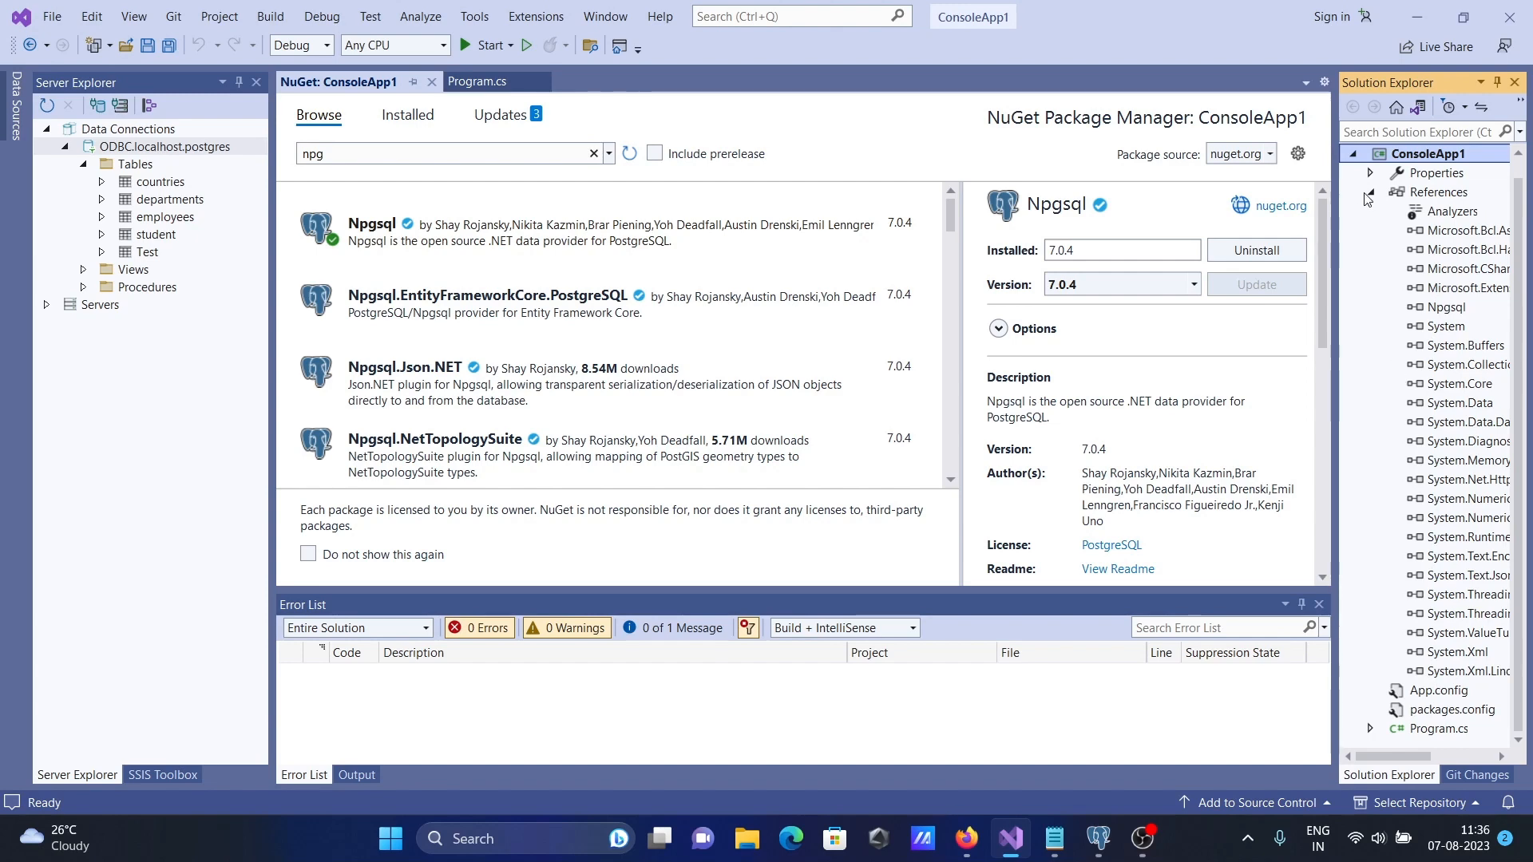
click(472, 82)
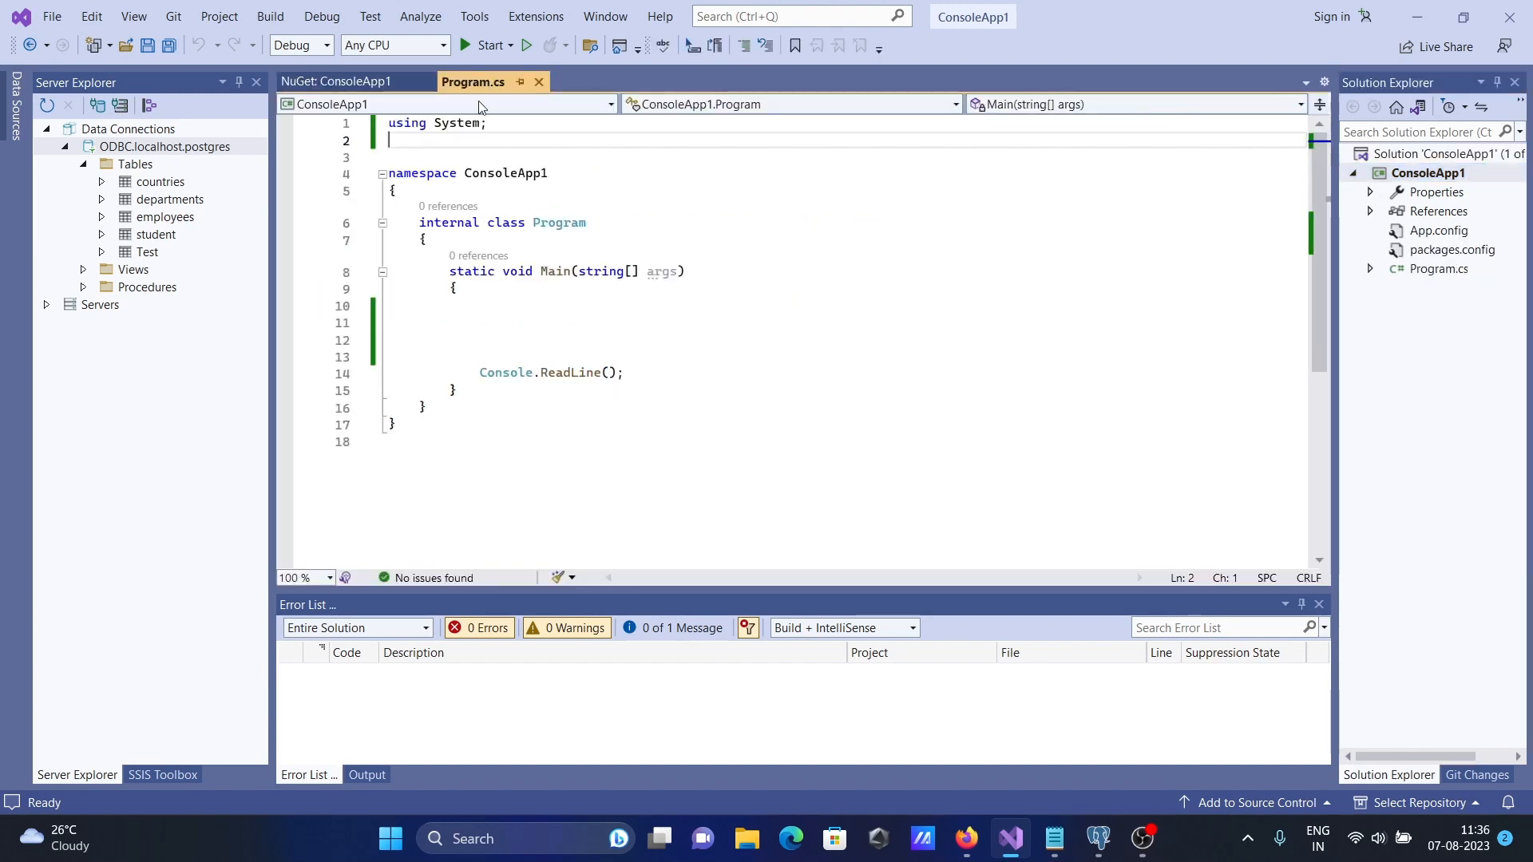
- Copy the Npgsql connection and countries query code from the Notepad notes
click(1054, 839)
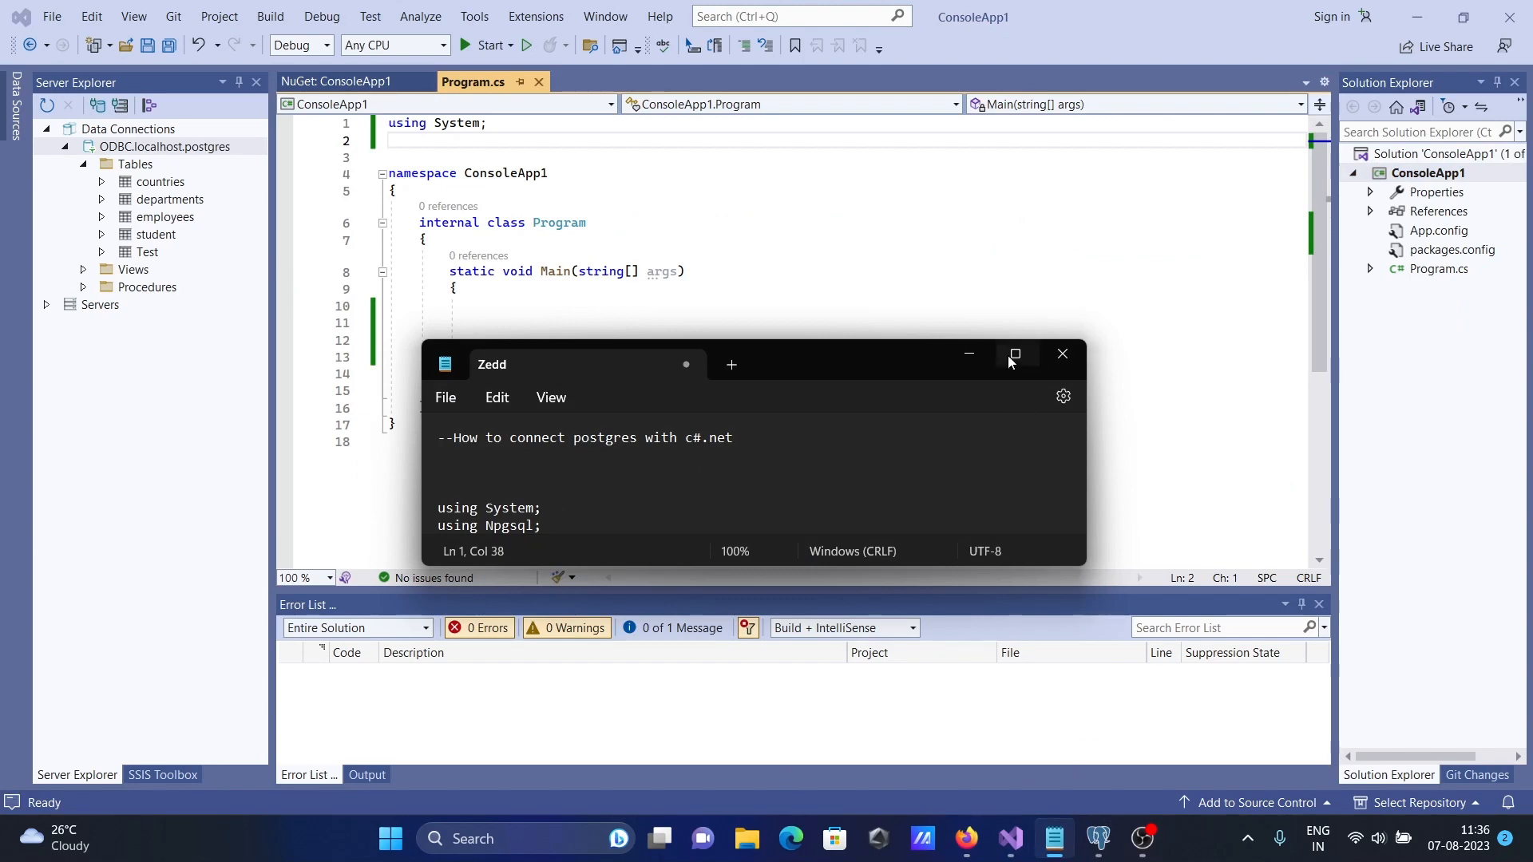
click(1014, 354)
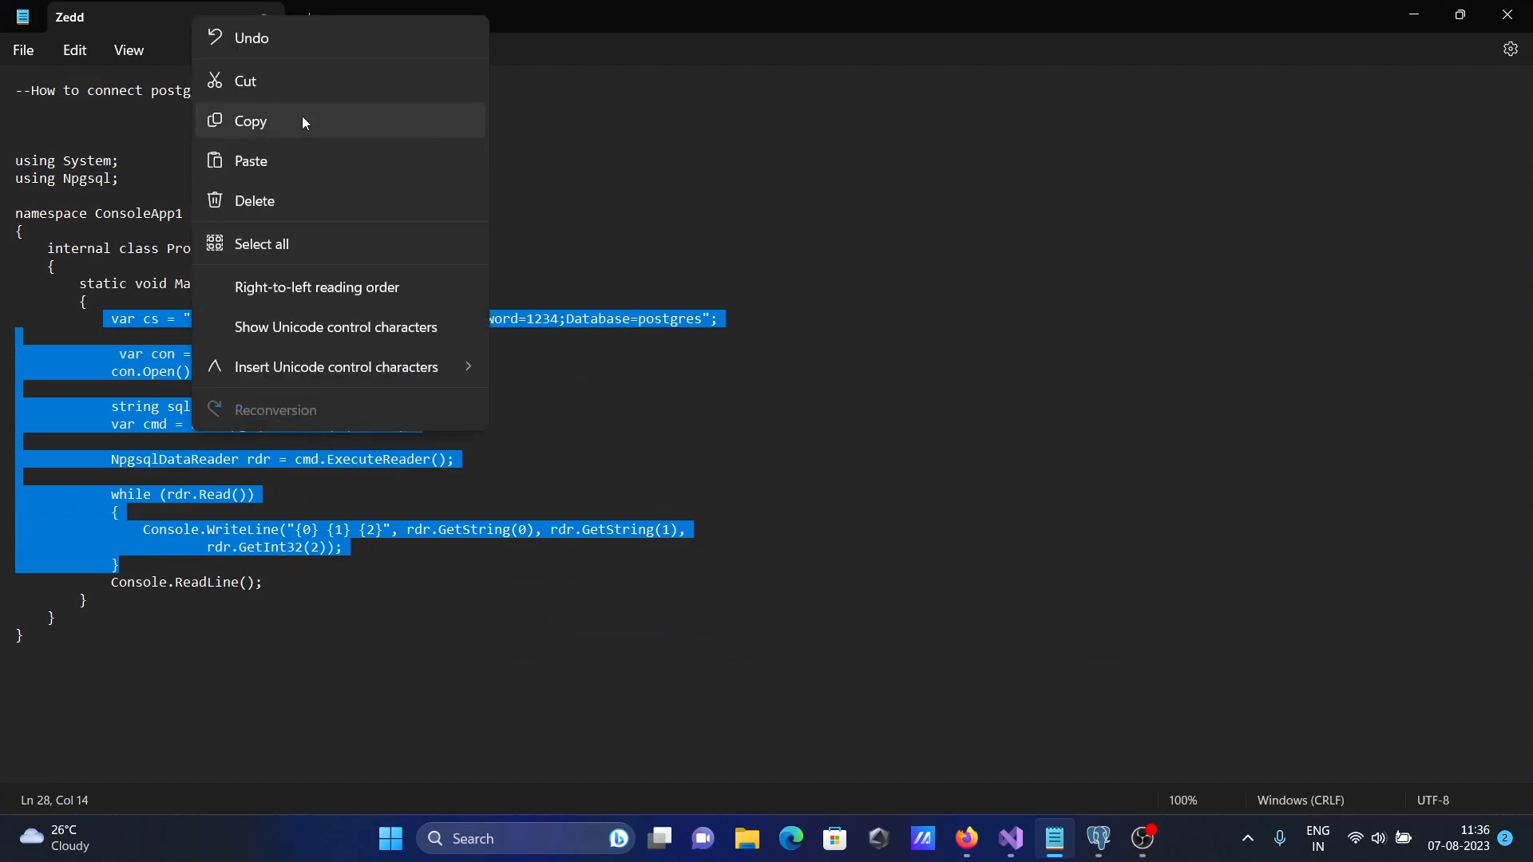
click(249, 121)
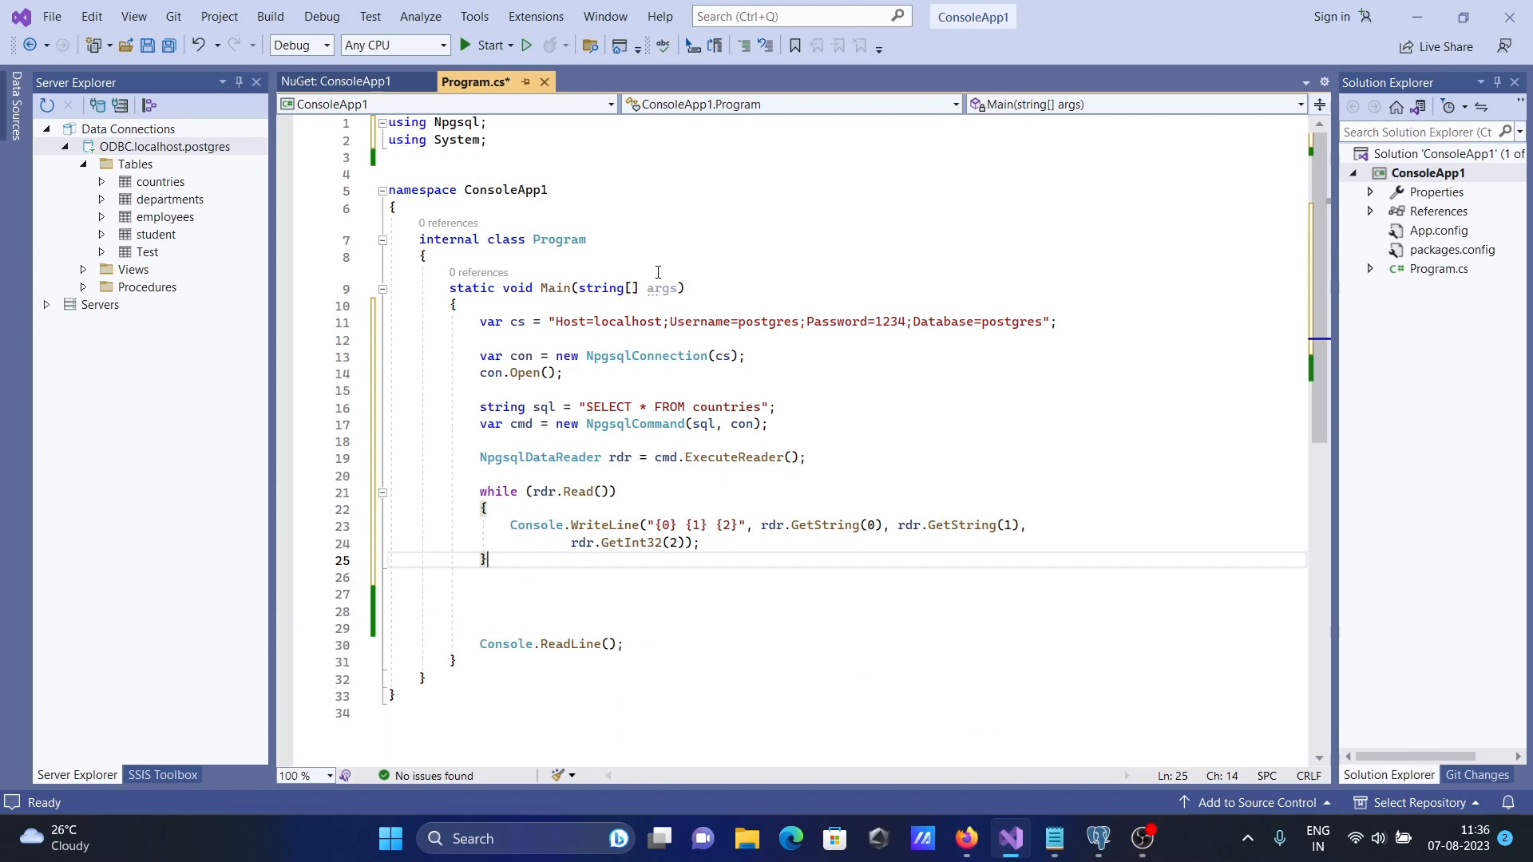
- Select the Program class name while reviewing the pasted code
double_click(559, 238)
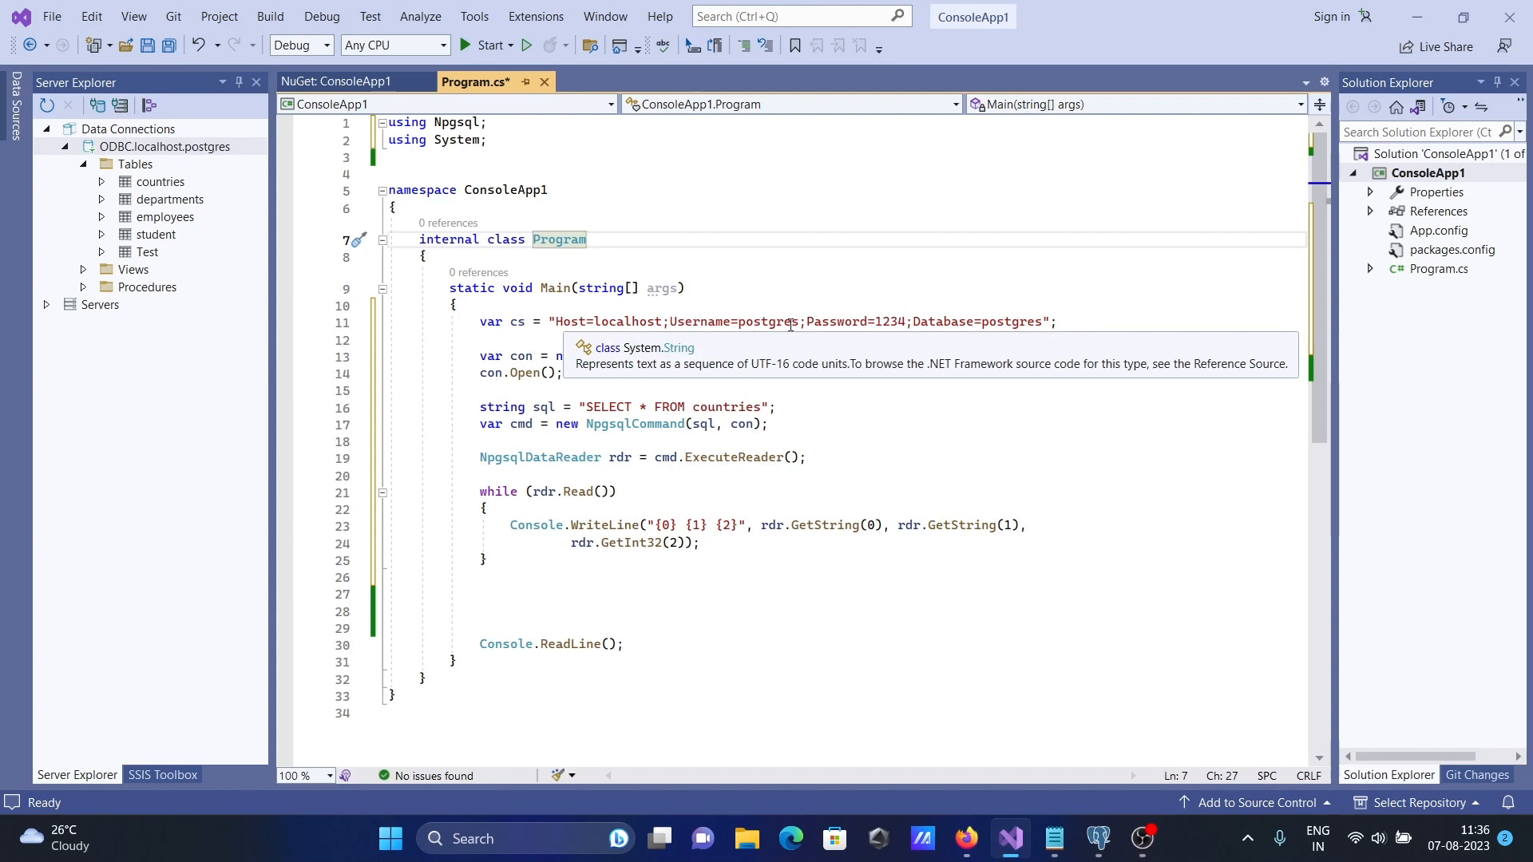
mouse_move(1044, 329)
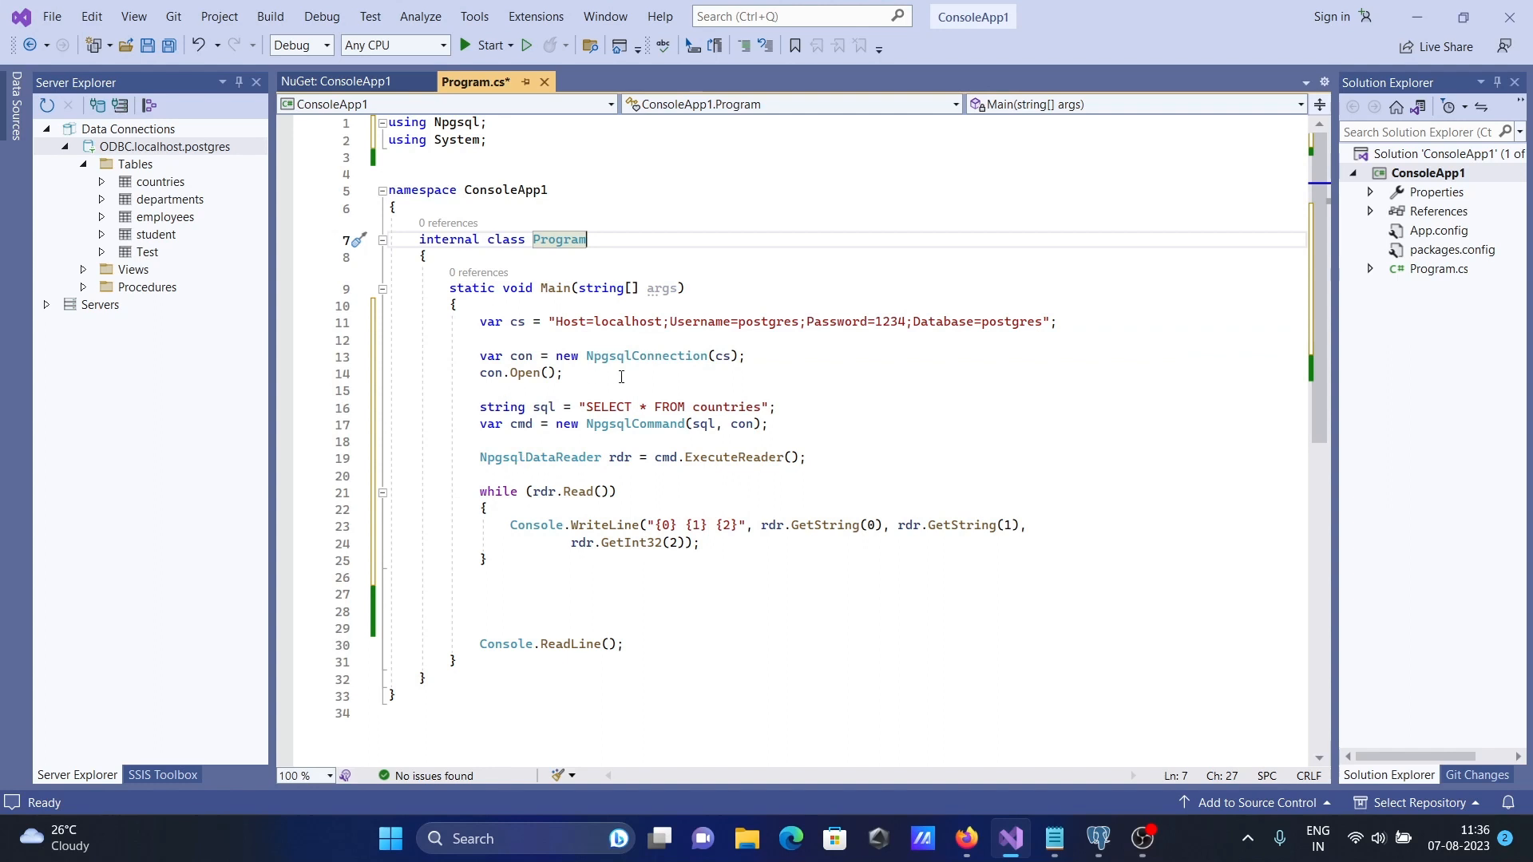
mouse_move(728, 374)
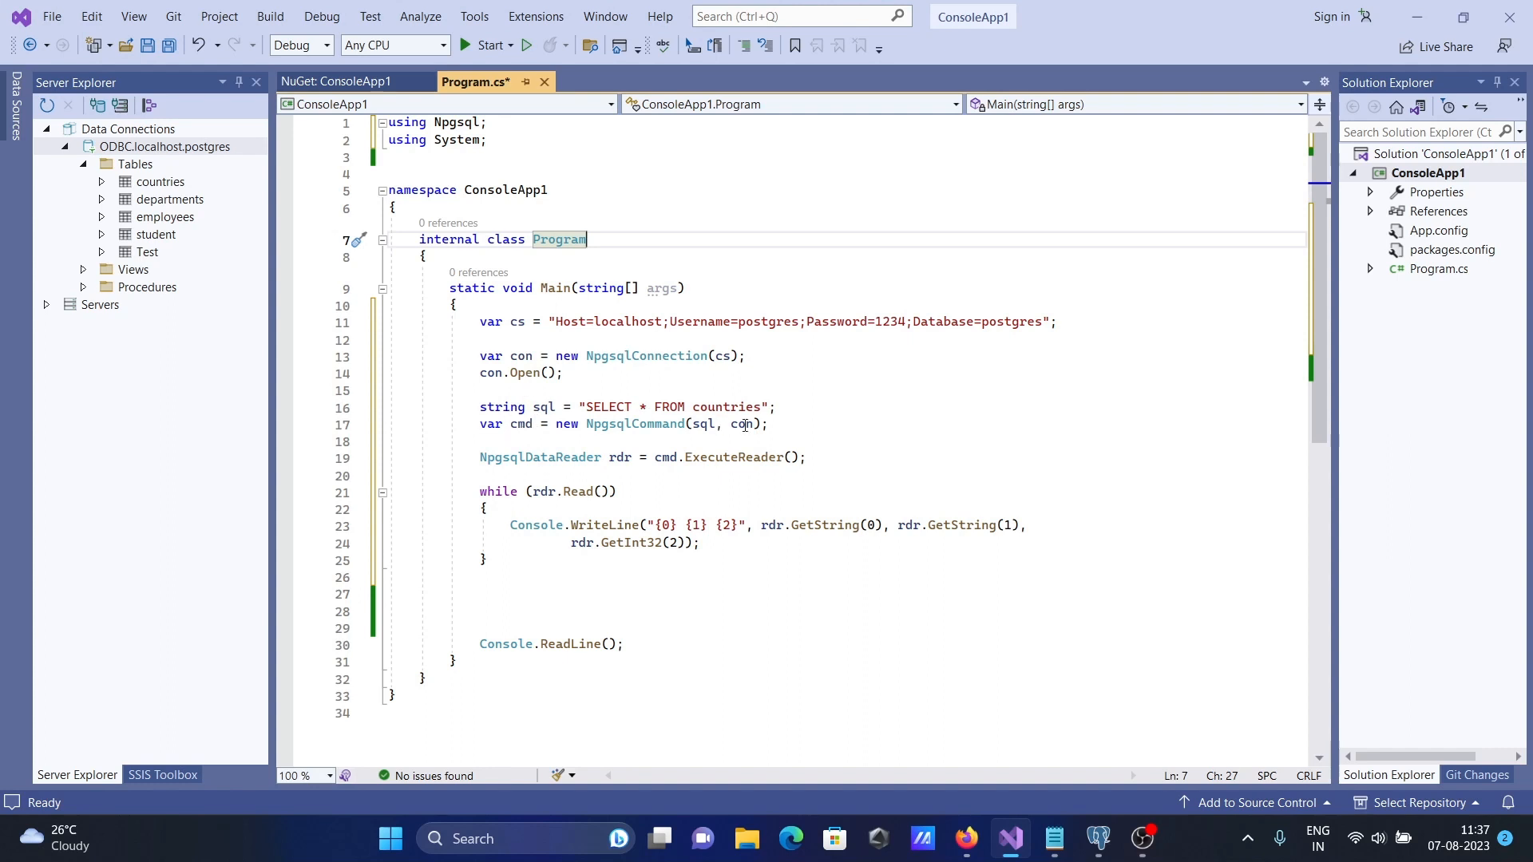
mouse_move(741, 423)
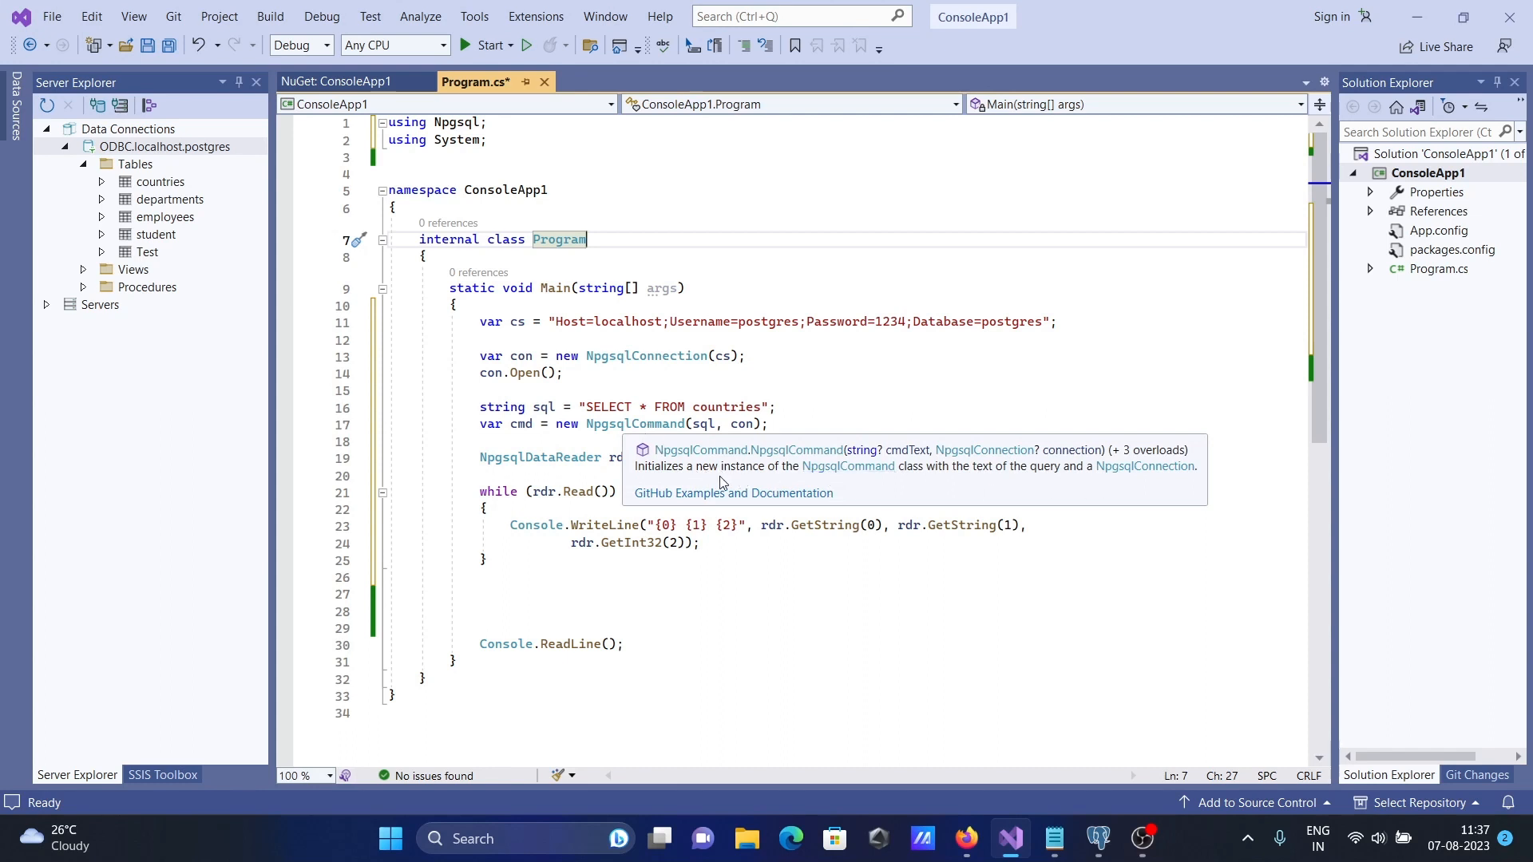
mouse_move(713, 443)
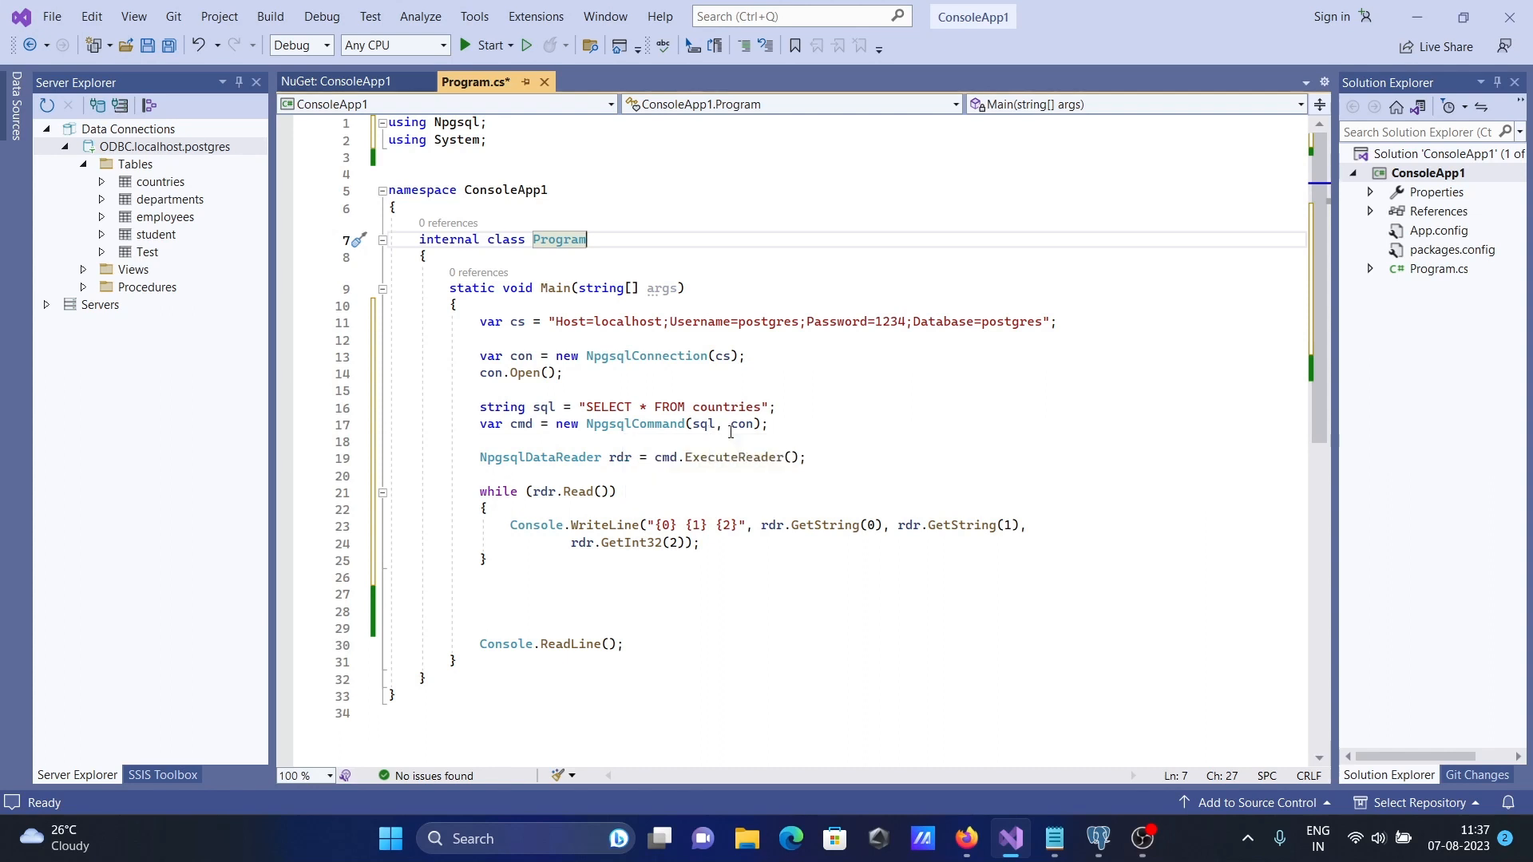
mouse_move(634, 423)
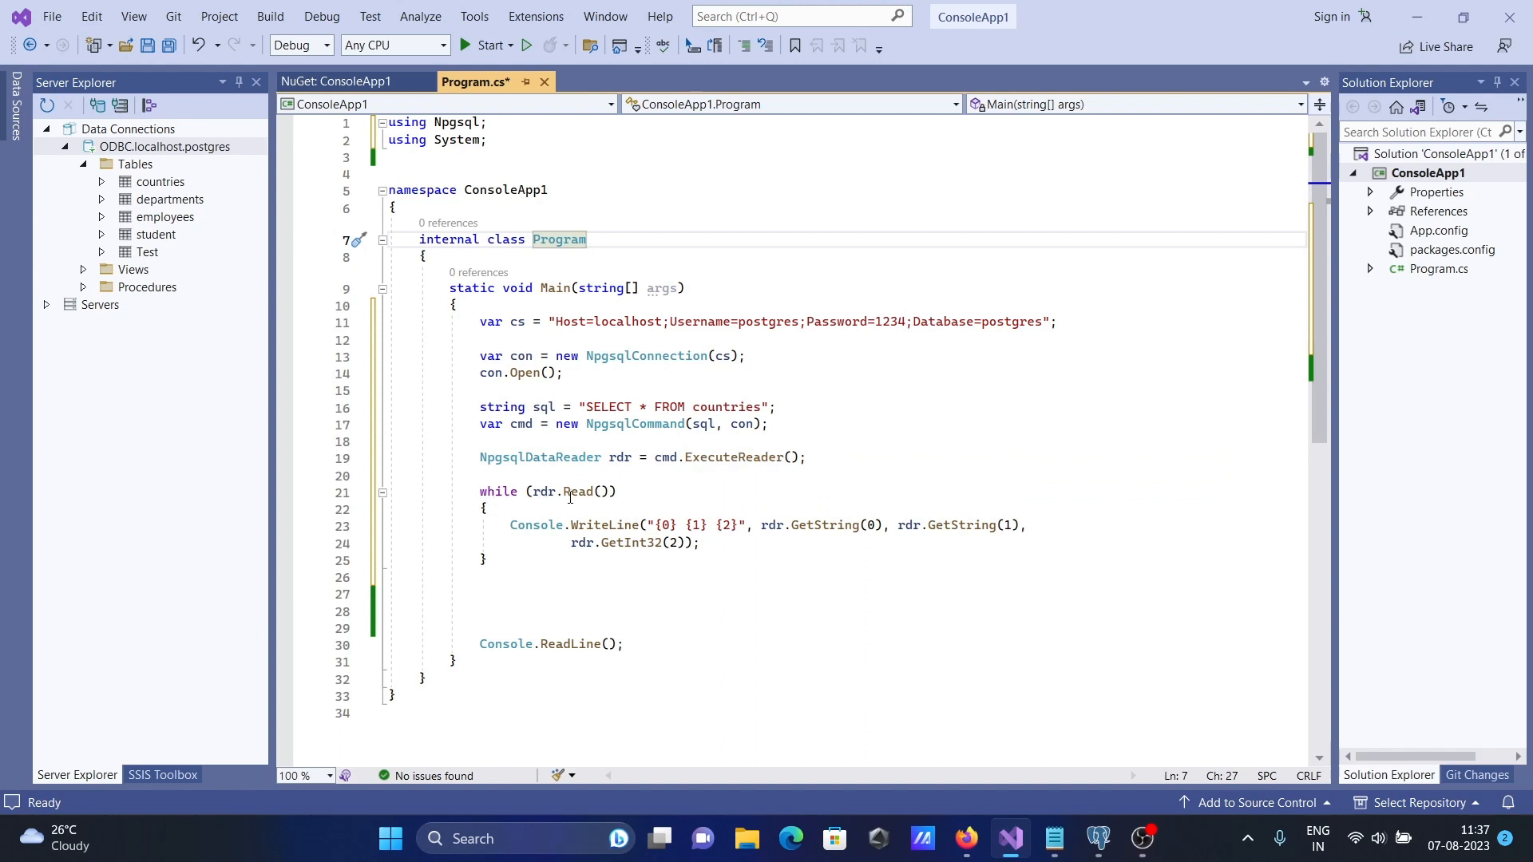
mouse_move(763, 551)
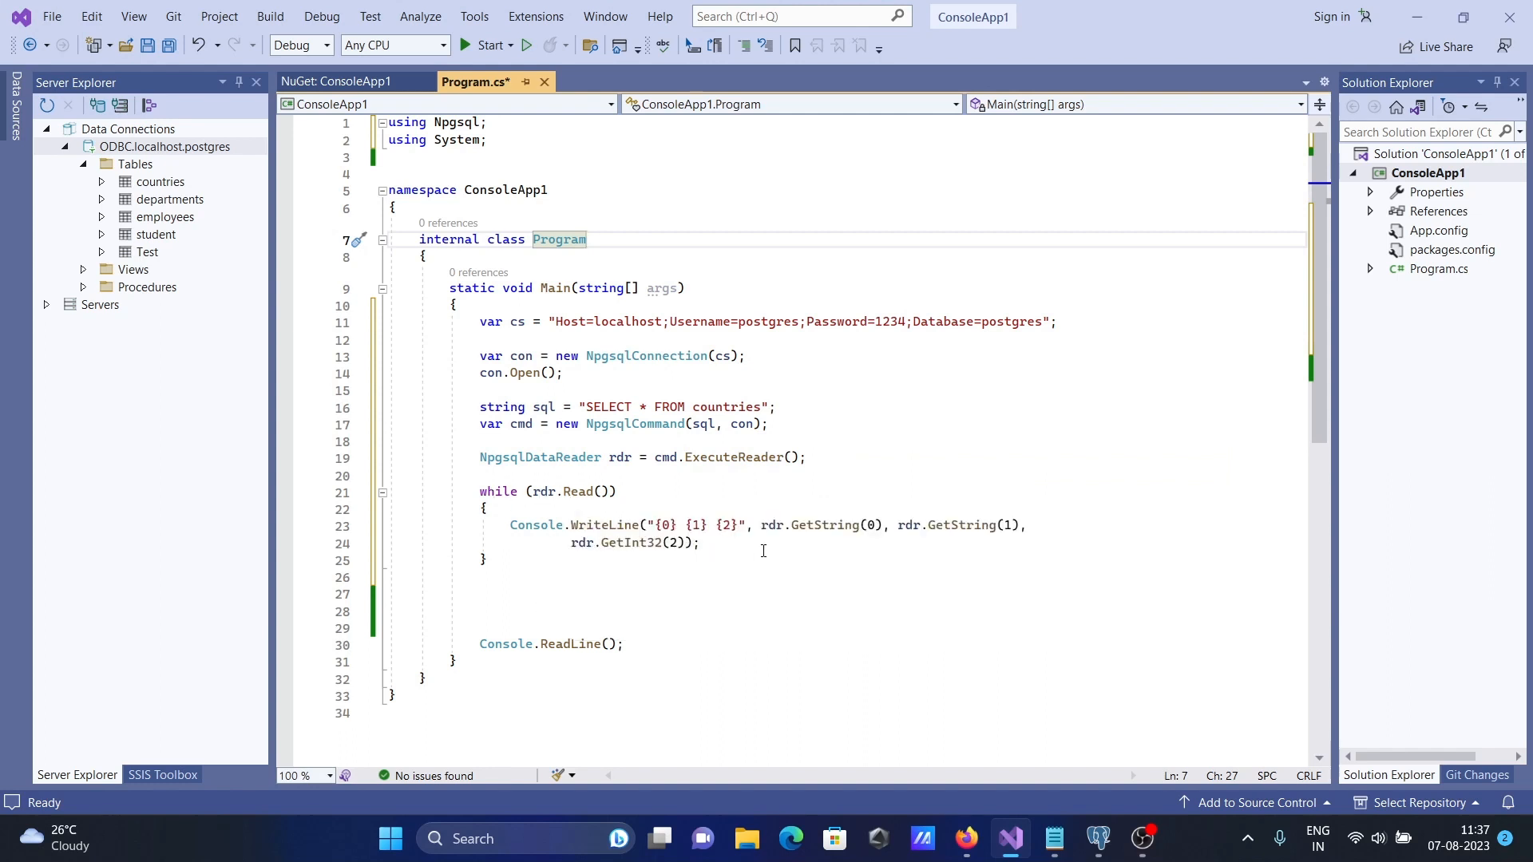
mouse_move(773, 526)
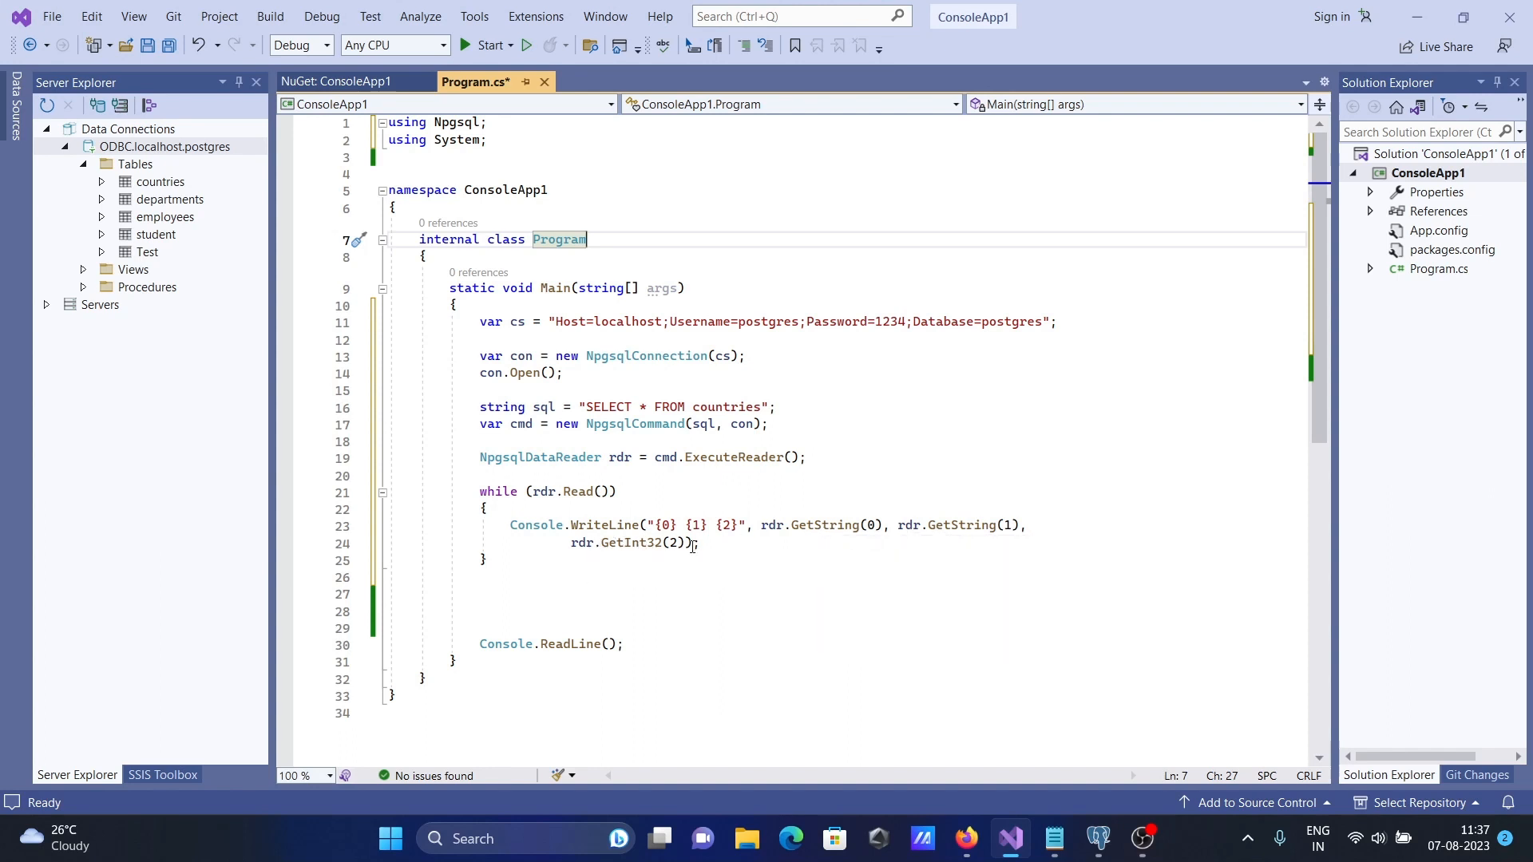
mouse_move(1103, 686)
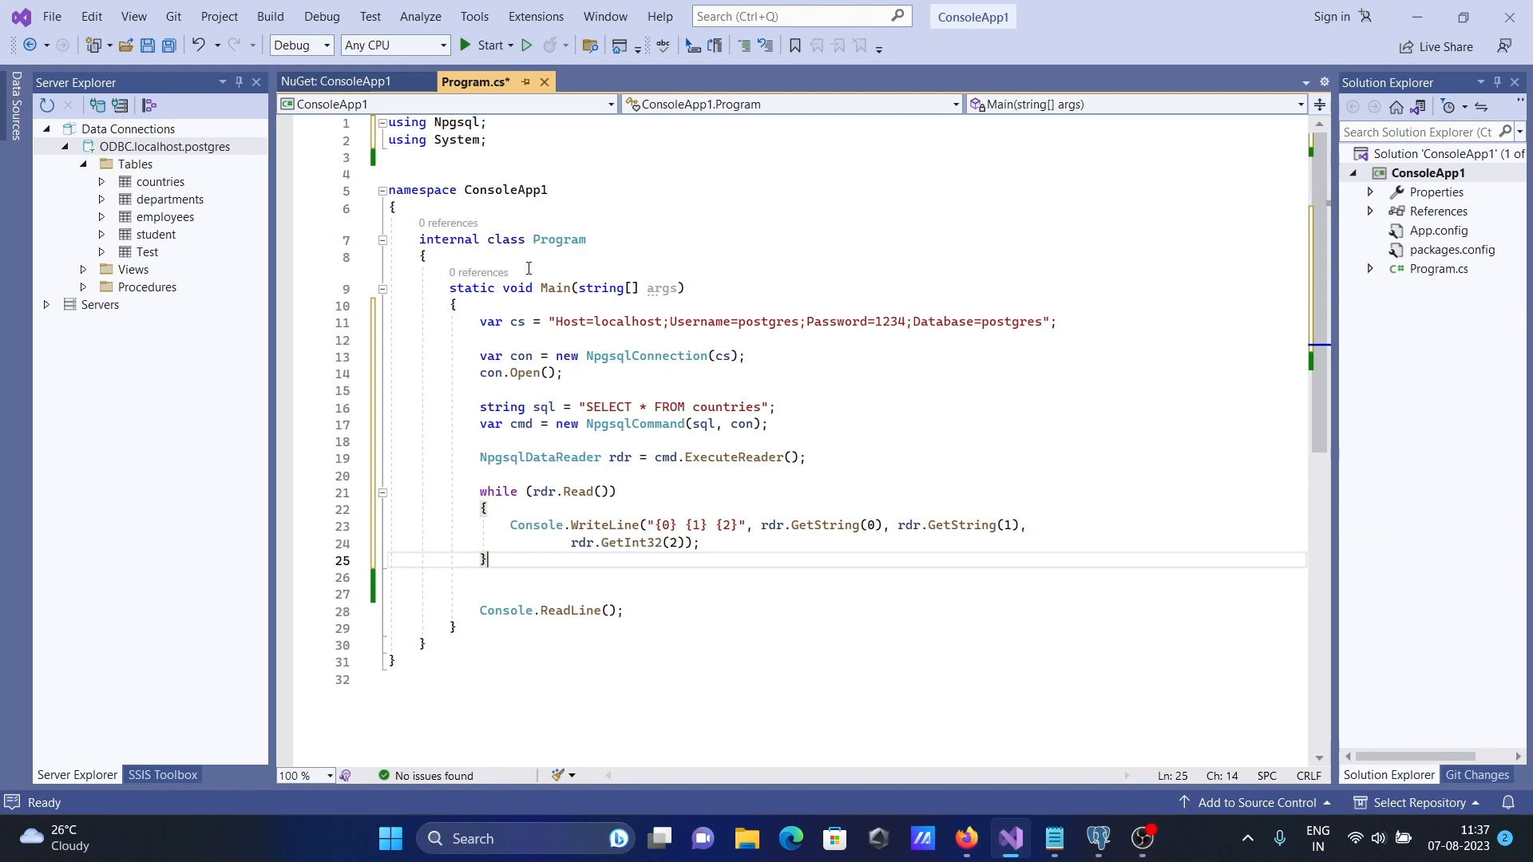
- Run ConsoleApp1 to print all 25 countries, compare with pgAdmin, then return to Visual Studio
click(485, 44)
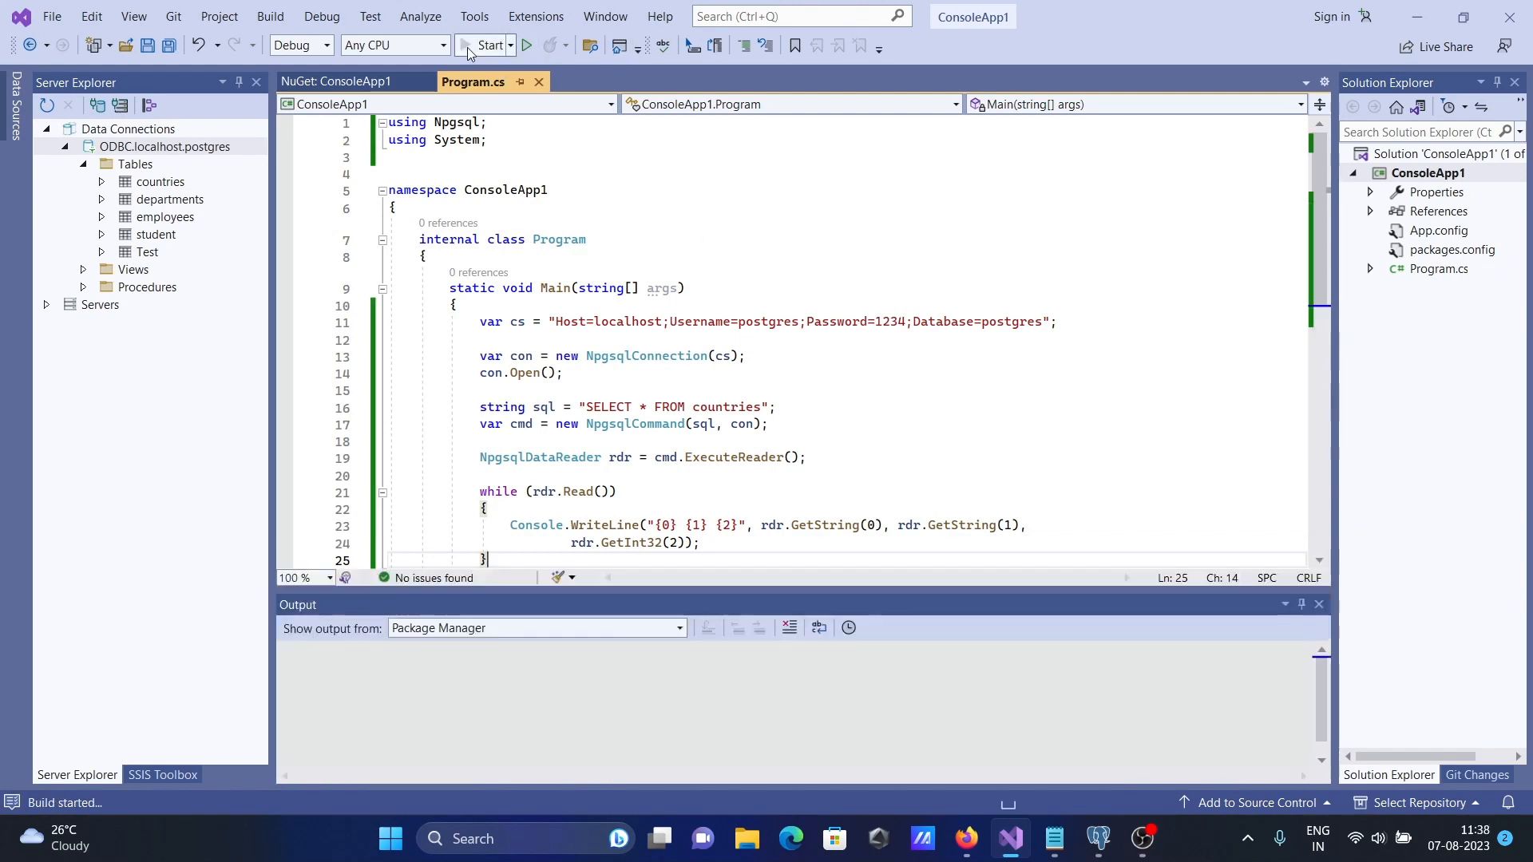
click(485, 45)
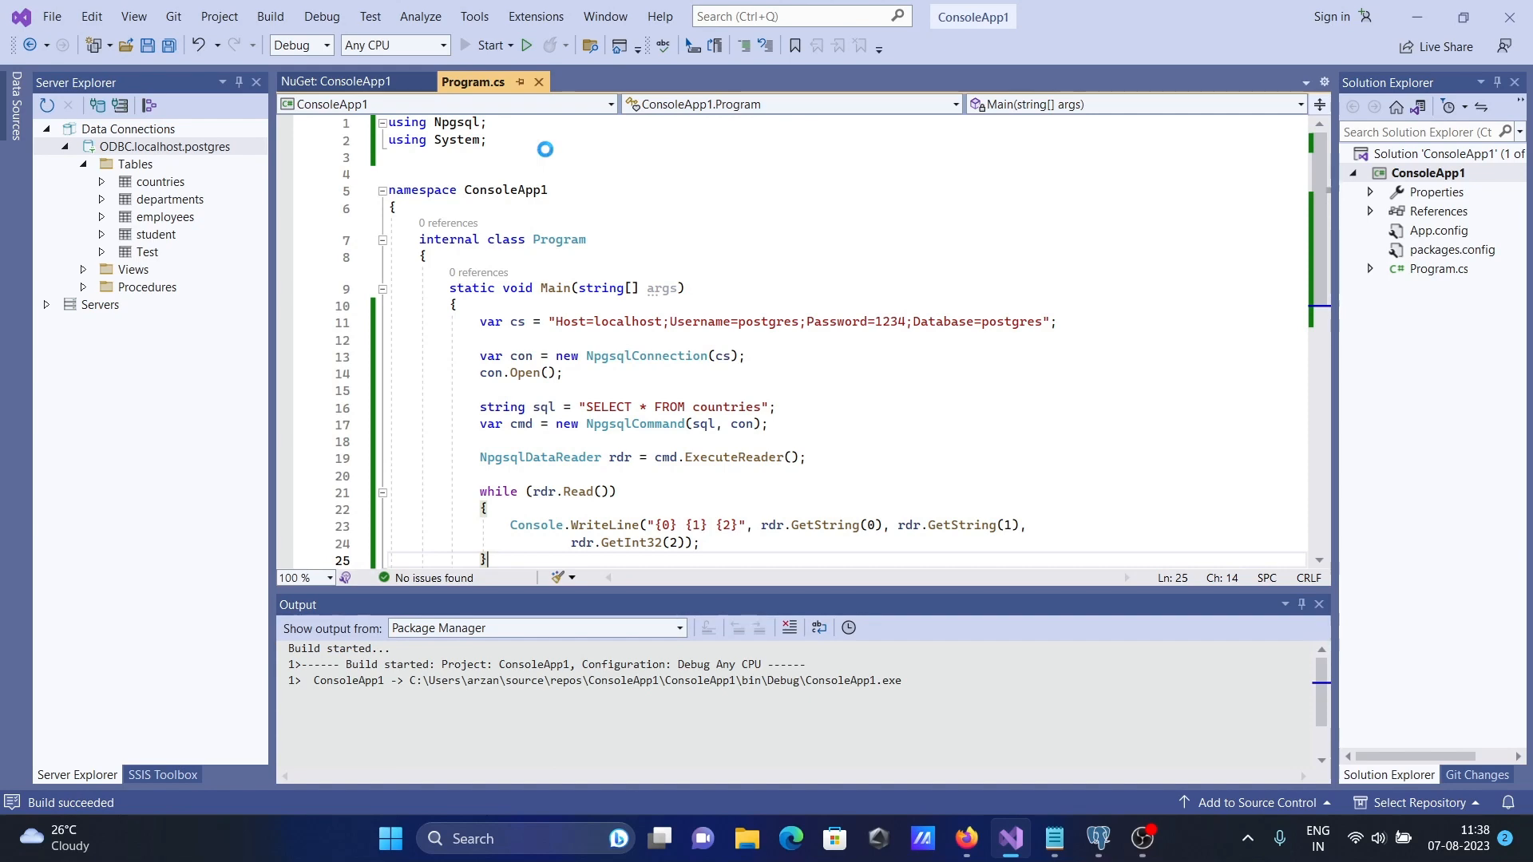
click(489, 45)
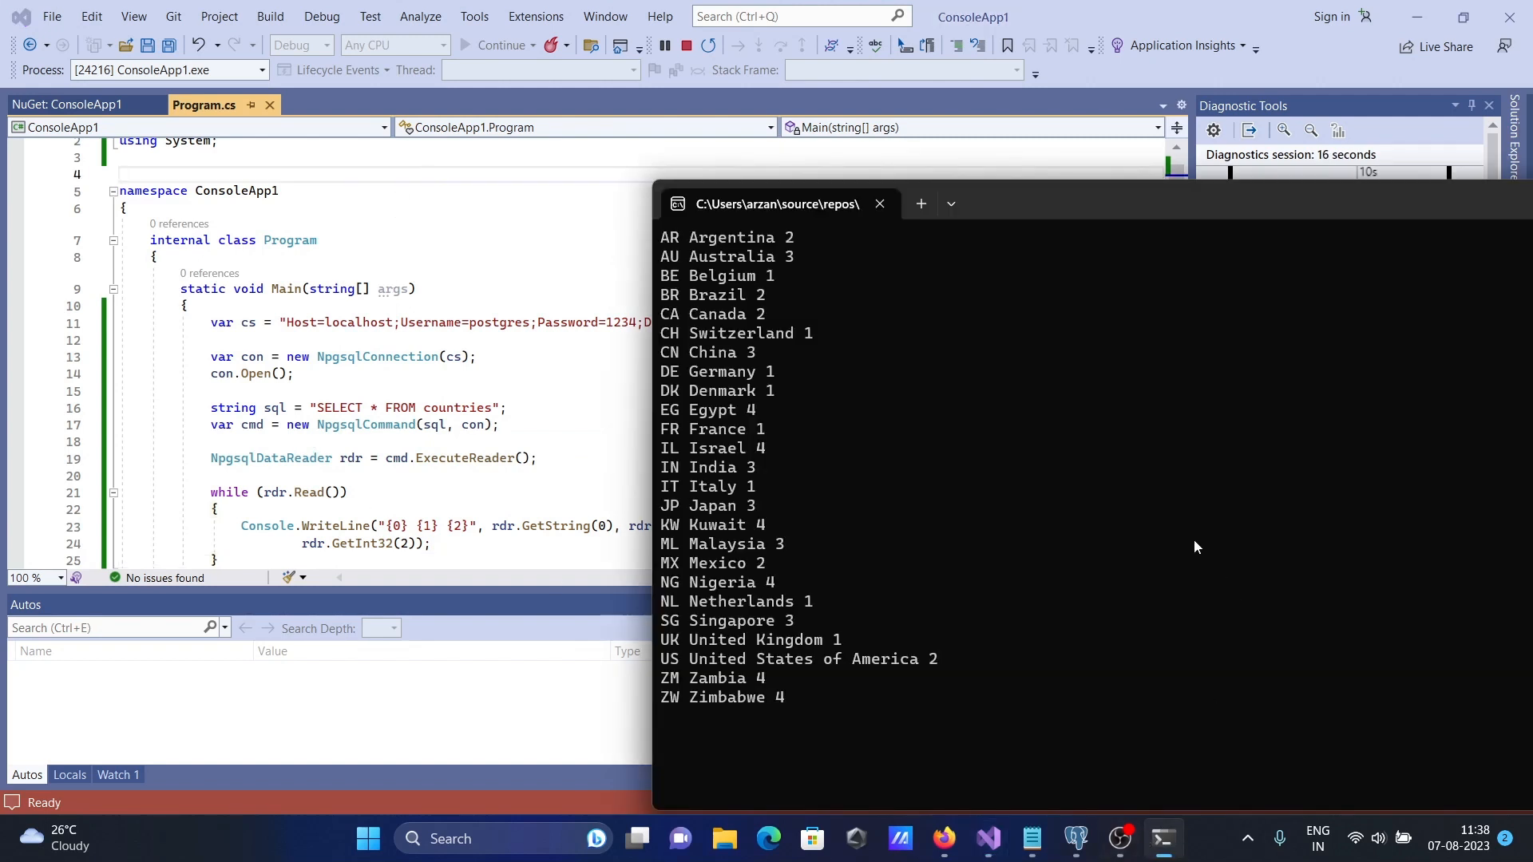
mouse_move(786, 466)
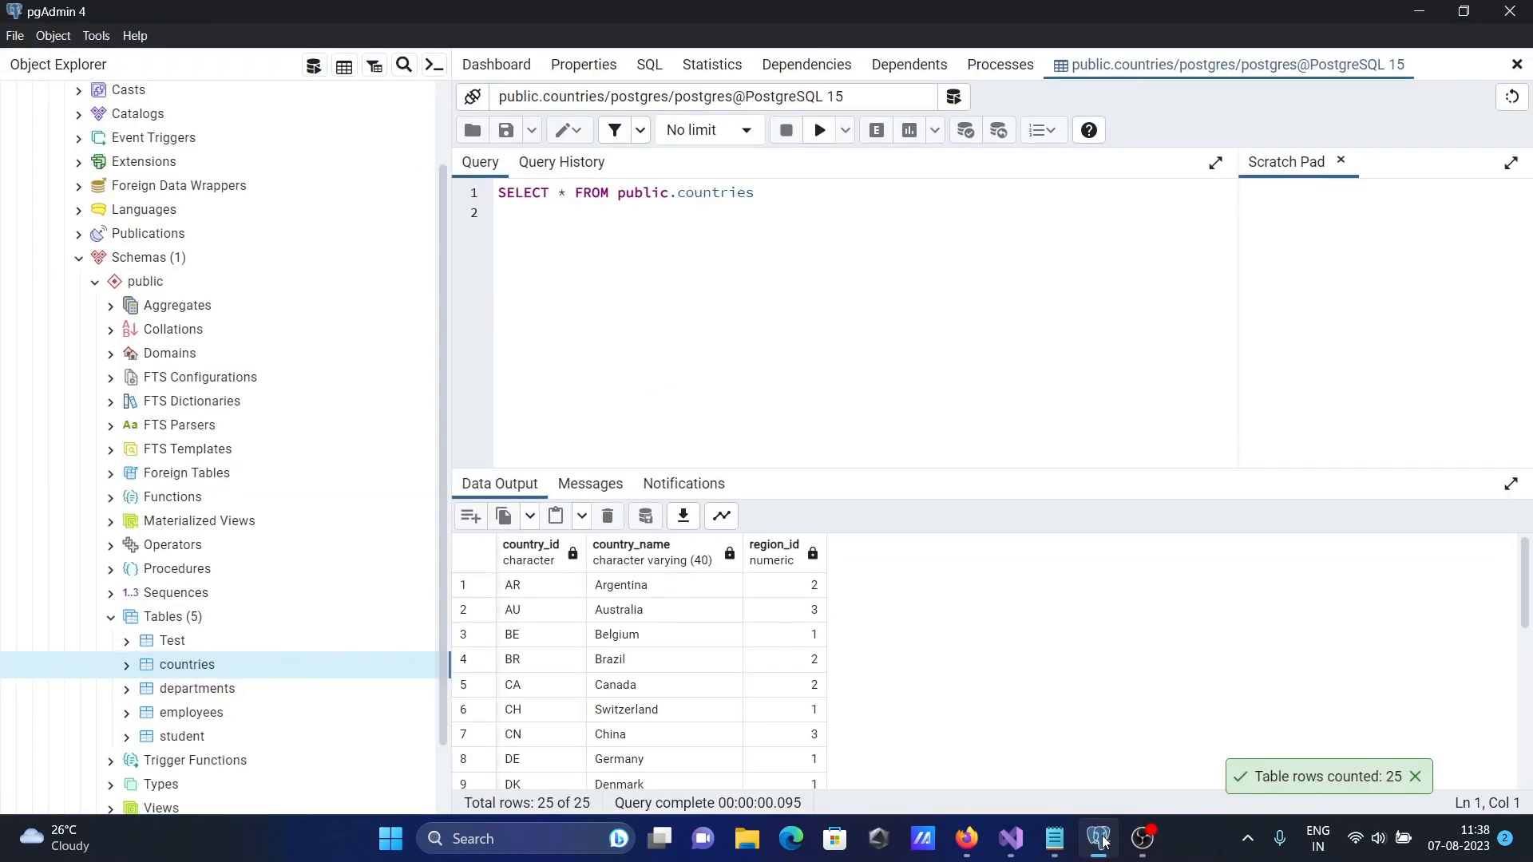
click(1009, 839)
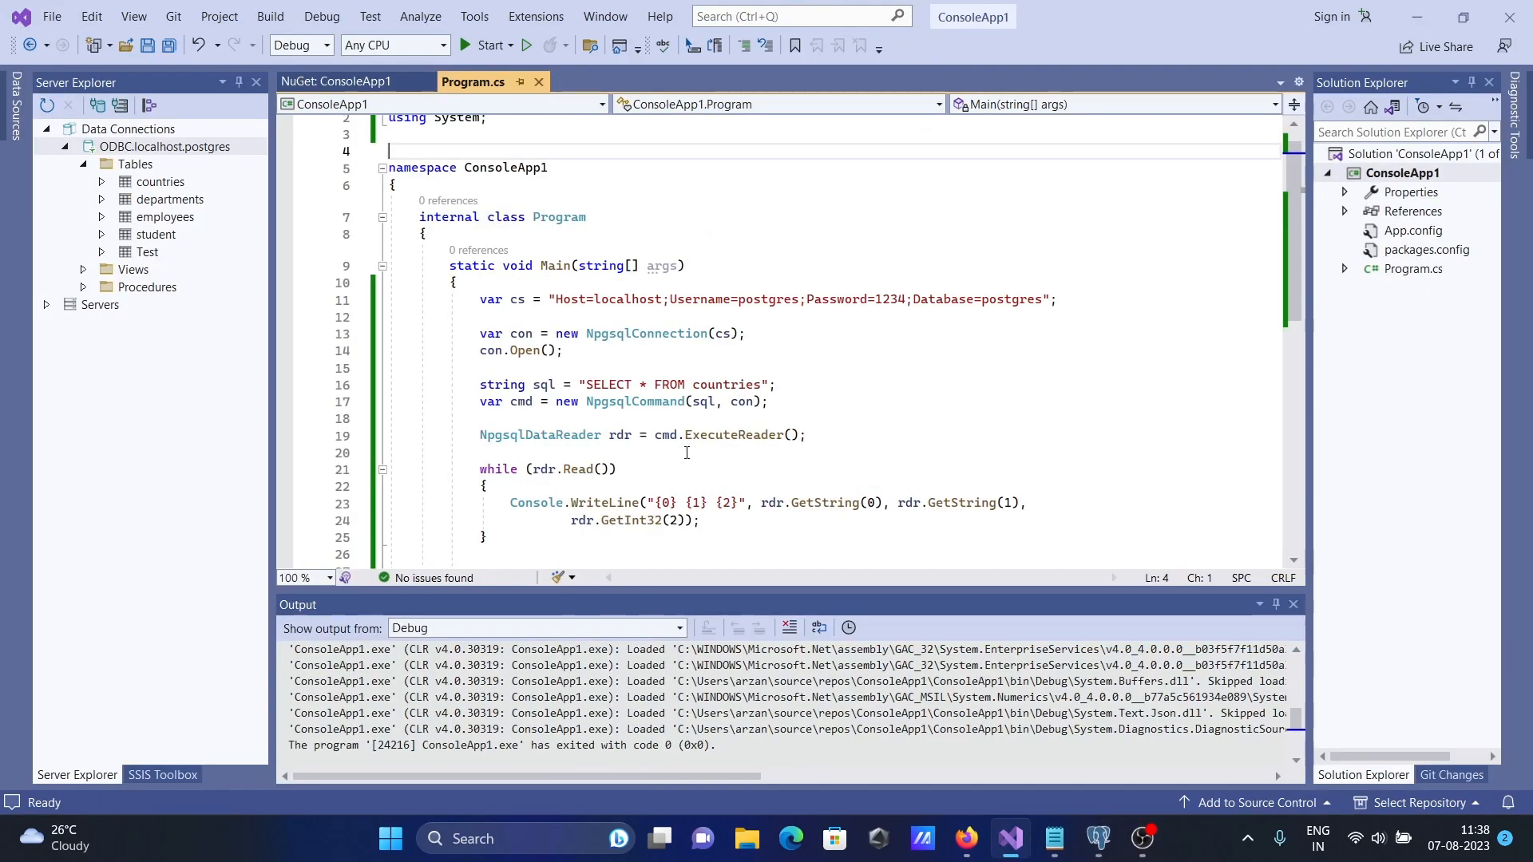
- Edit the sql string to read SELECT country_name FROM countries
click(647, 384)
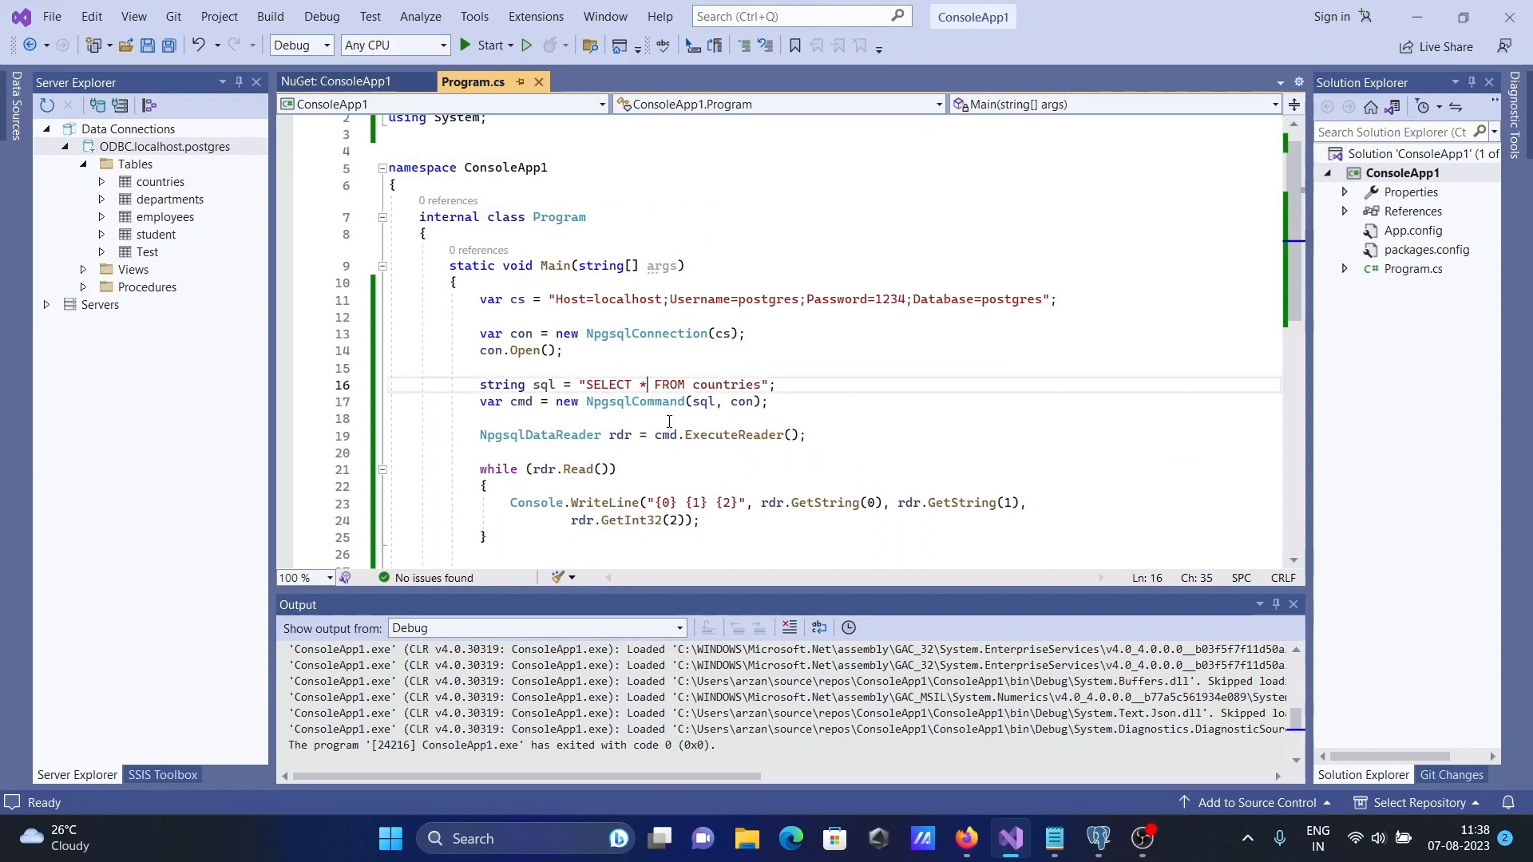
text(c)
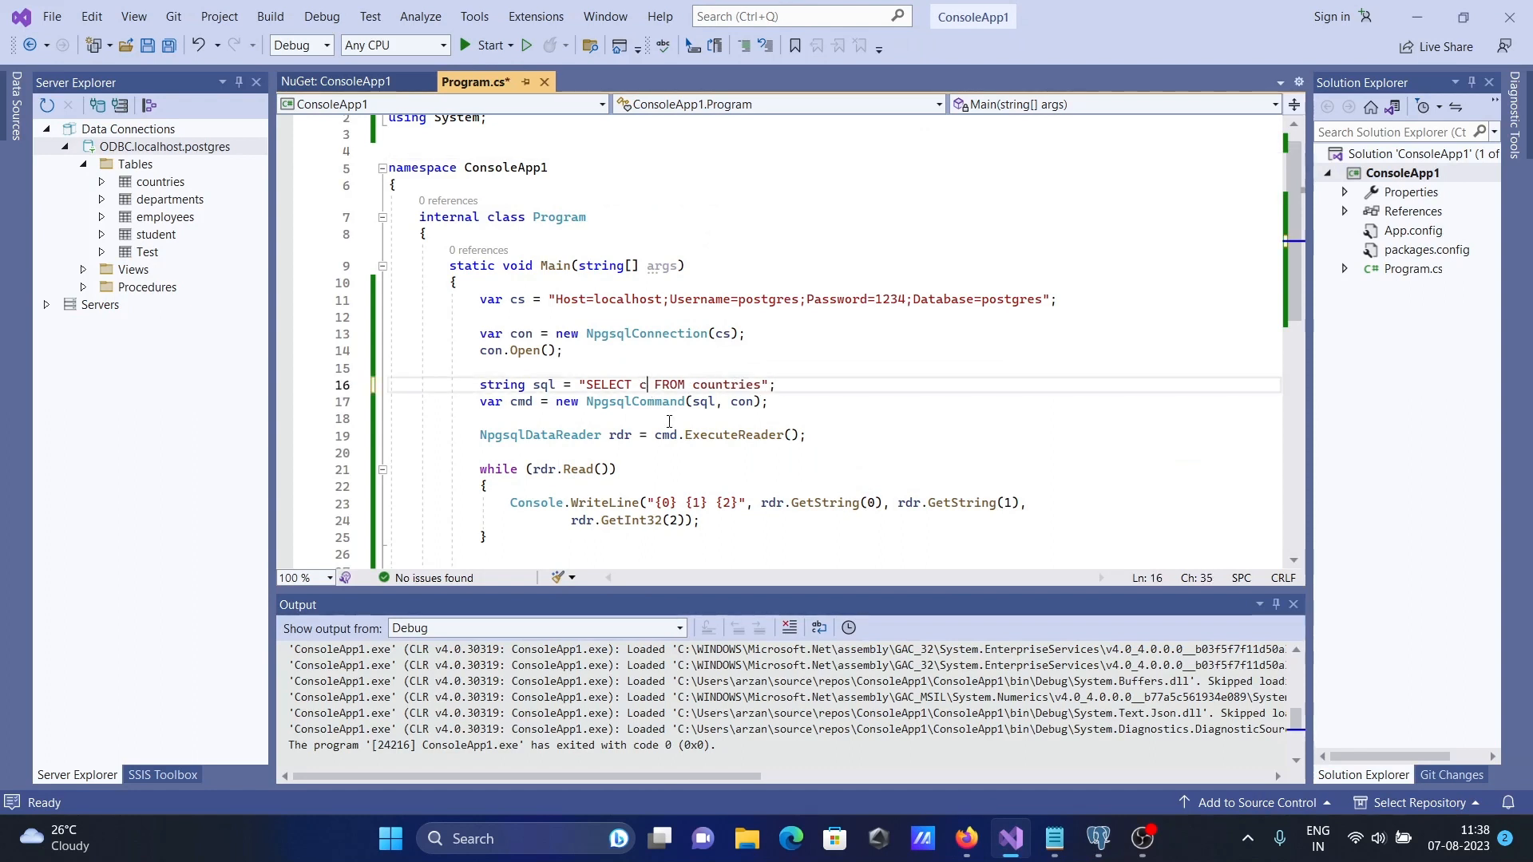
text(ountry)
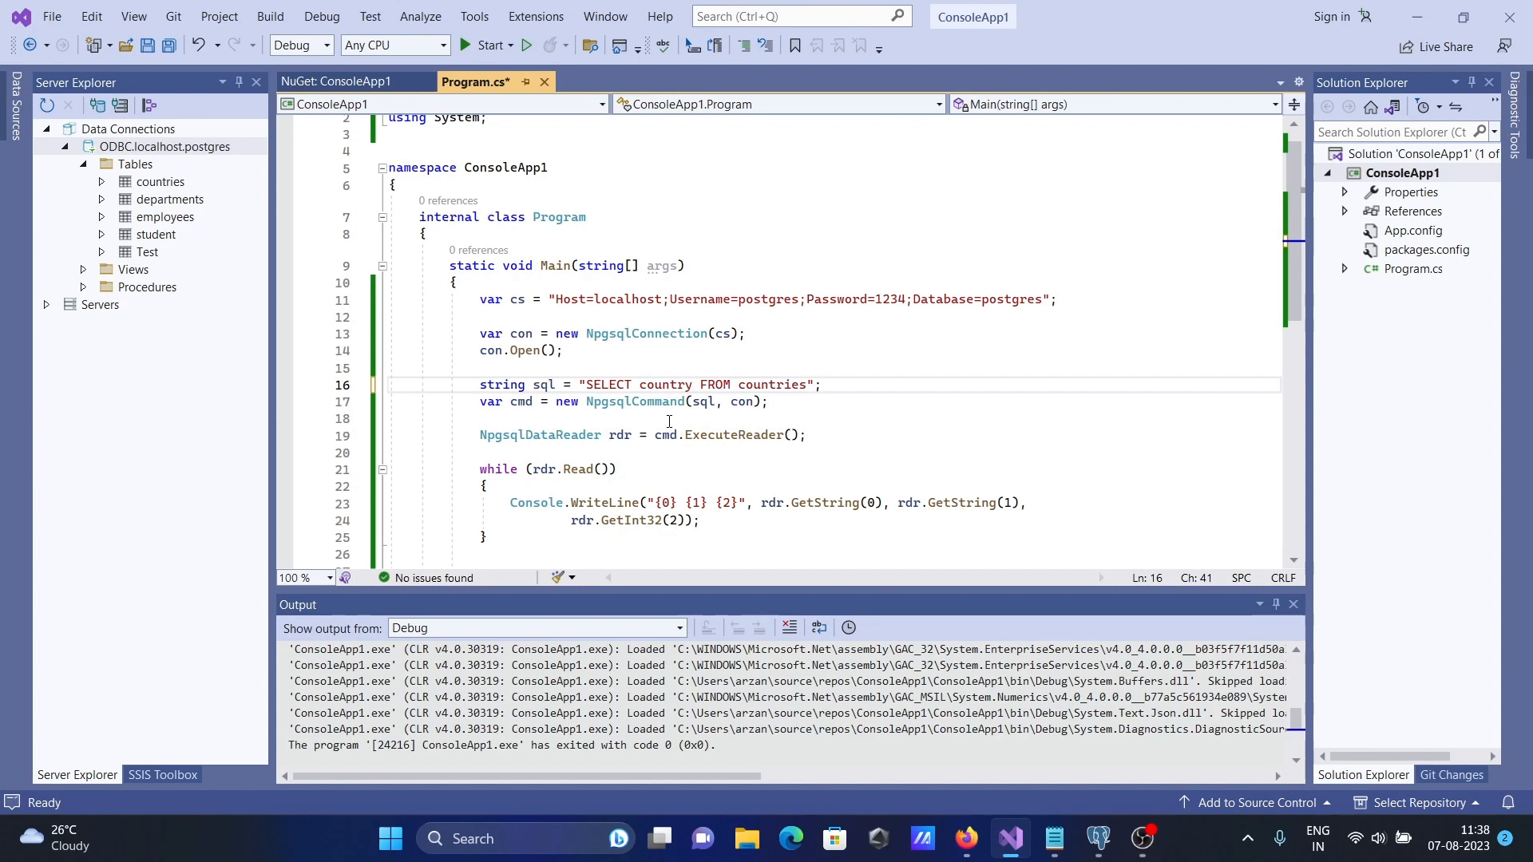
text(_name)
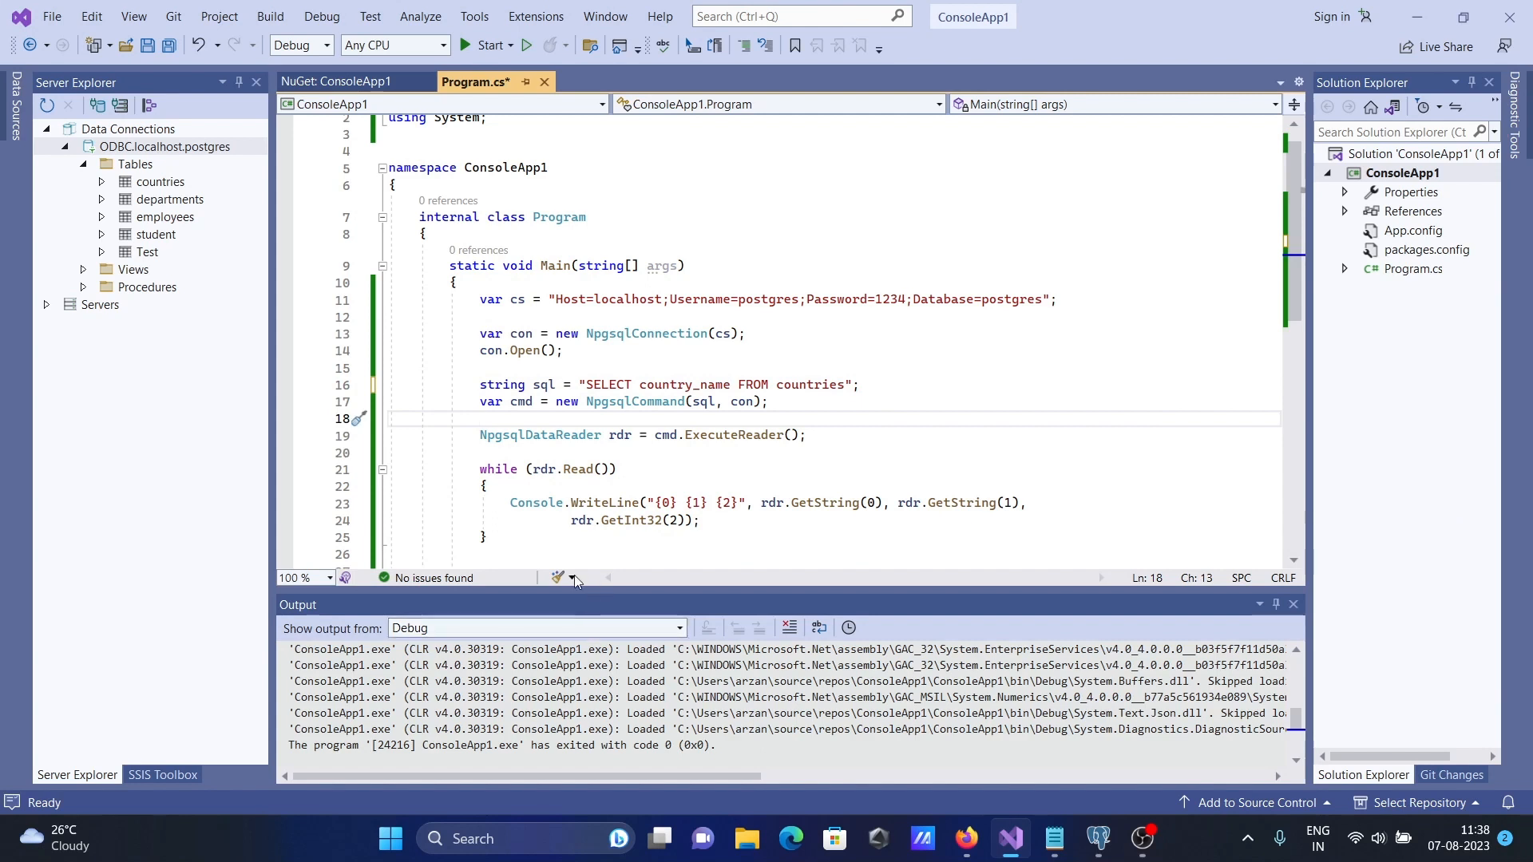
mouse_move(1353, 617)
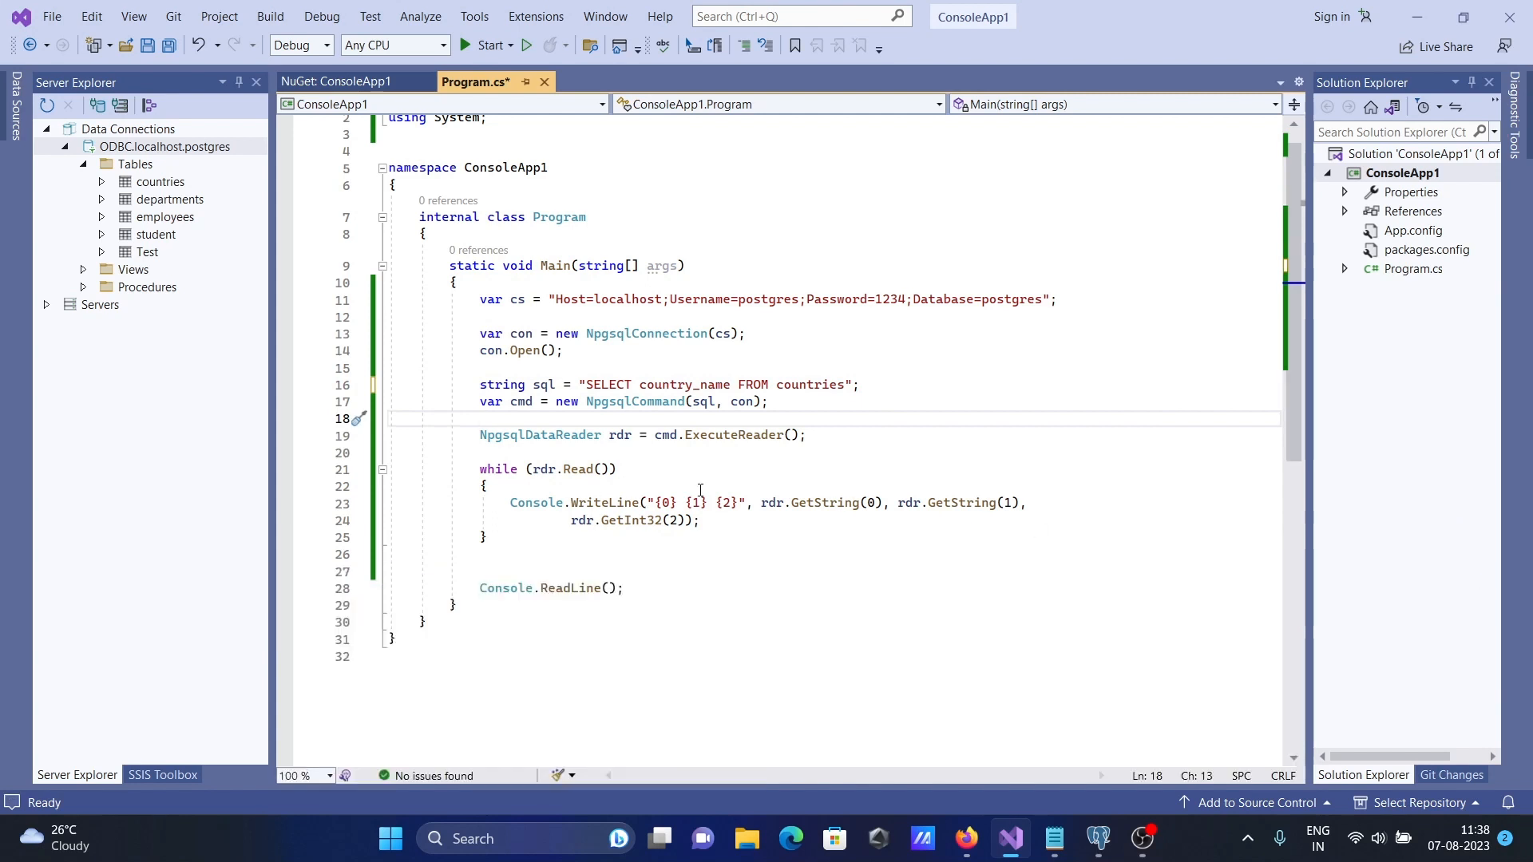
mouse_move(926, 528)
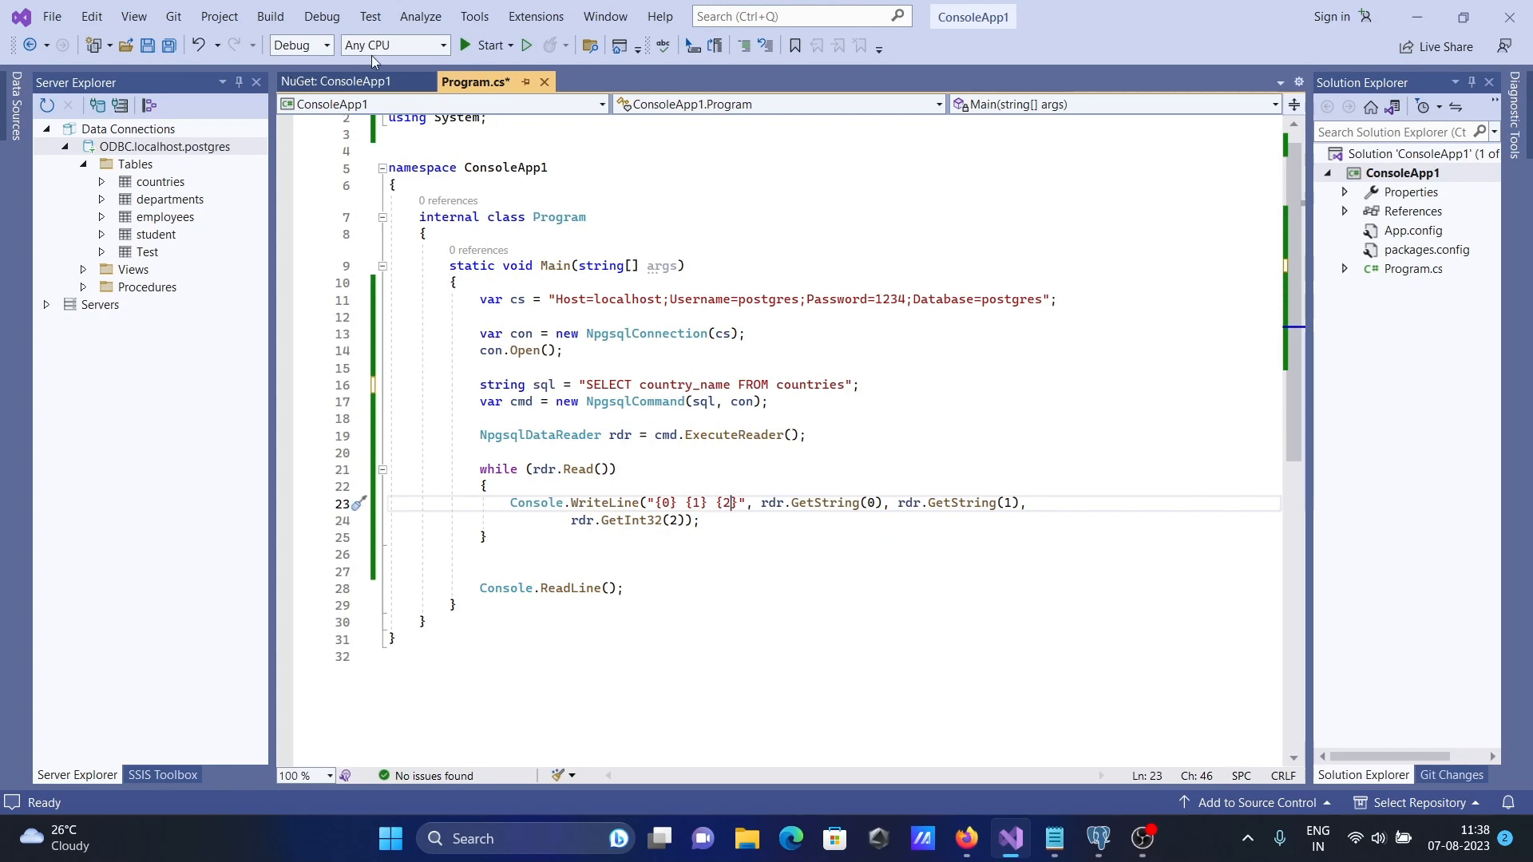
- Run the program, which ends with an IndexOutOfRangeException from reading three columns
click(485, 45)
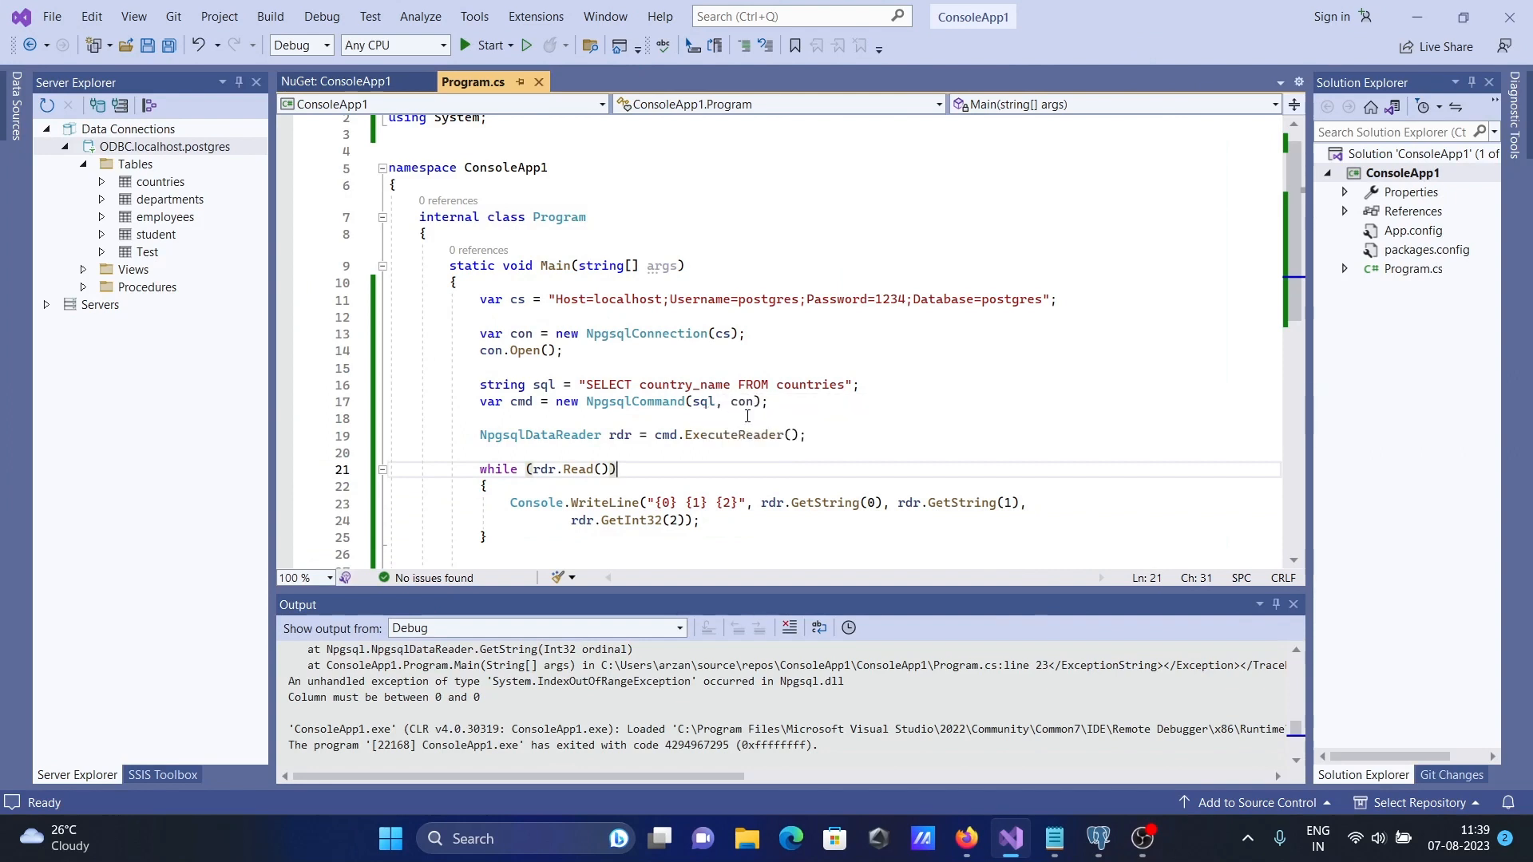
mouse_move(685, 502)
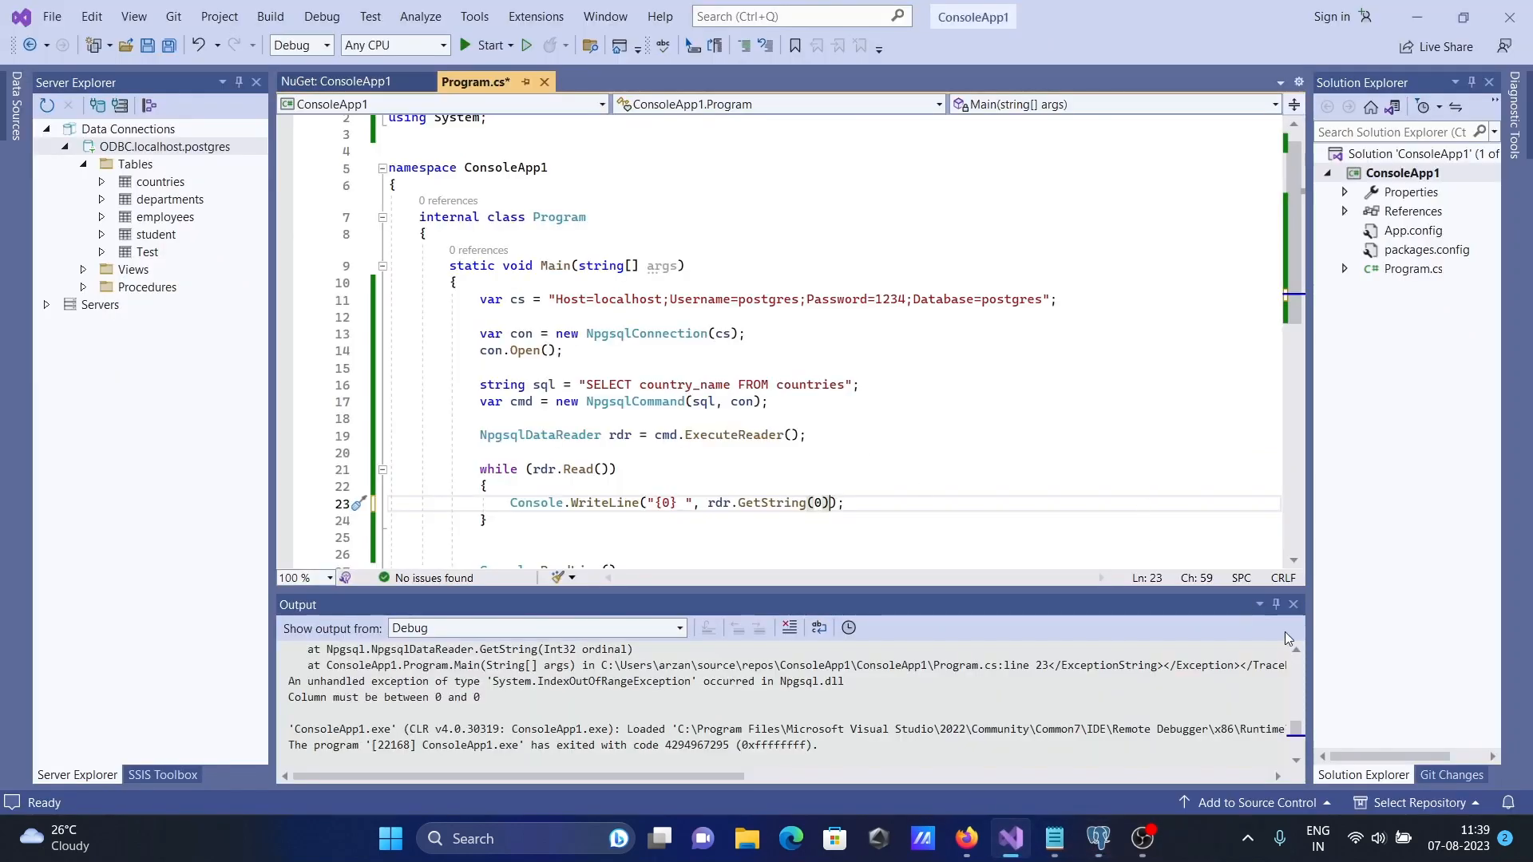
- Have the loop print only rdr.GetString(0), keep the 'using Npgsql;' directive, and save without errors
click(527, 46)
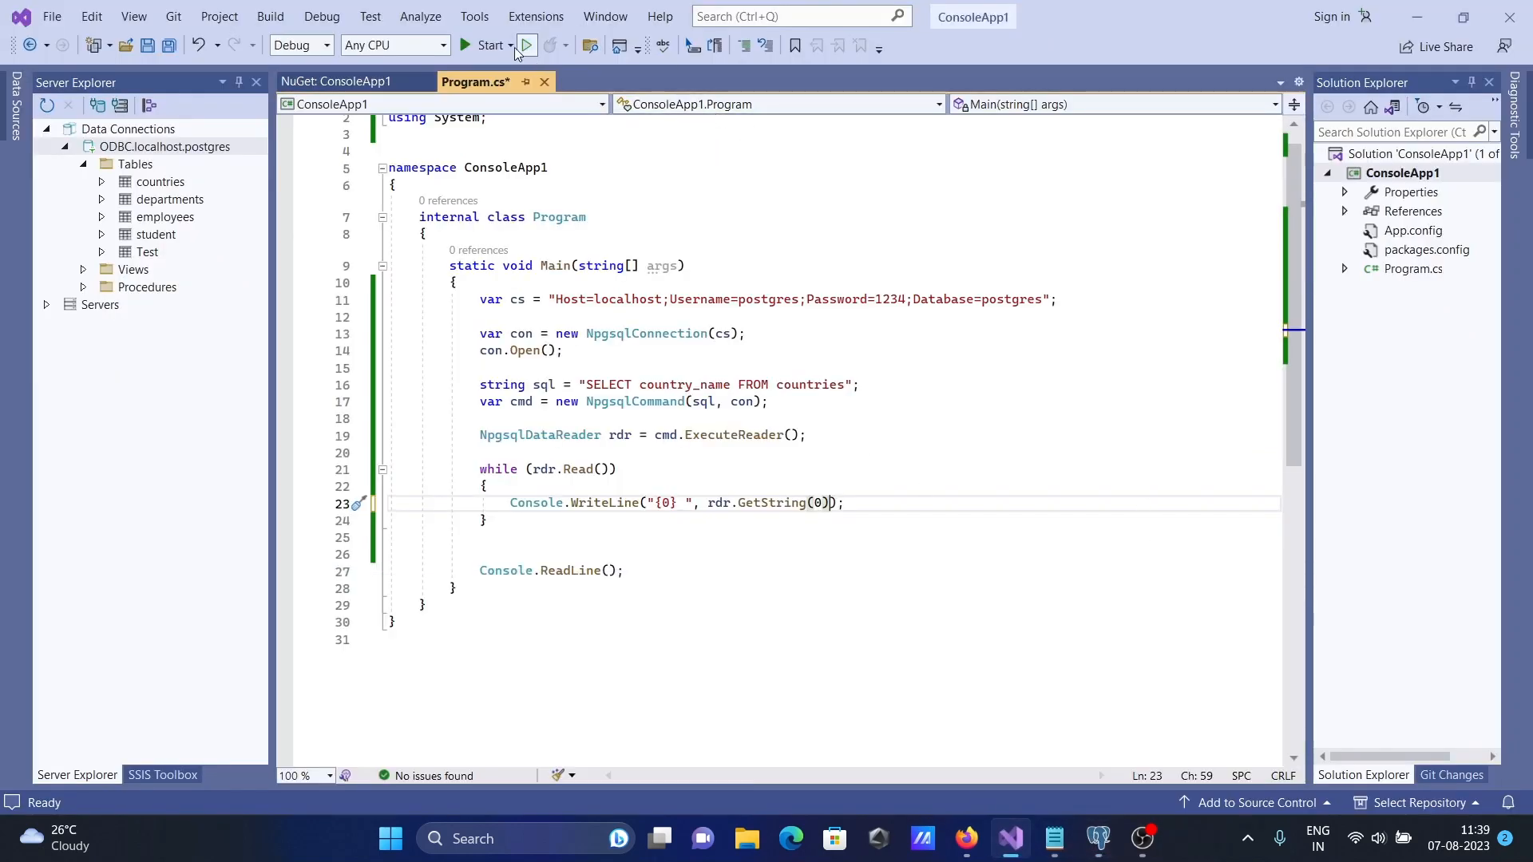
click(527, 45)
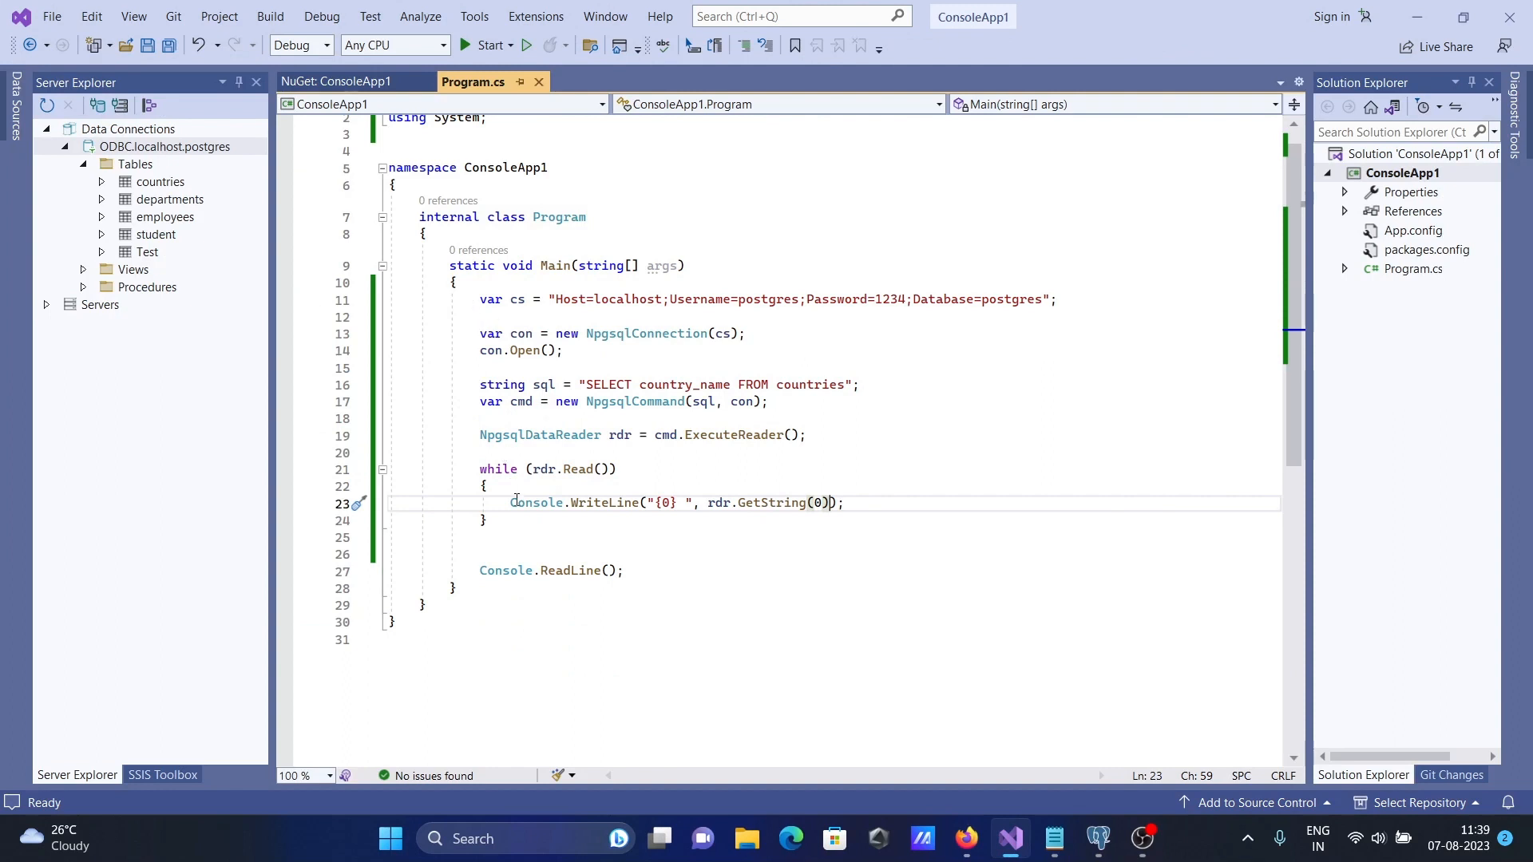
text(using Npgsql;)
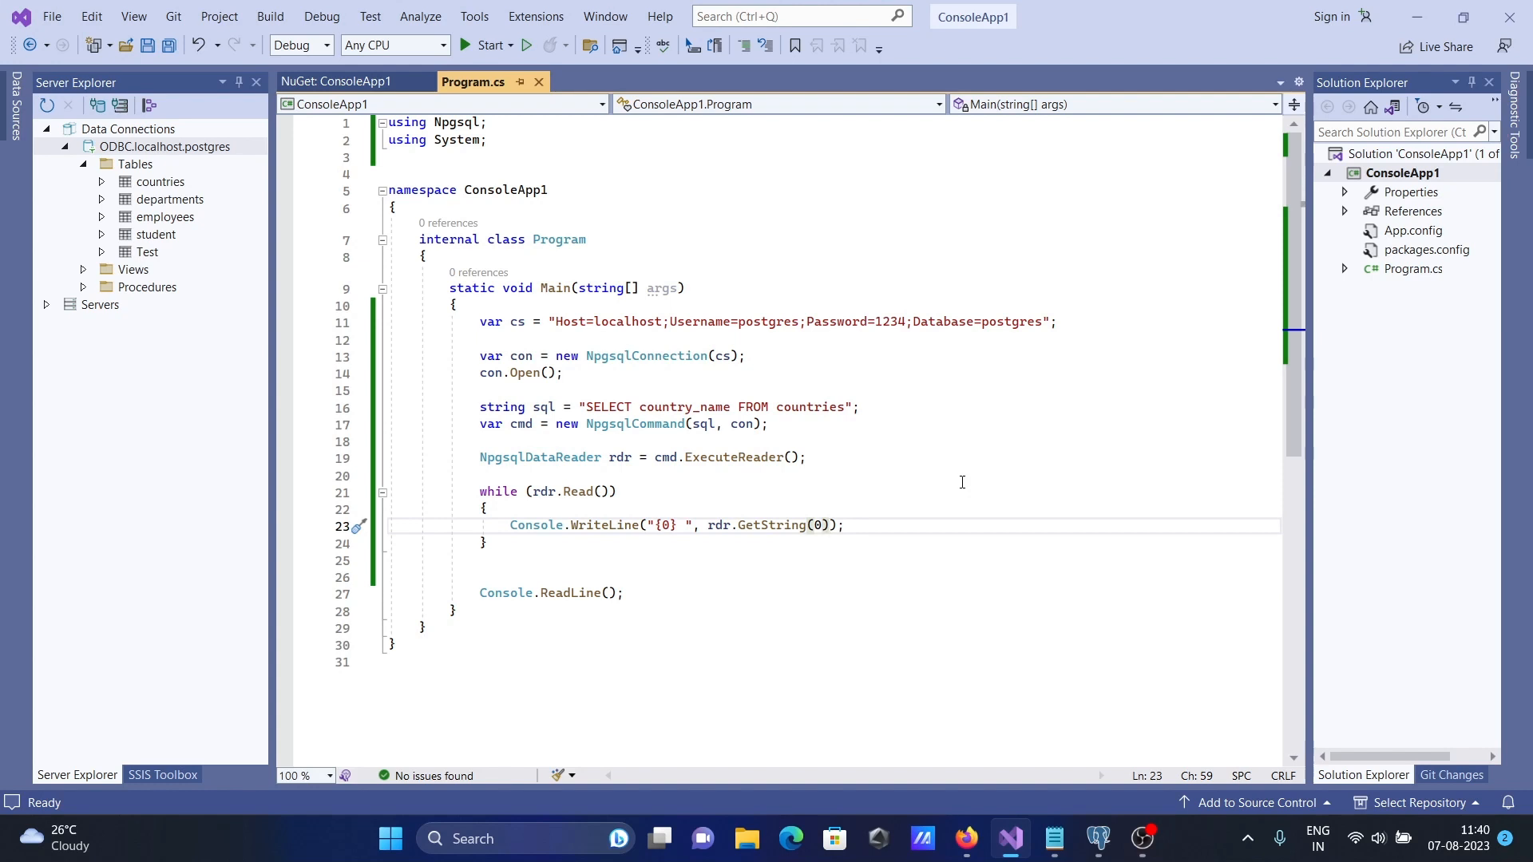
mouse_move(1119, 487)
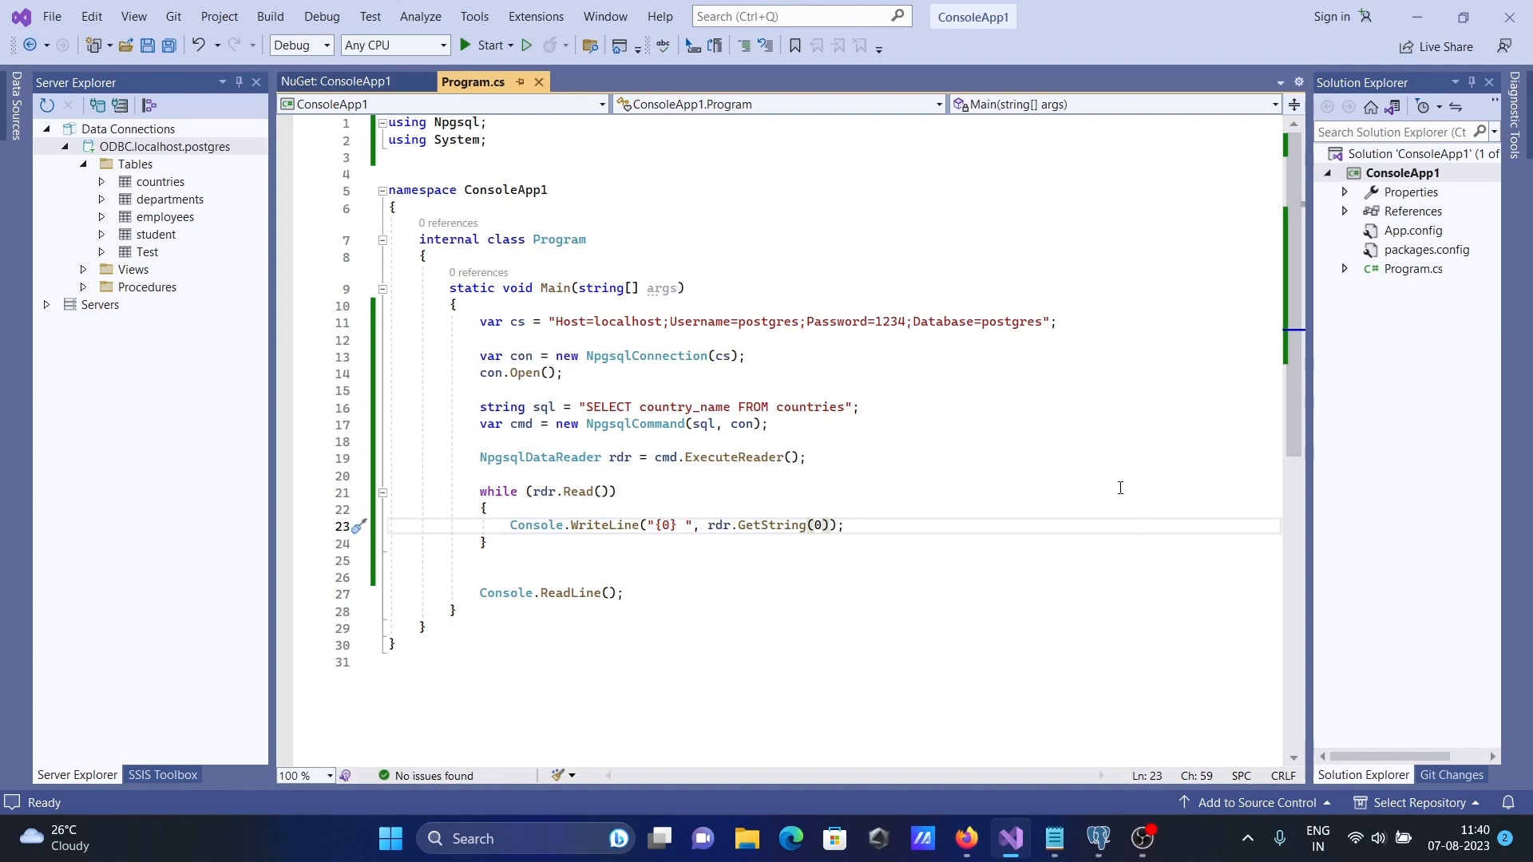